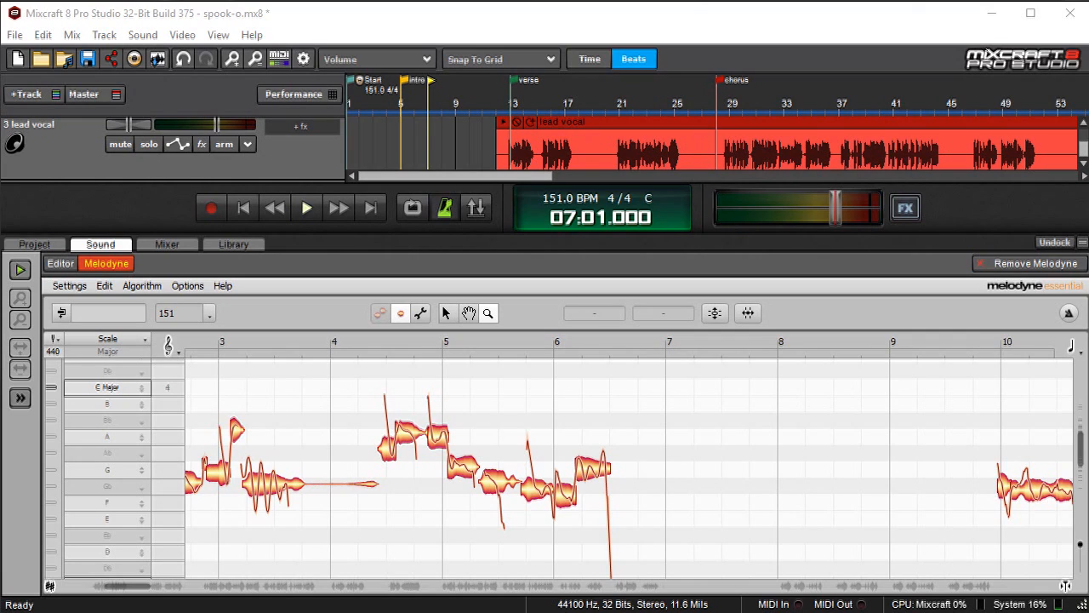
Drag the slightly sharp G note after bar 5 up so it reads A3
left_click(459, 468)
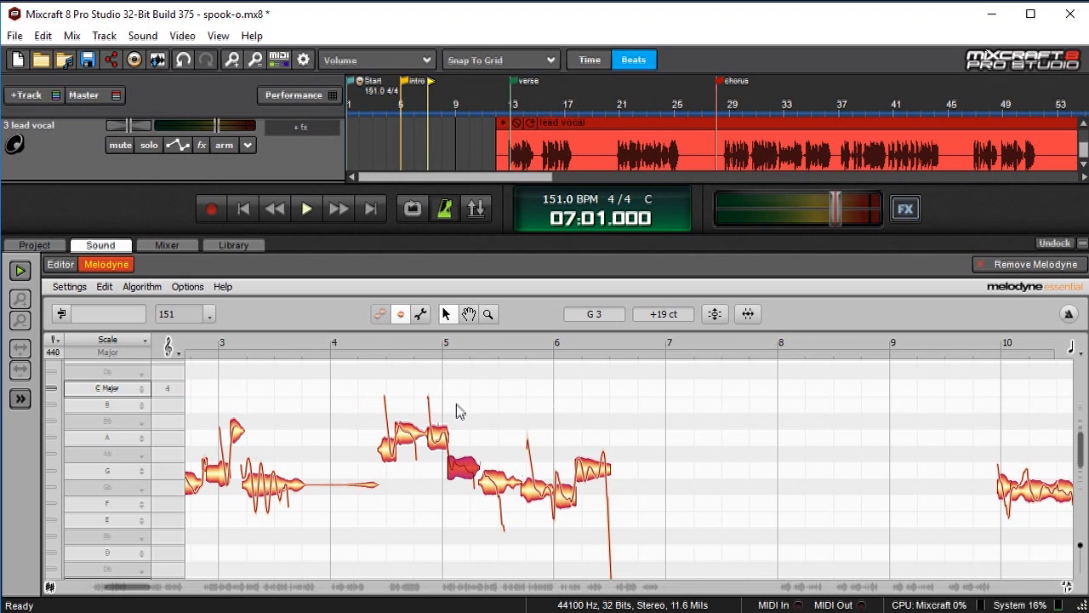
mouse_move(417, 456)
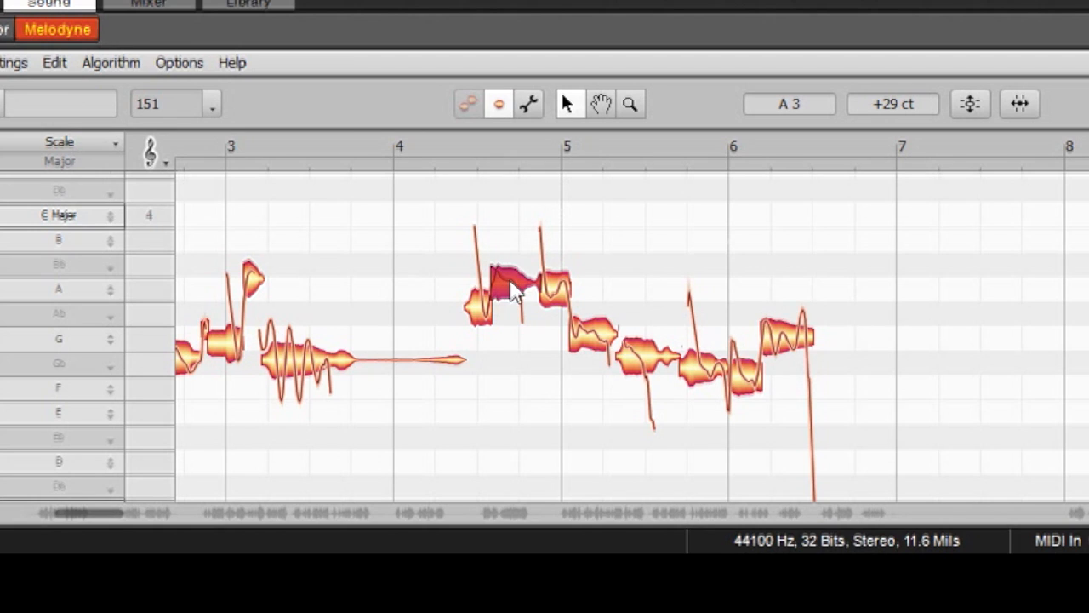
left_click_drag(519, 289, 558, 303)
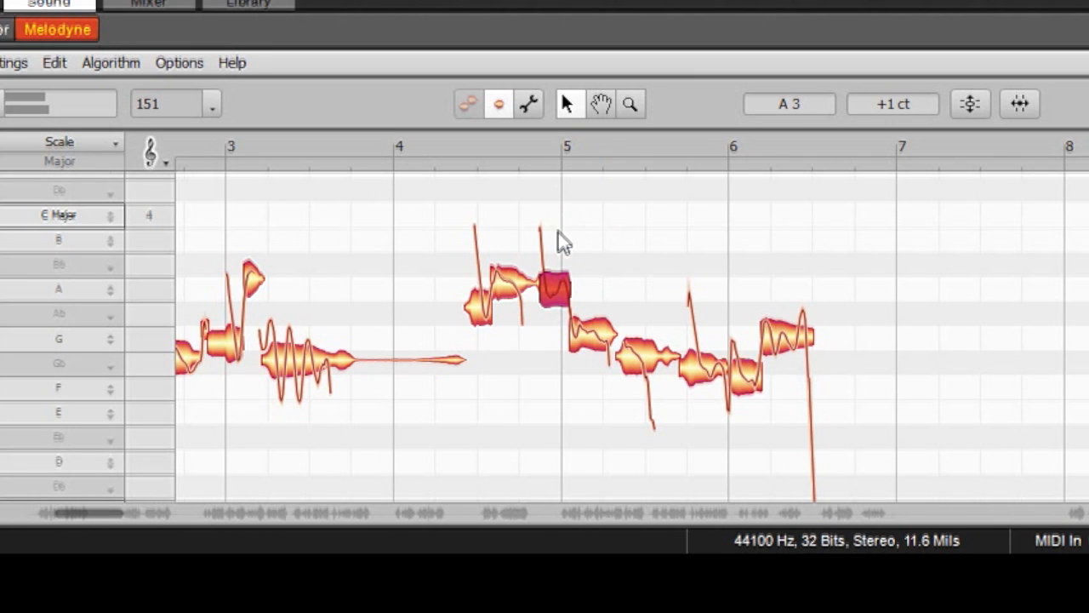
mouse_move(817, 352)
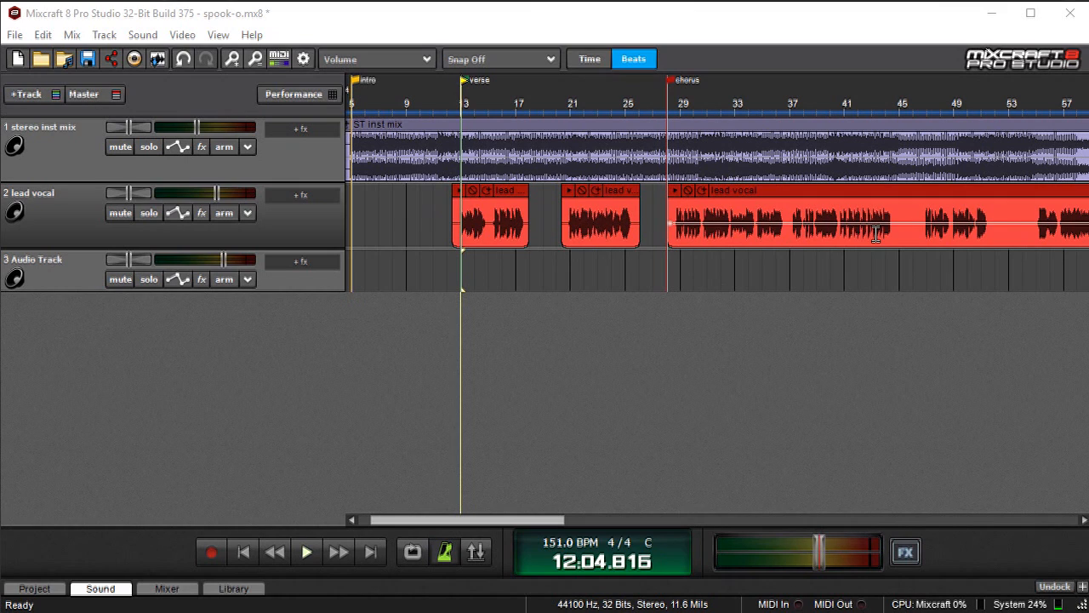
mouse_move(917, 204)
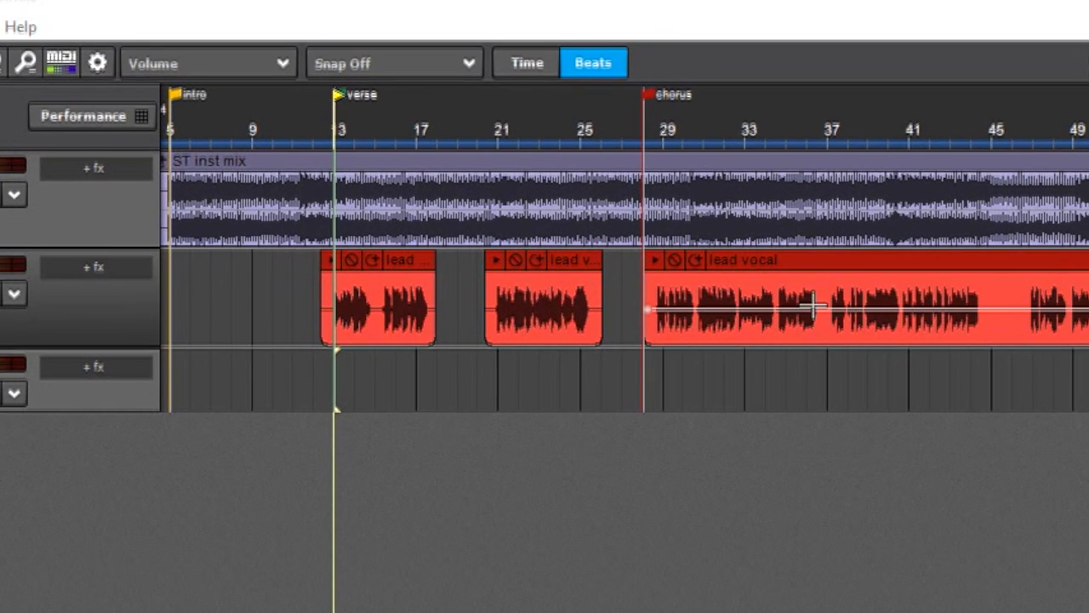
mouse_move(816, 286)
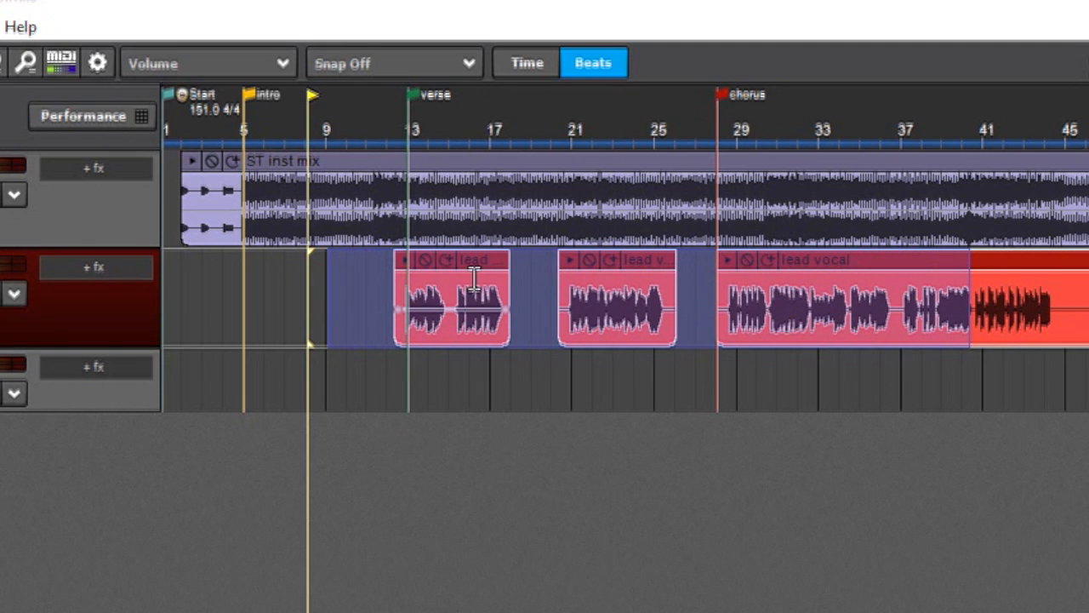
Merge the selected lead vocal clips into one continuous clip via the context menu
right_click(473, 306)
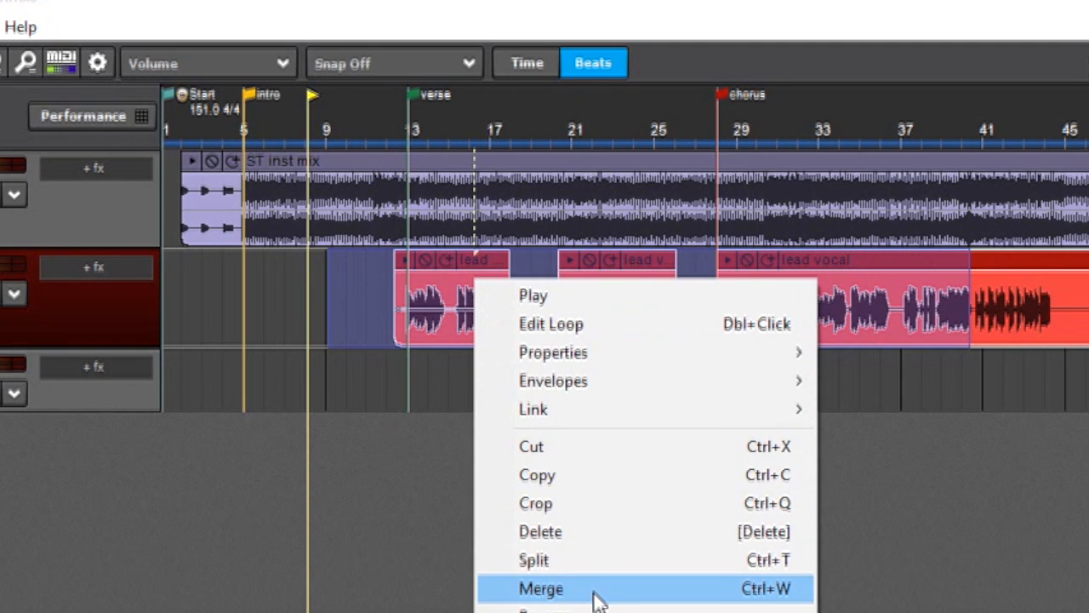
left_click(541, 589)
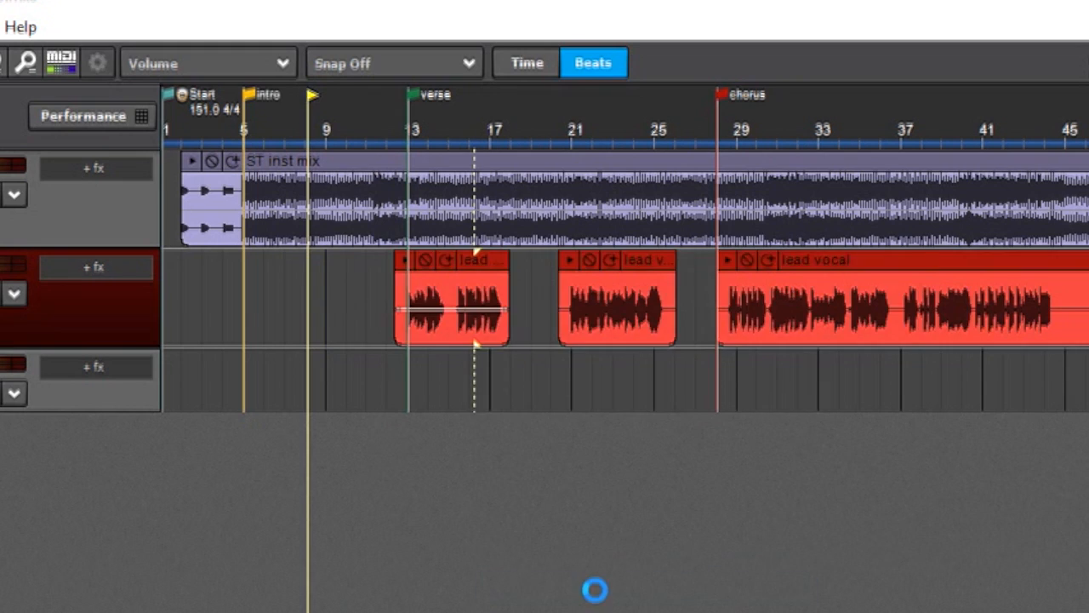
scroll("right", 3)
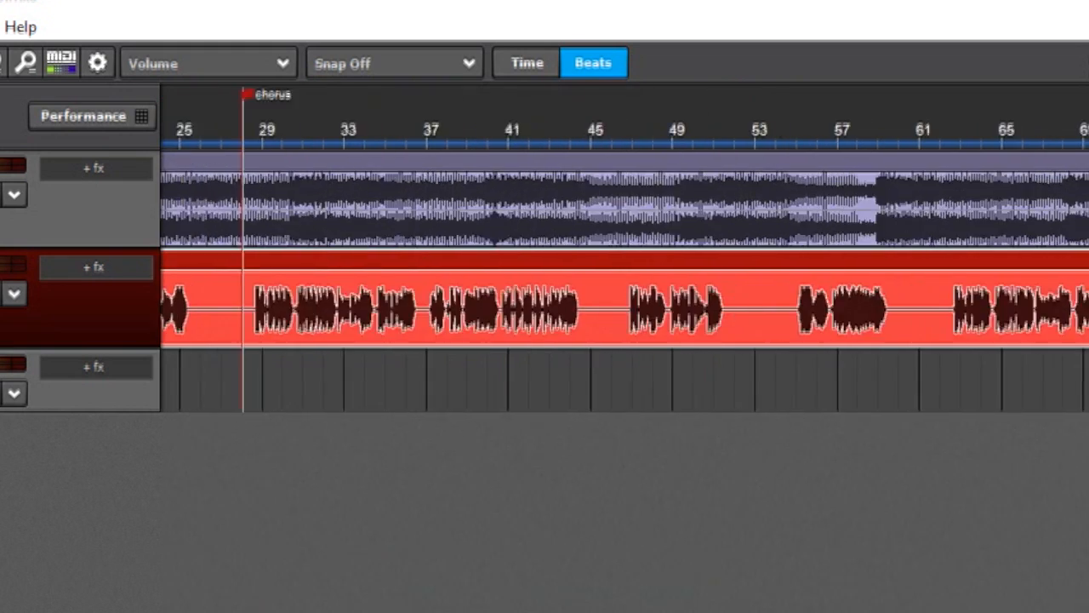
scroll("right", 3)
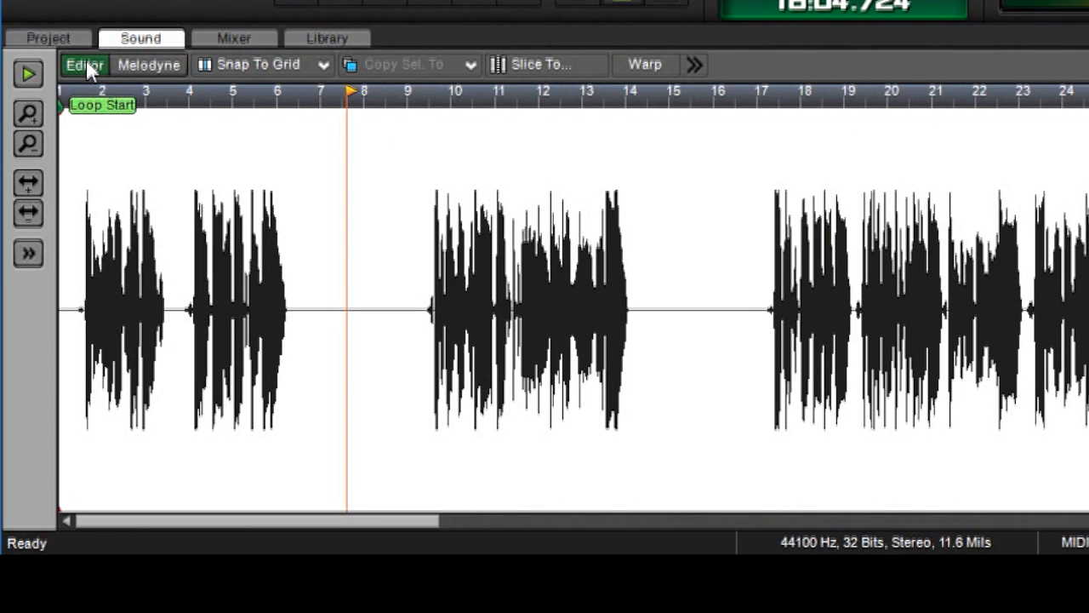
mouse_move(111, 281)
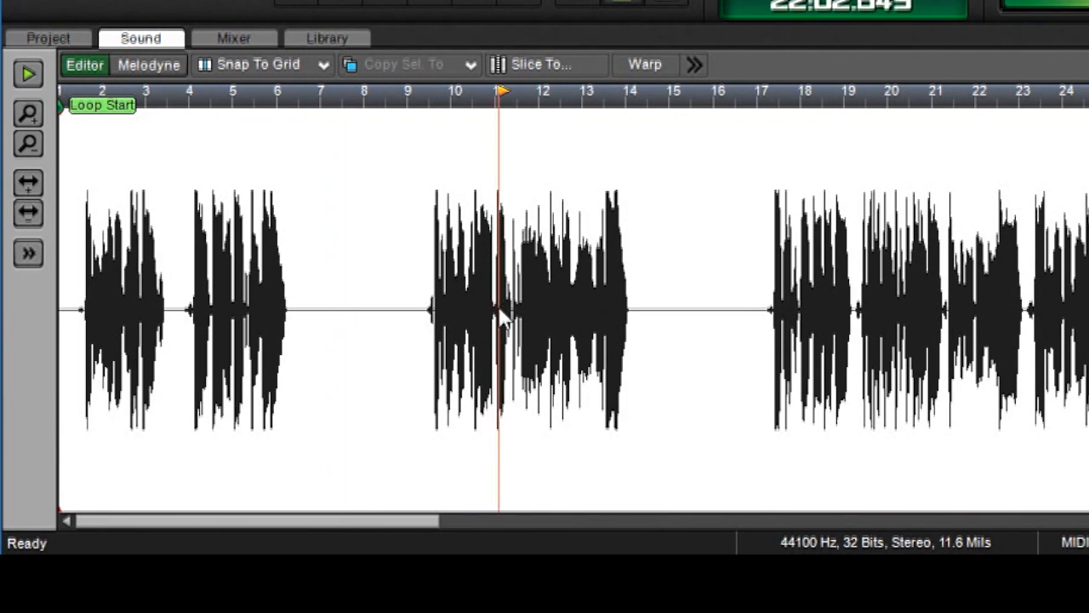
mouse_move(293, 196)
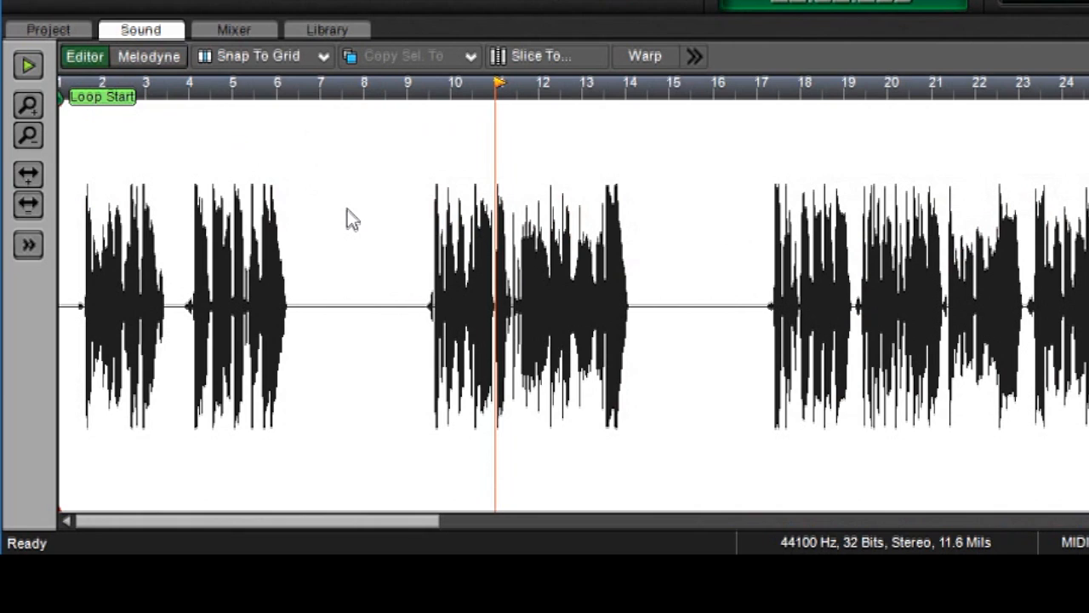
mouse_move(148, 56)
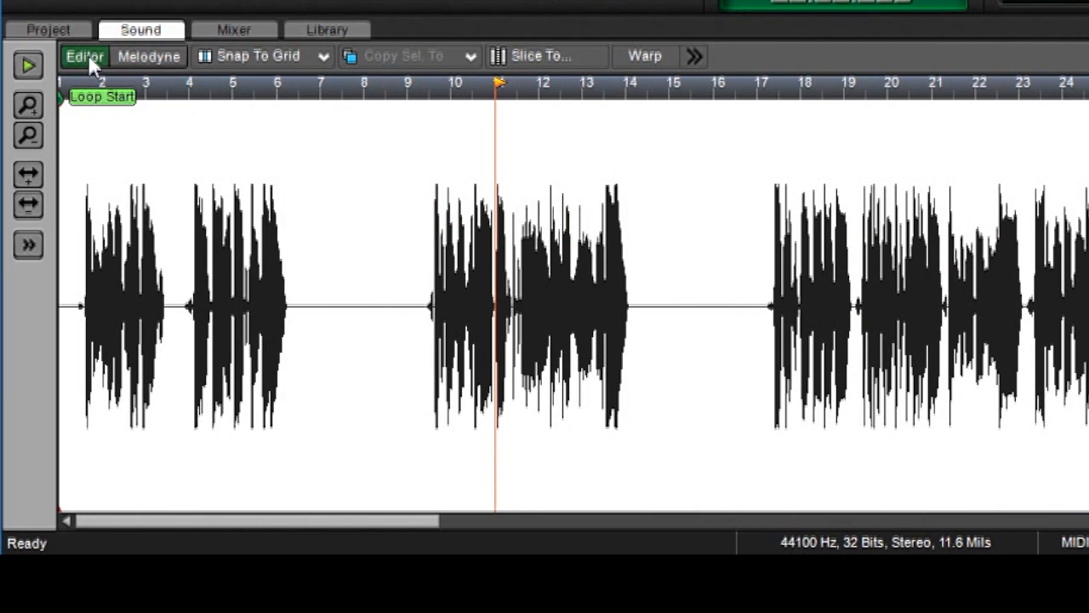
mouse_move(148, 56)
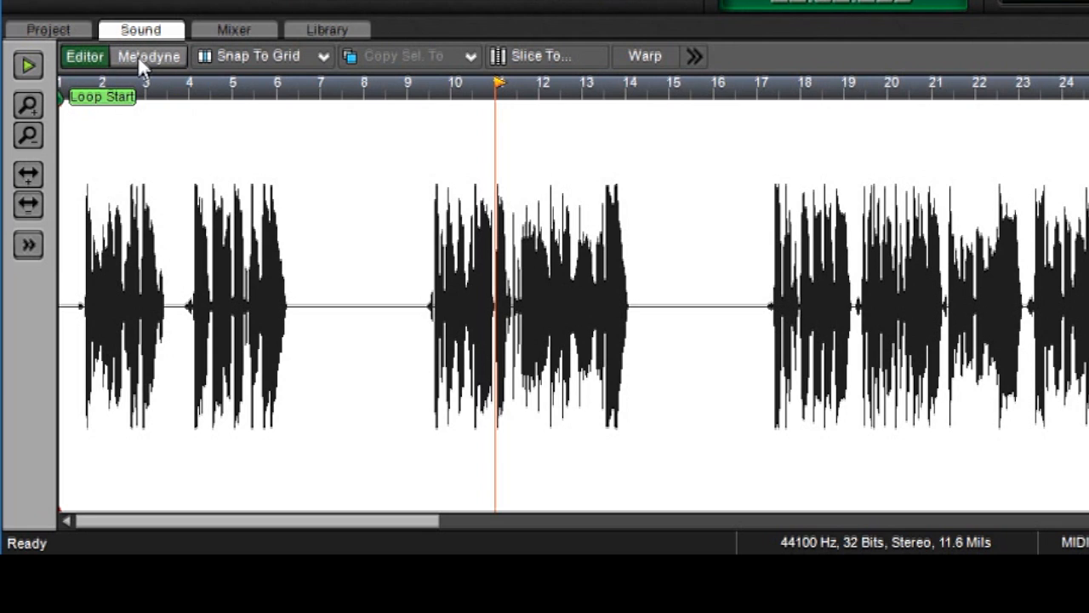
Switch the merged vocal to Melodyne note editing and select a note just after bar 4
left_click(148, 56)
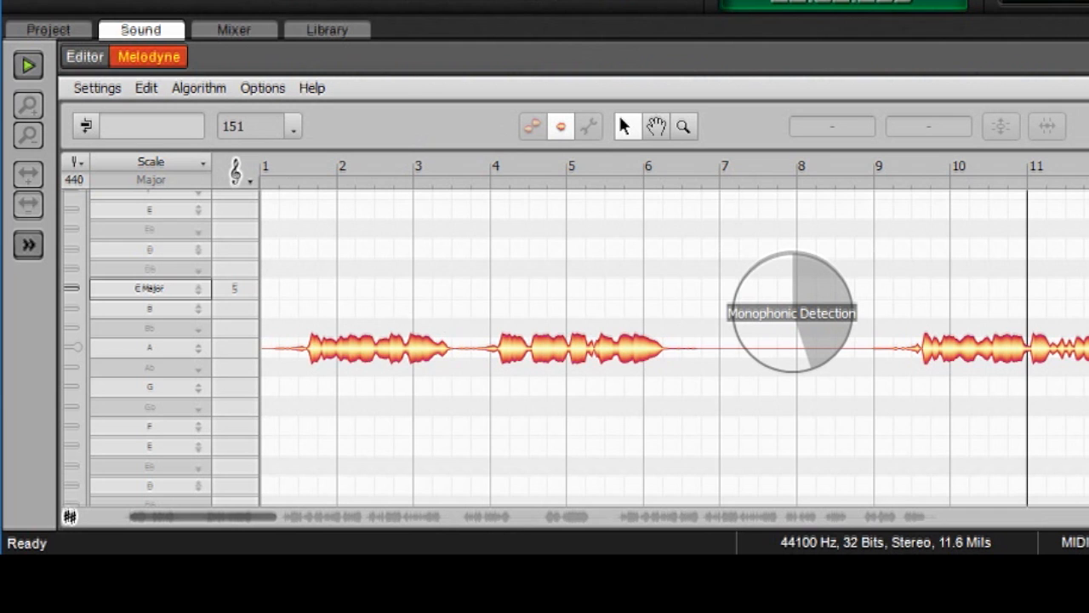
mouse_move(796, 361)
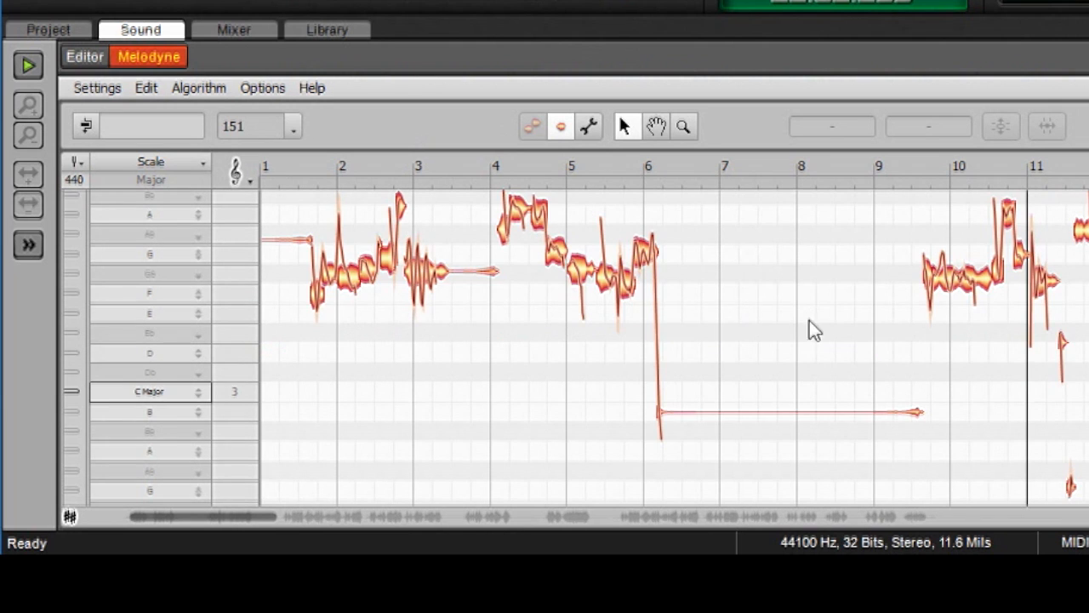
scroll("down", 3)
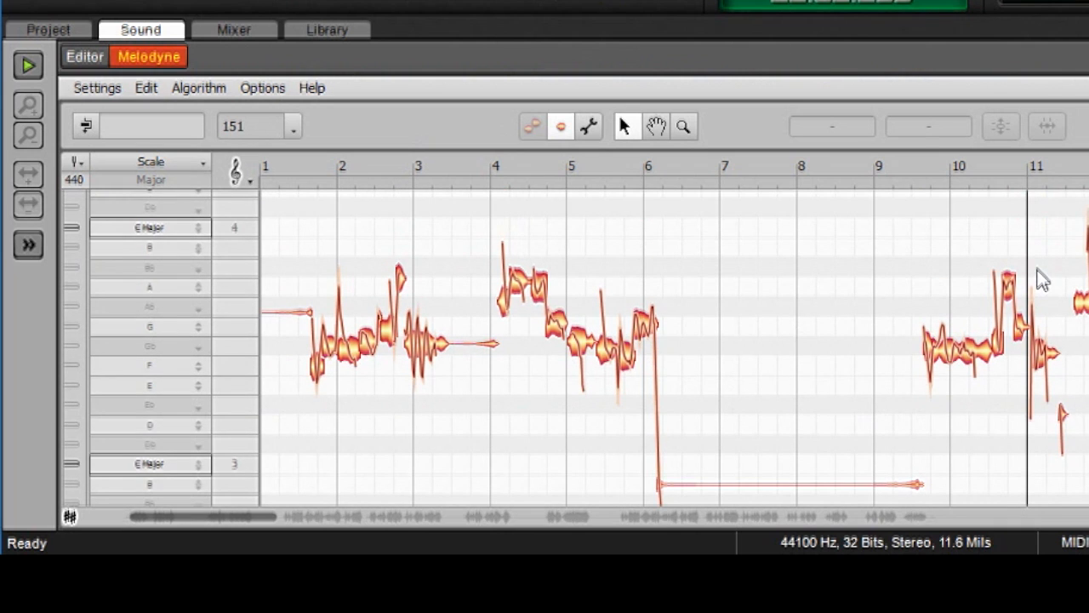
mouse_move(570, 334)
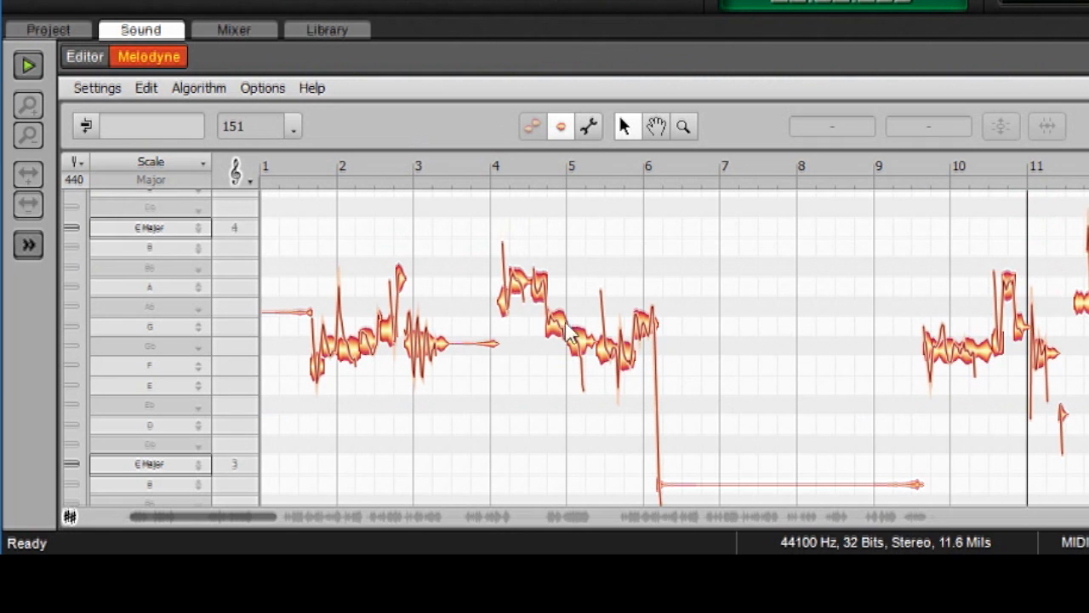
mouse_move(599, 235)
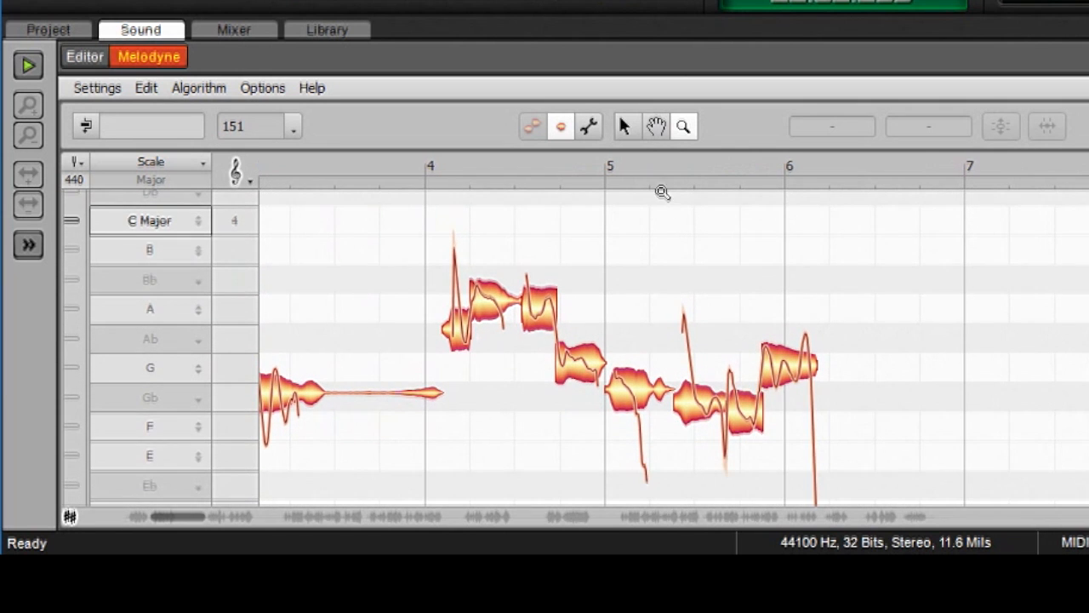
mouse_move(630, 136)
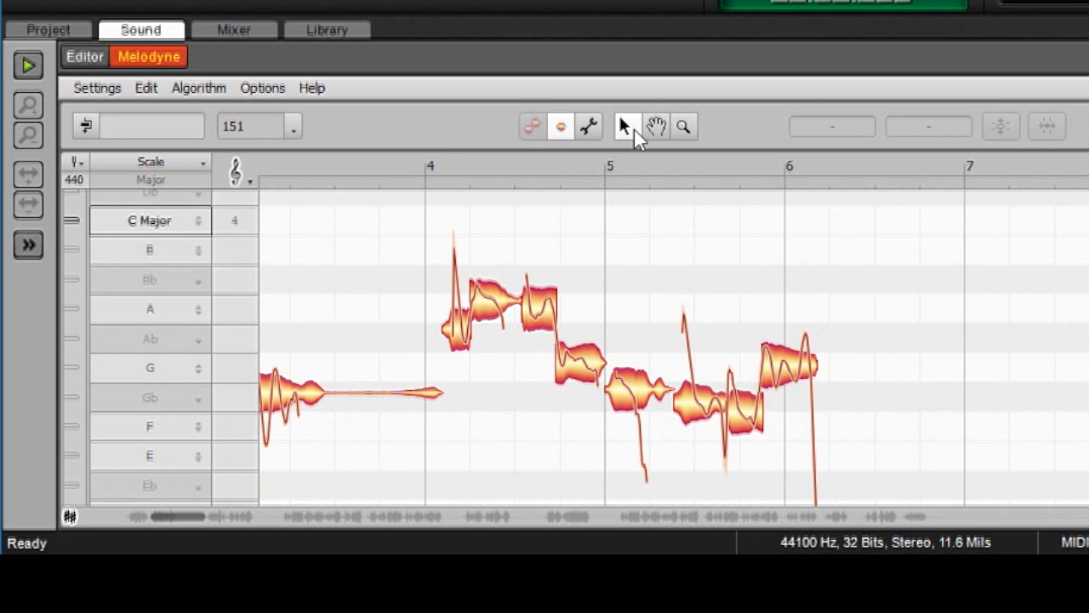
mouse_move(624, 126)
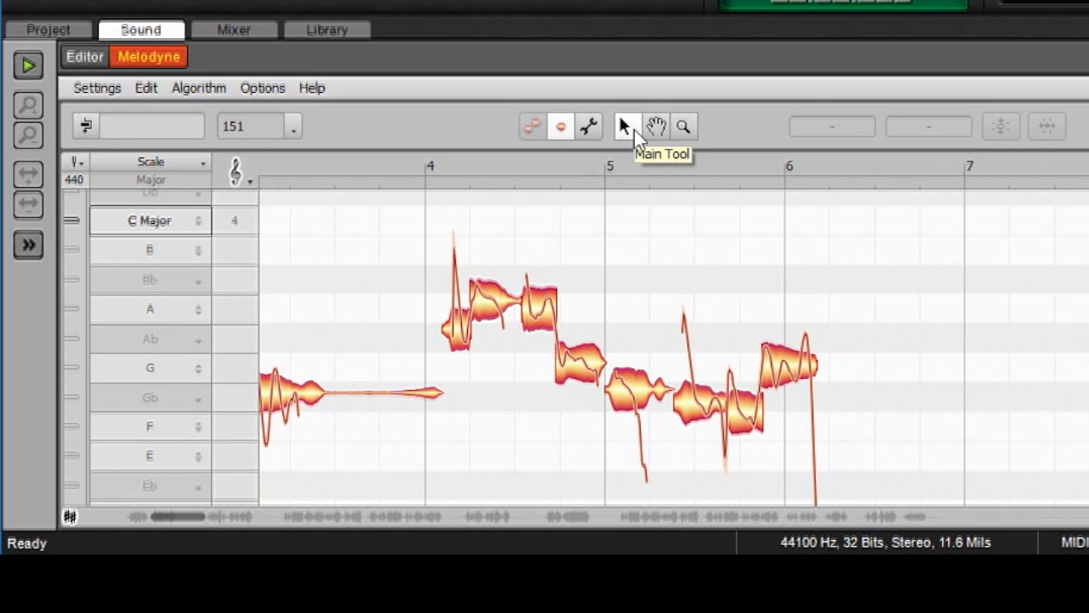
mouse_move(548, 310)
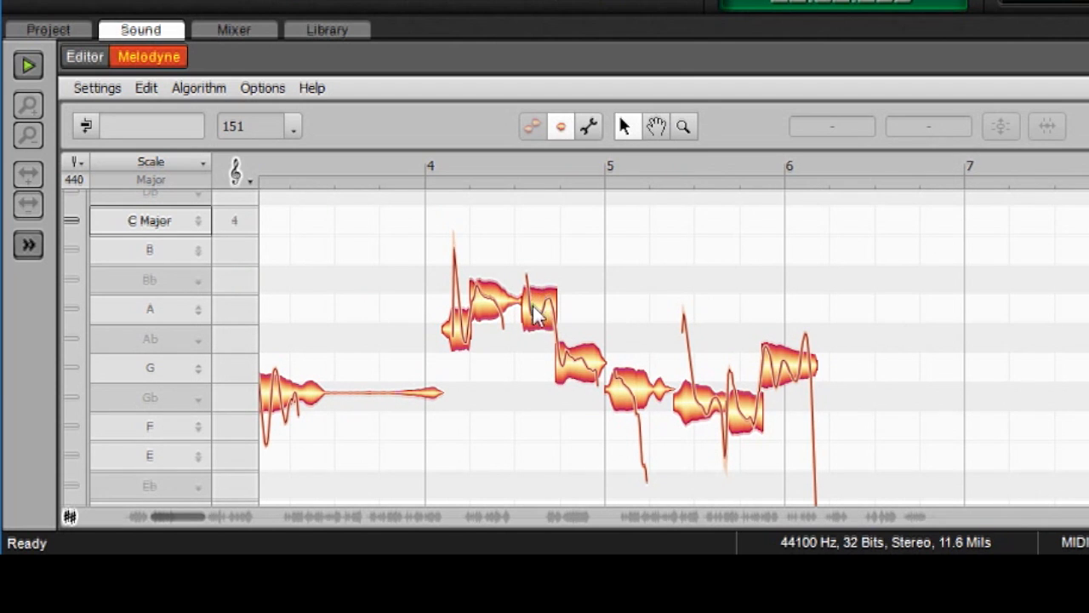
left_click(536, 306)
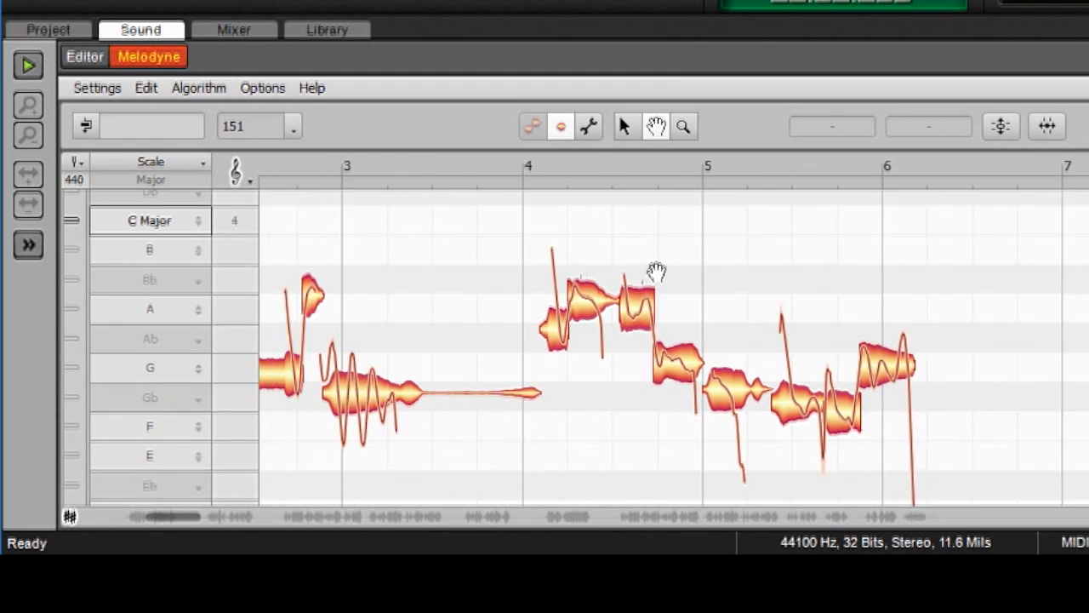
scroll("down", 3)
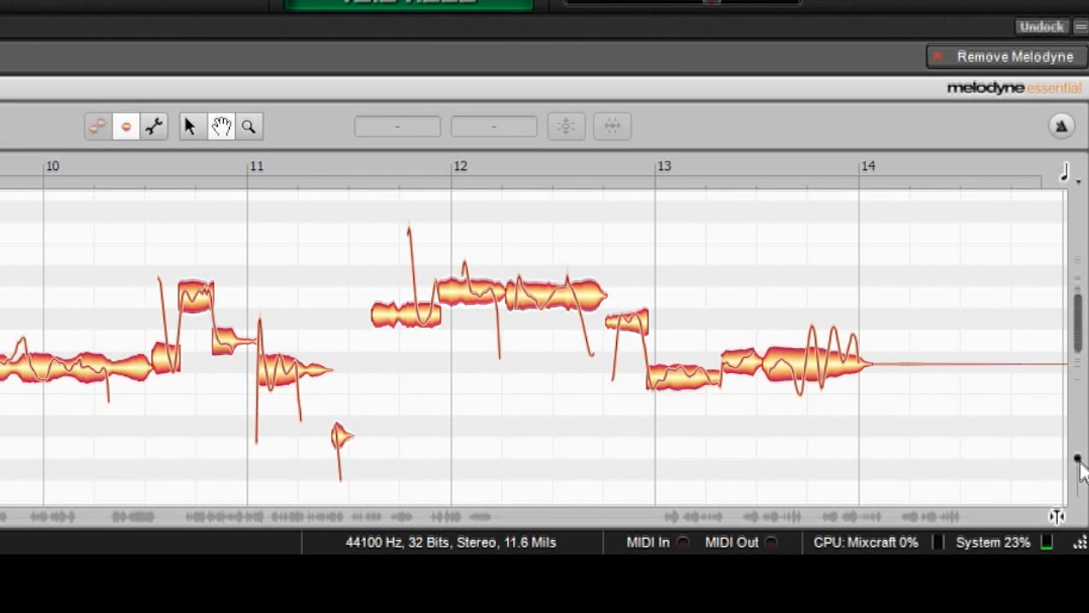
mouse_move(611, 342)
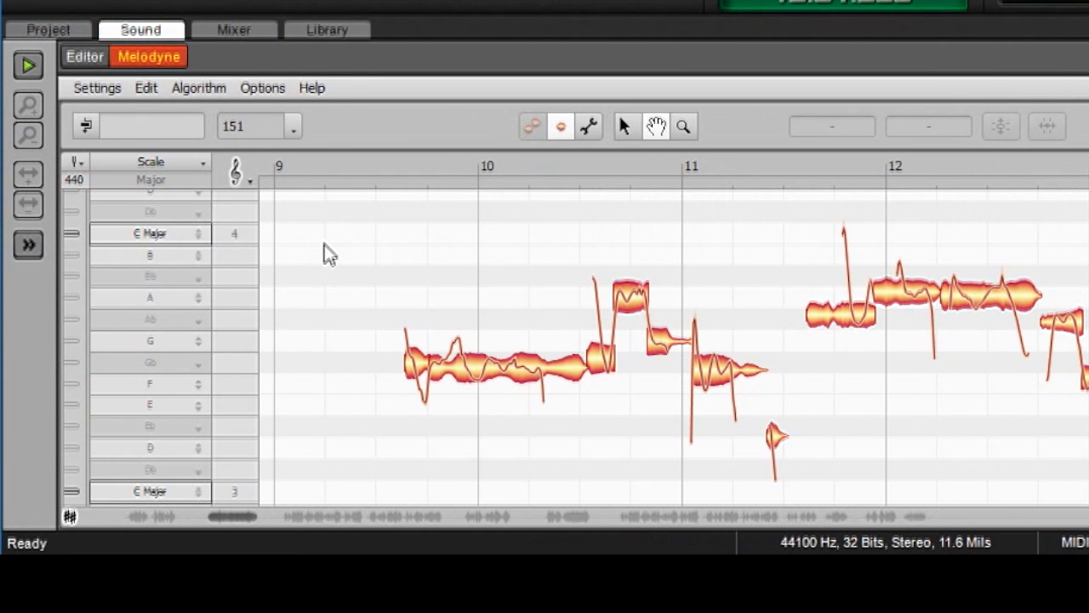
mouse_move(548, 290)
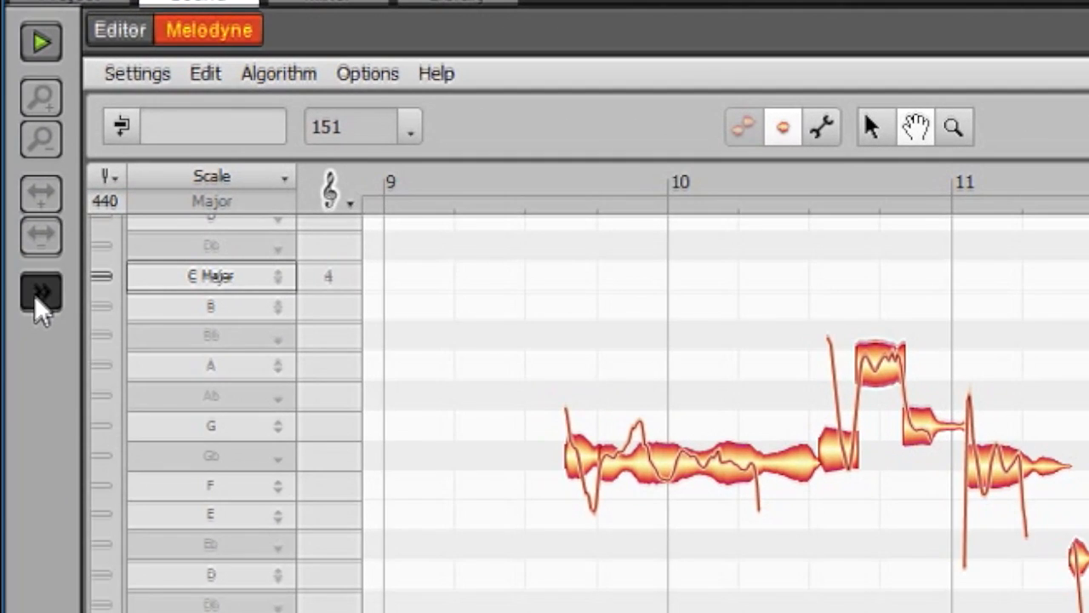
left_click(41, 293)
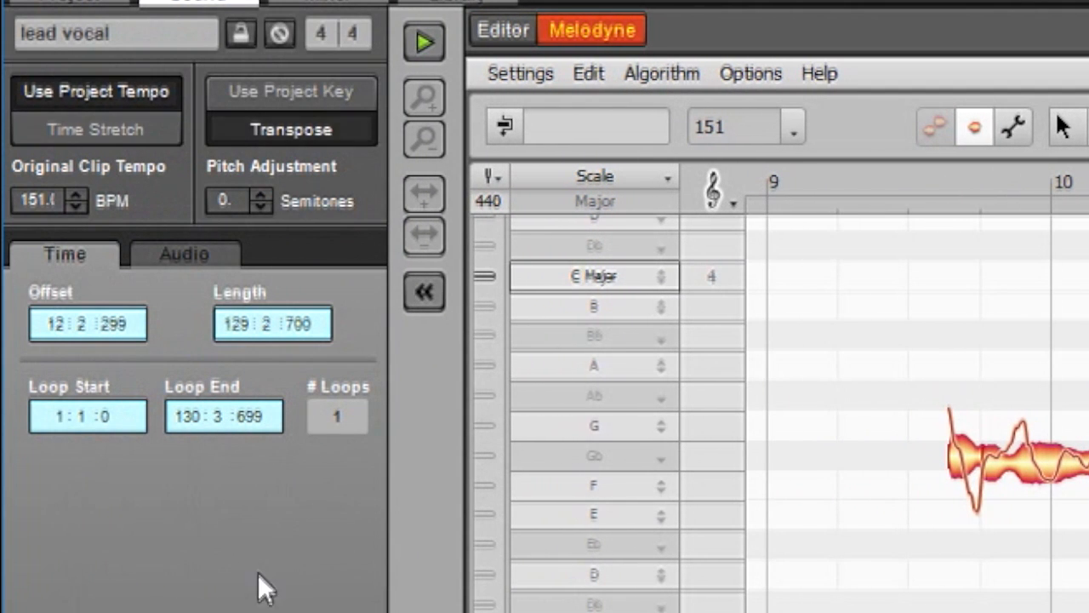
mouse_move(315, 161)
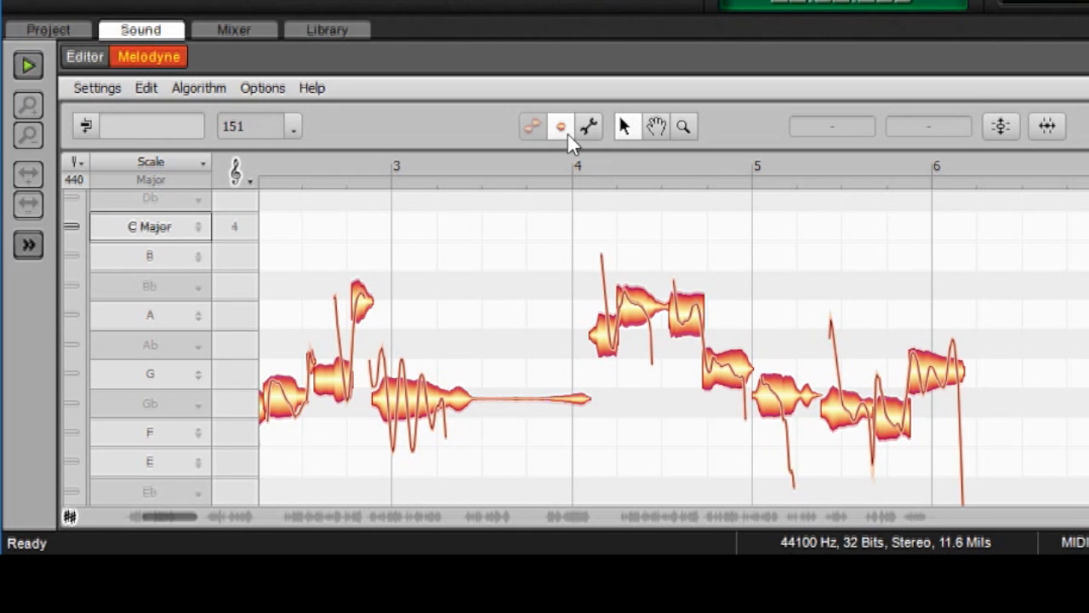
mouse_move(613, 264)
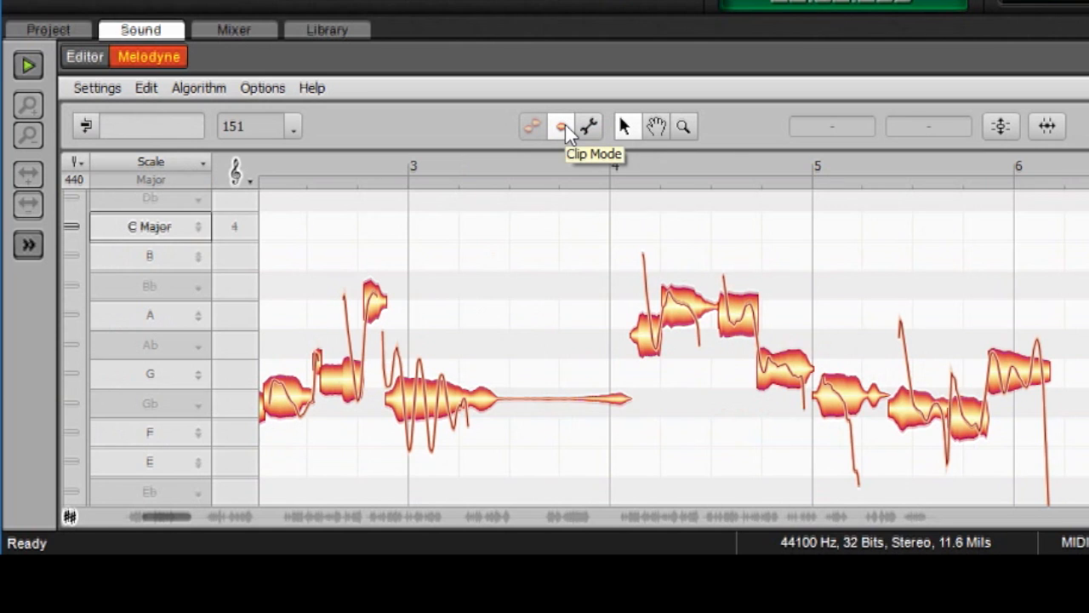
mouse_move(674, 241)
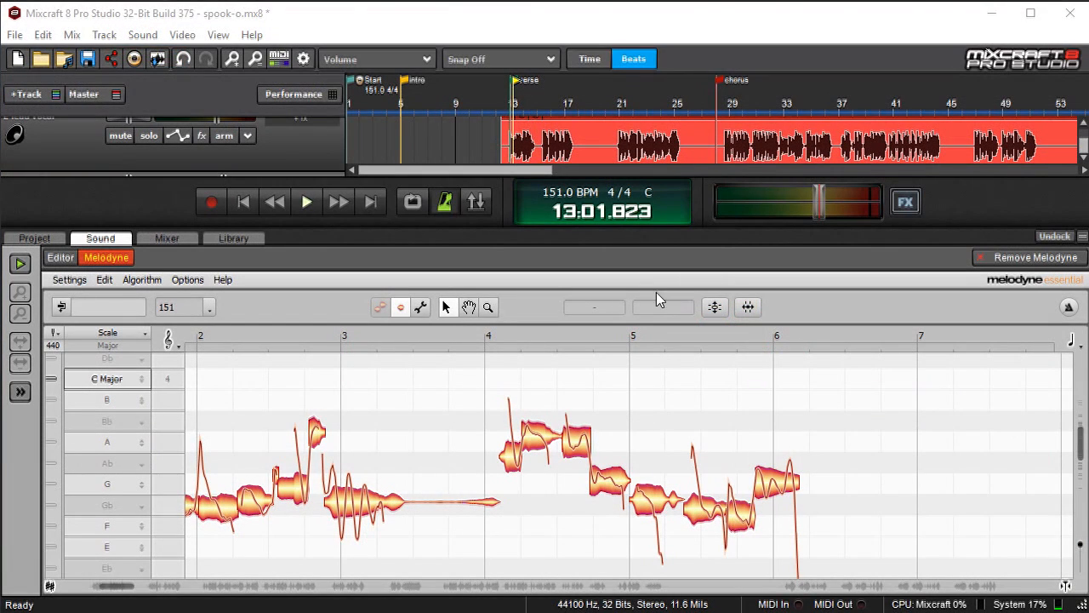
mouse_move(654, 315)
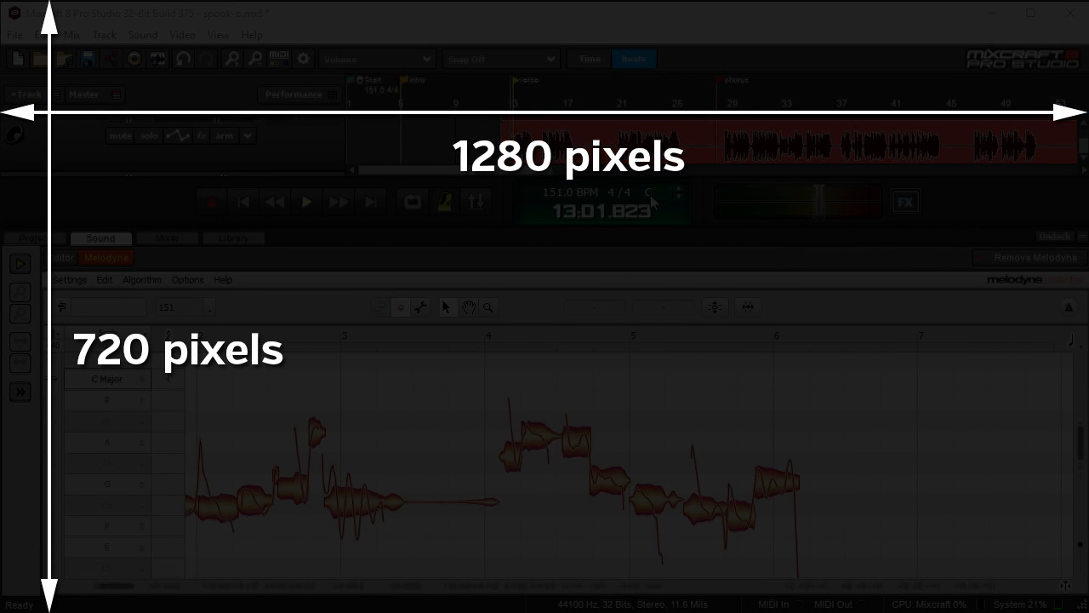
mouse_move(761, 408)
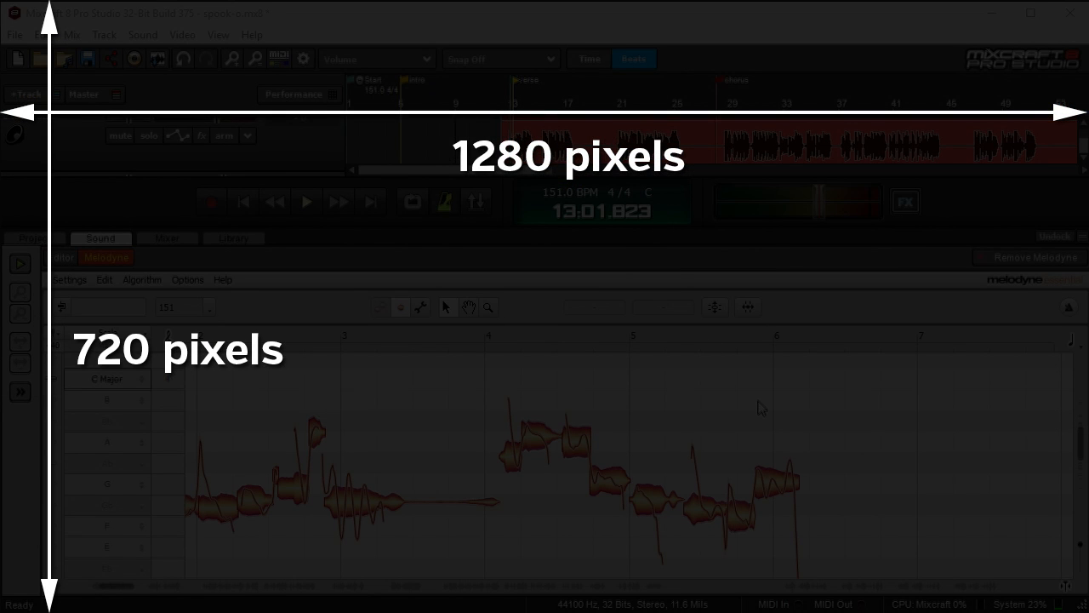
mouse_move(755, 456)
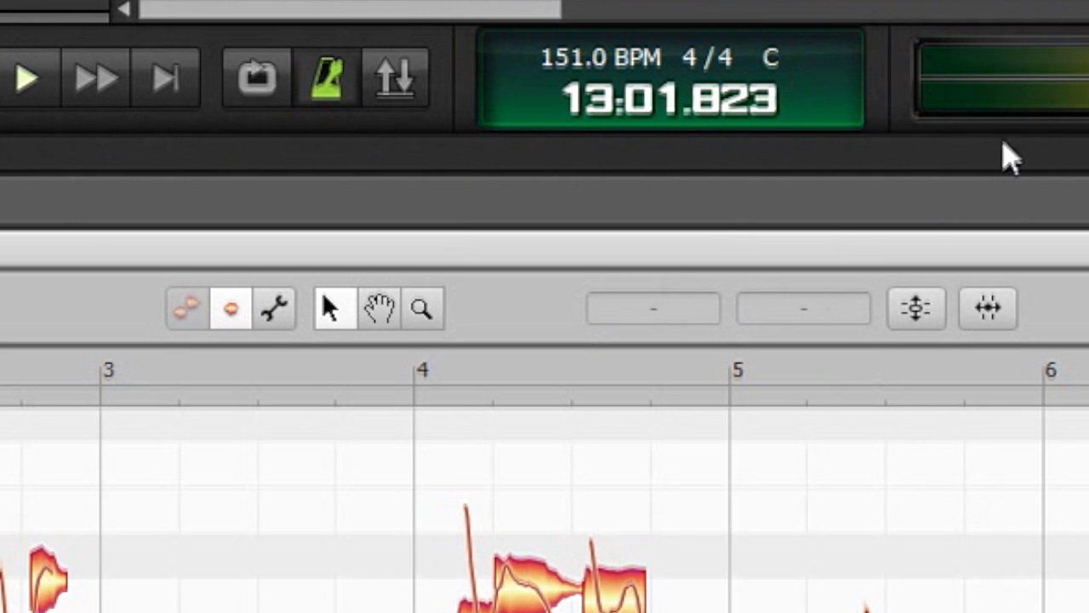
mouse_move(851, 157)
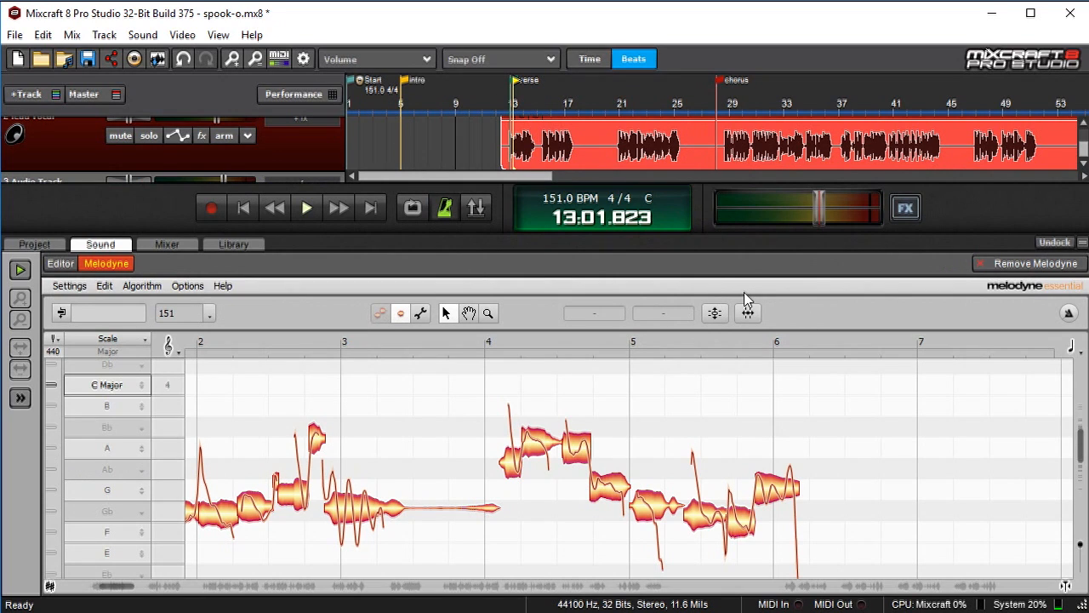
mouse_move(697, 419)
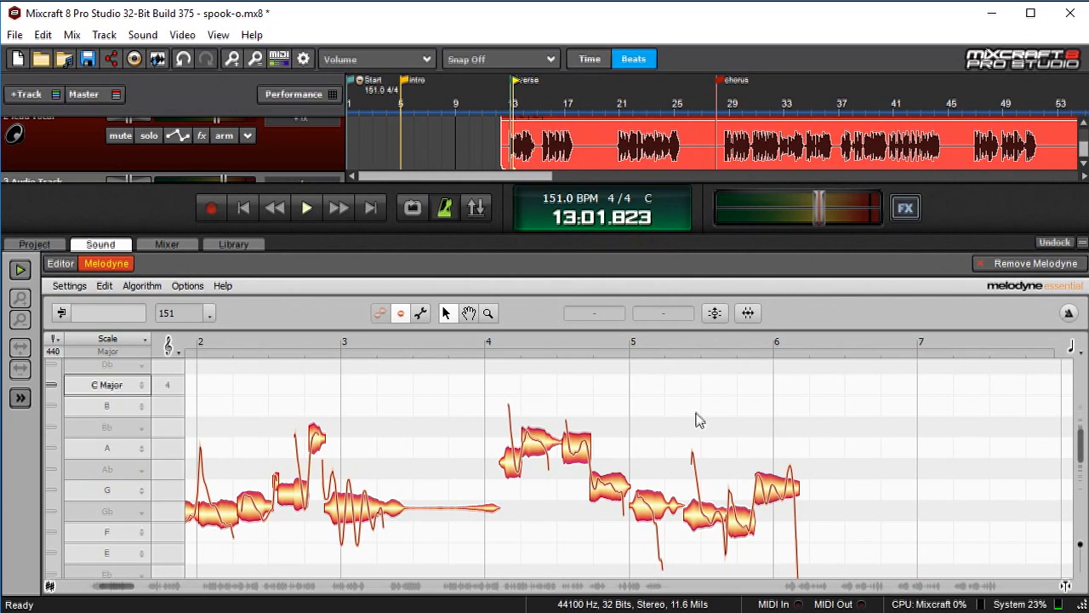
mouse_move(670, 230)
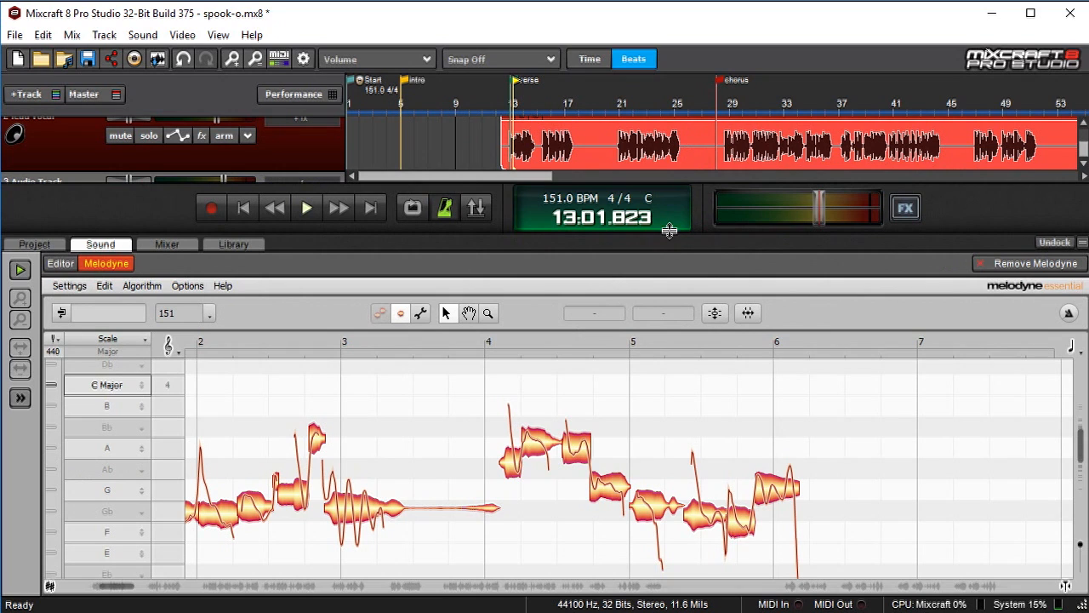
mouse_move(583, 377)
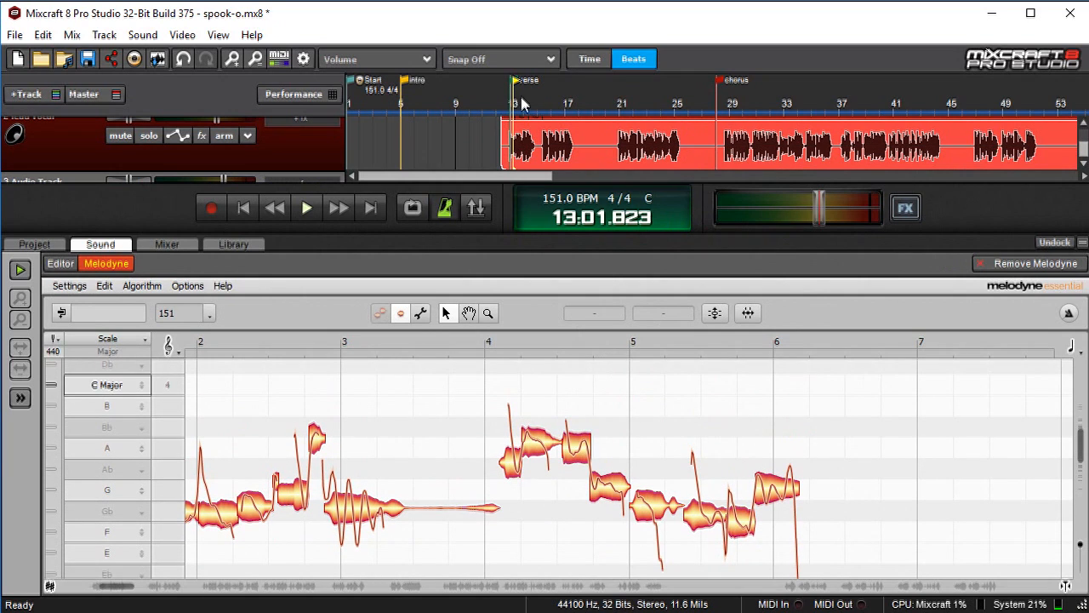
mouse_move(507, 100)
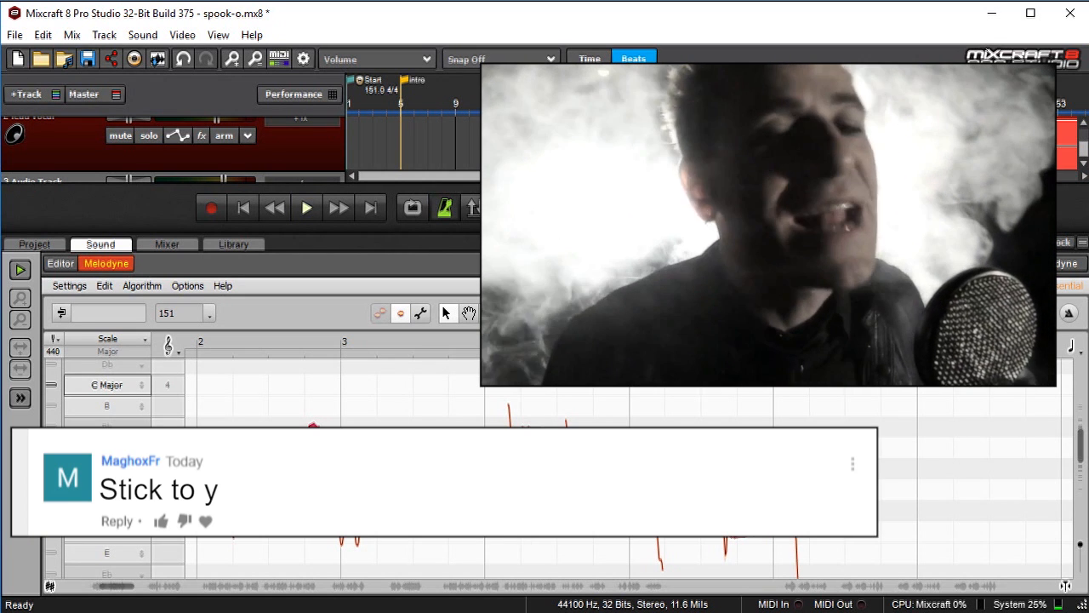
left_click(306, 208)
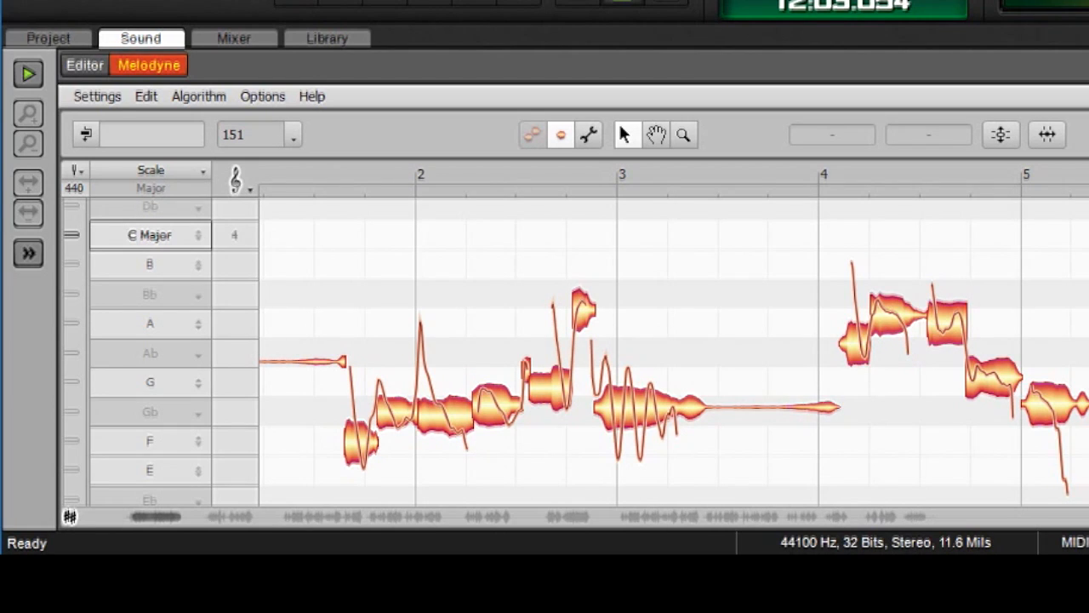
mouse_move(328, 237)
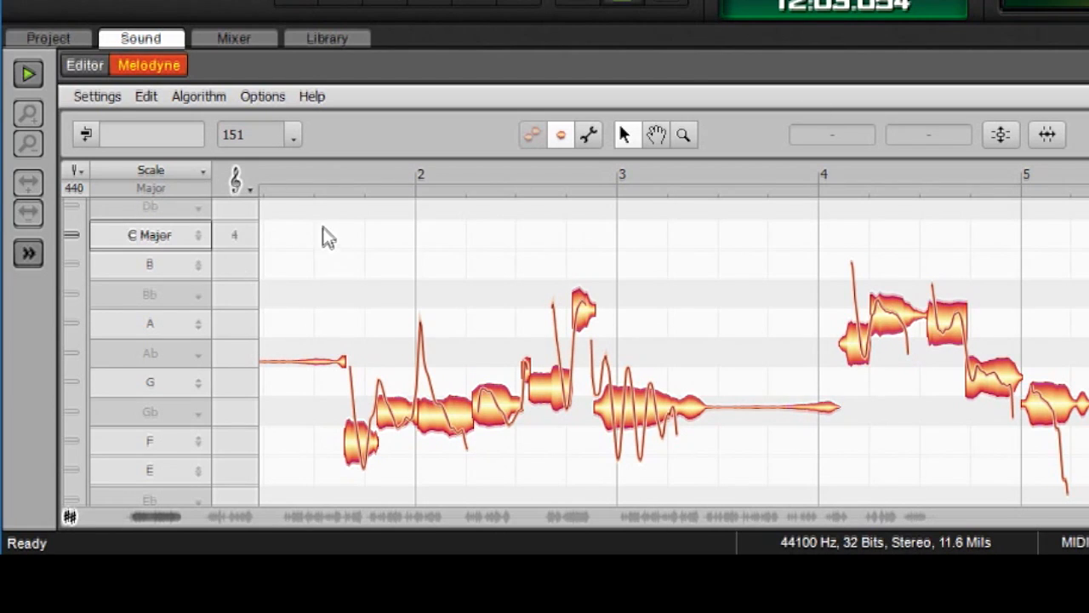
mouse_move(340, 422)
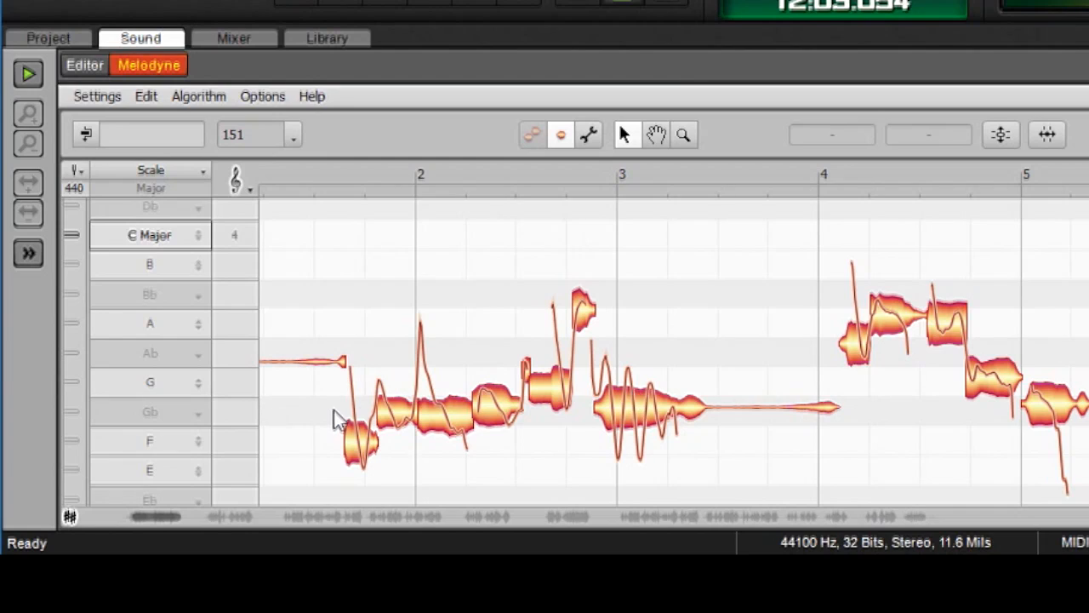
mouse_move(349, 283)
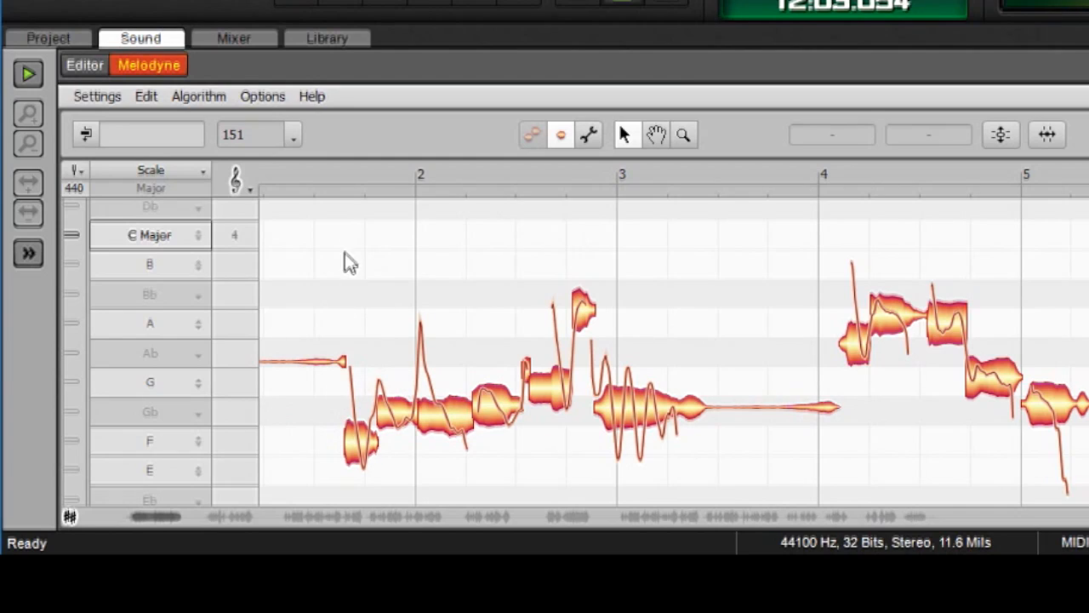
mouse_move(606, 337)
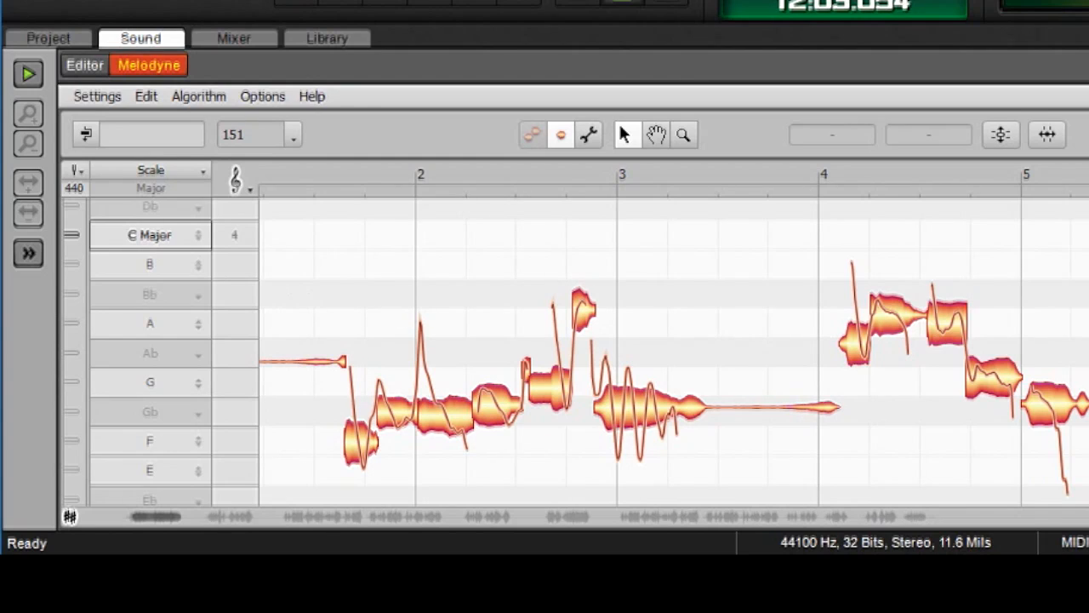
scroll("down", 3)
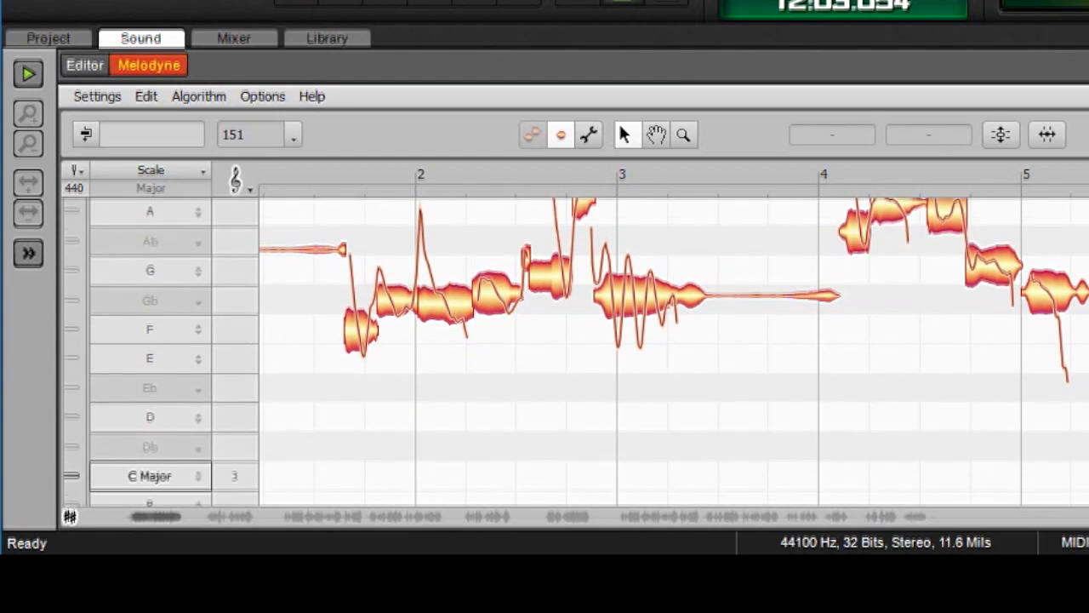
scroll("down", 3)
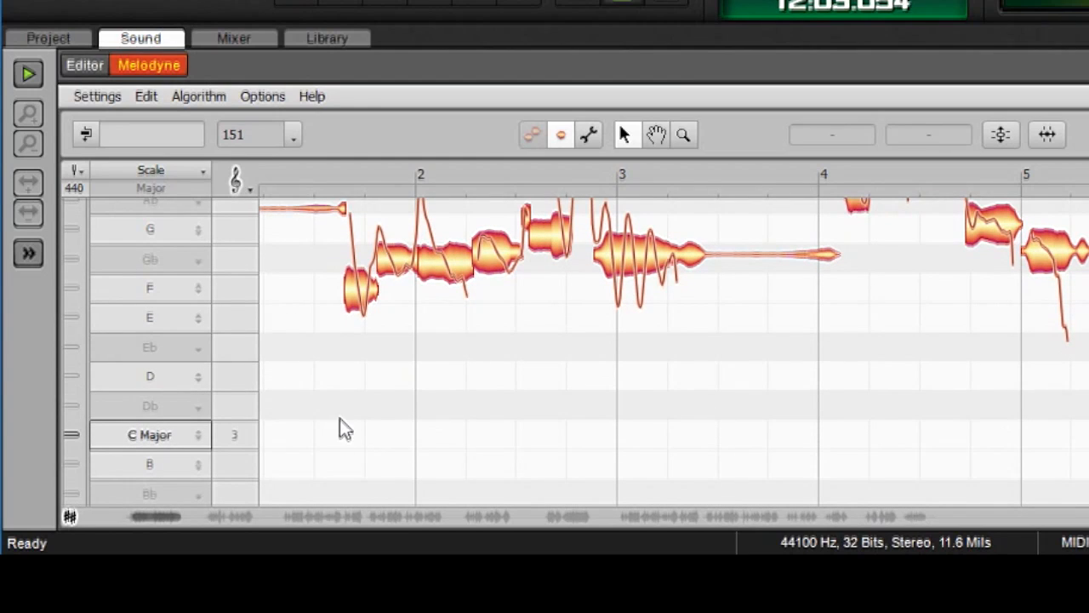
mouse_move(337, 324)
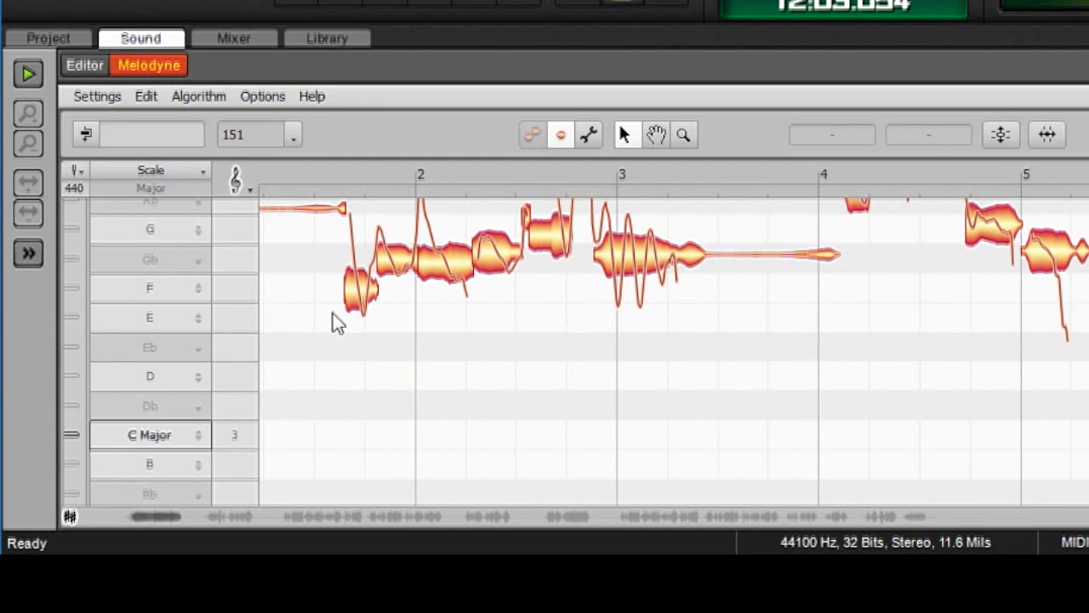
mouse_move(327, 264)
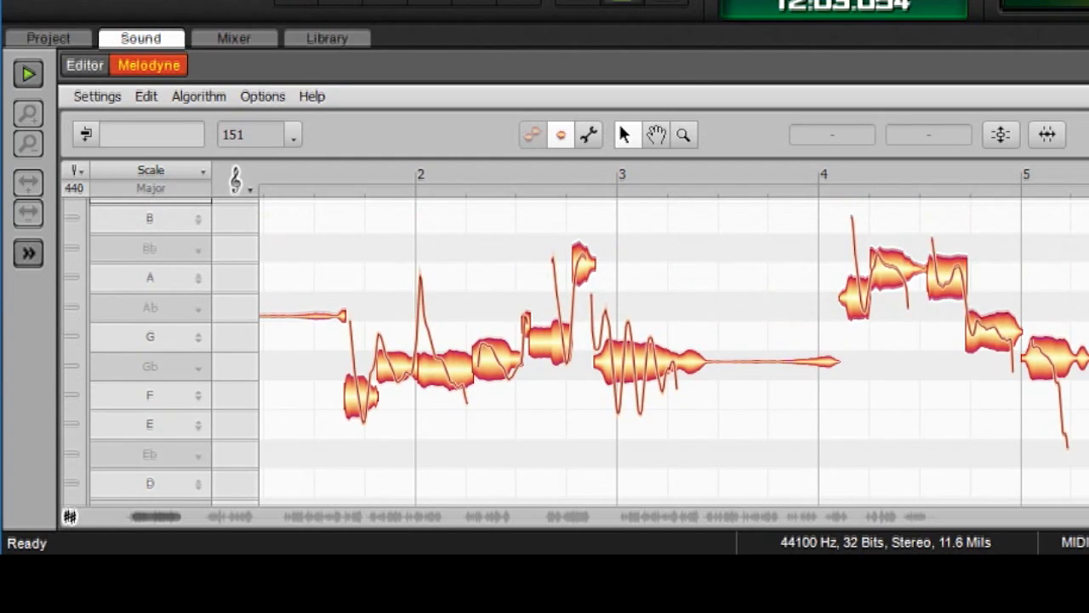
mouse_move(595, 281)
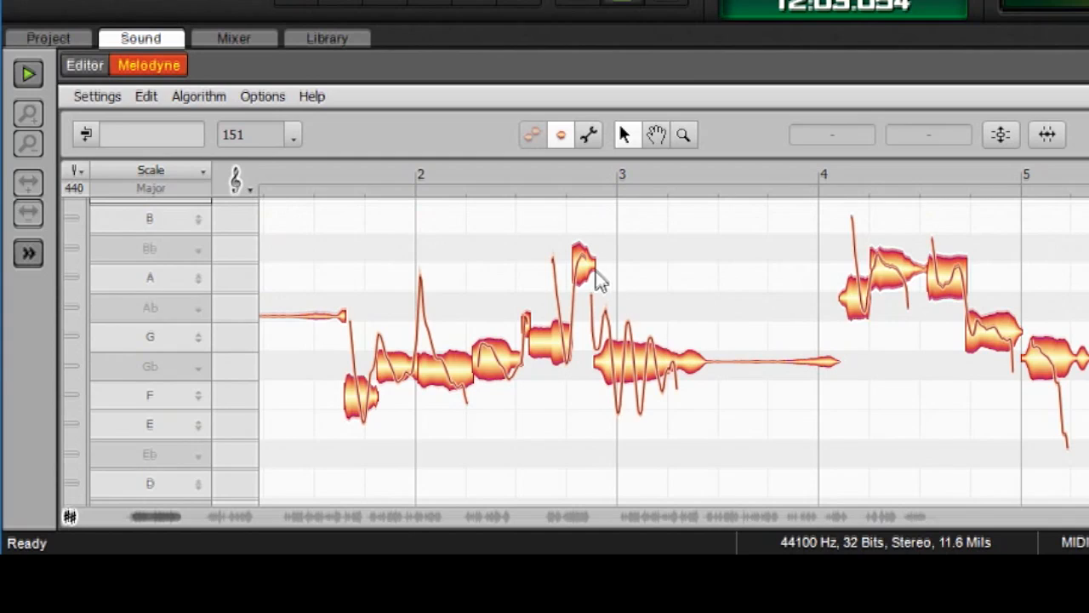
mouse_move(586, 286)
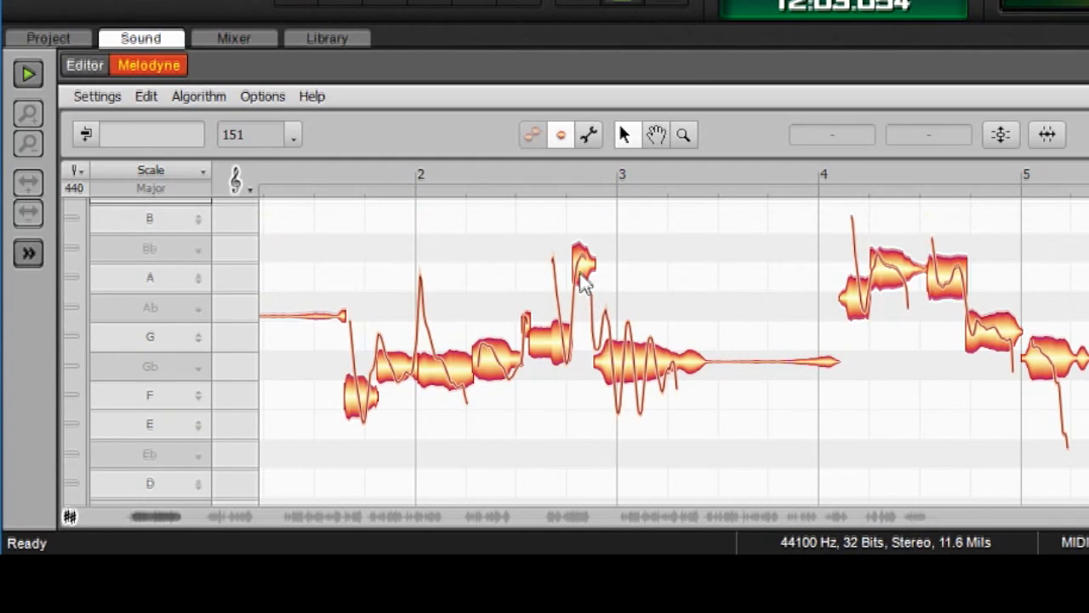
mouse_move(528, 269)
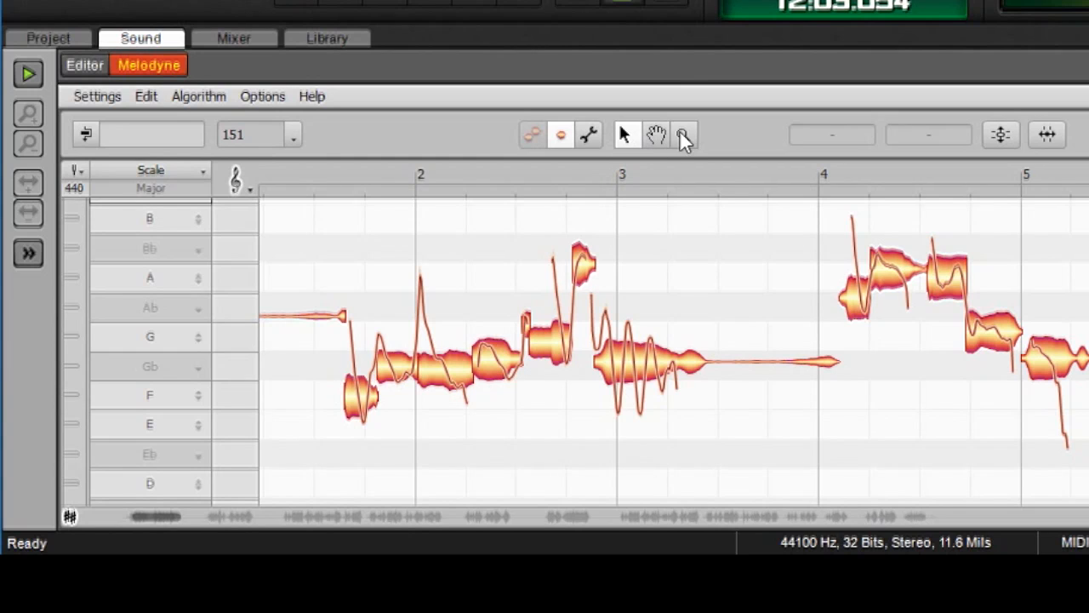
left_click(684, 135)
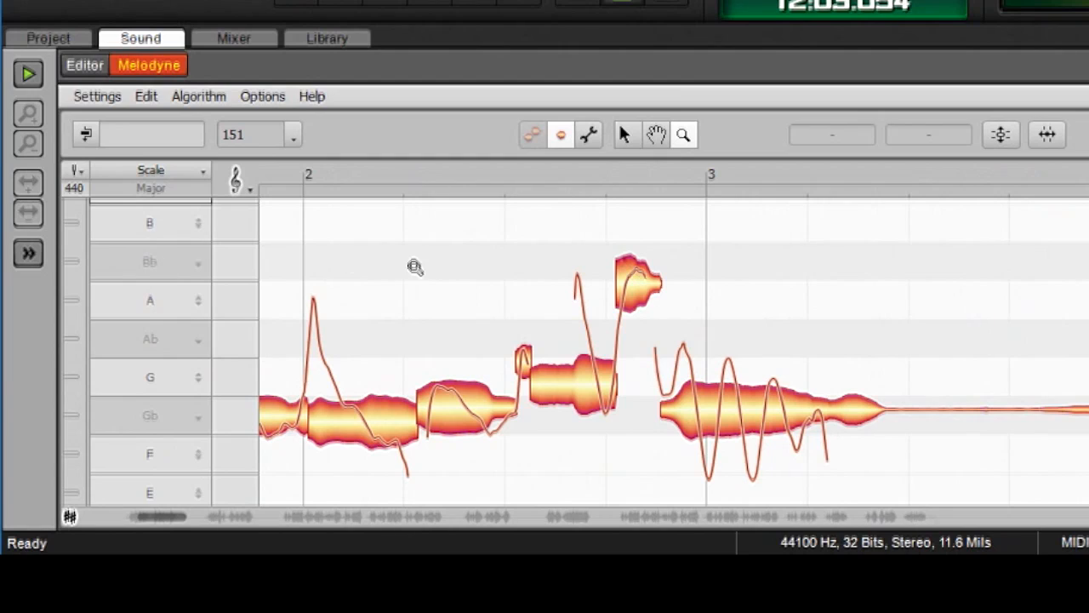
mouse_move(688, 274)
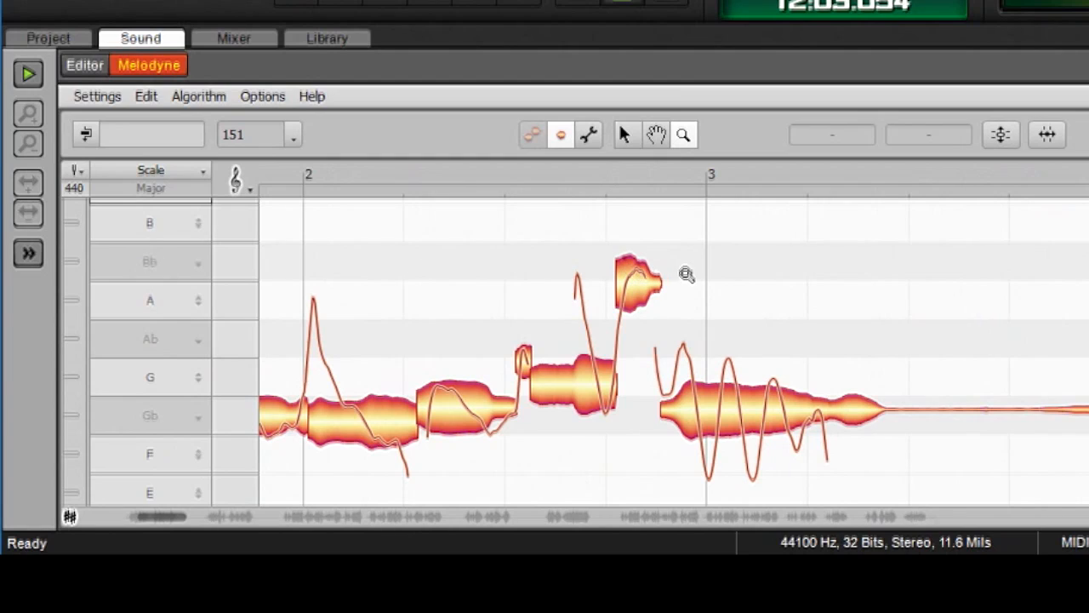
mouse_move(766, 153)
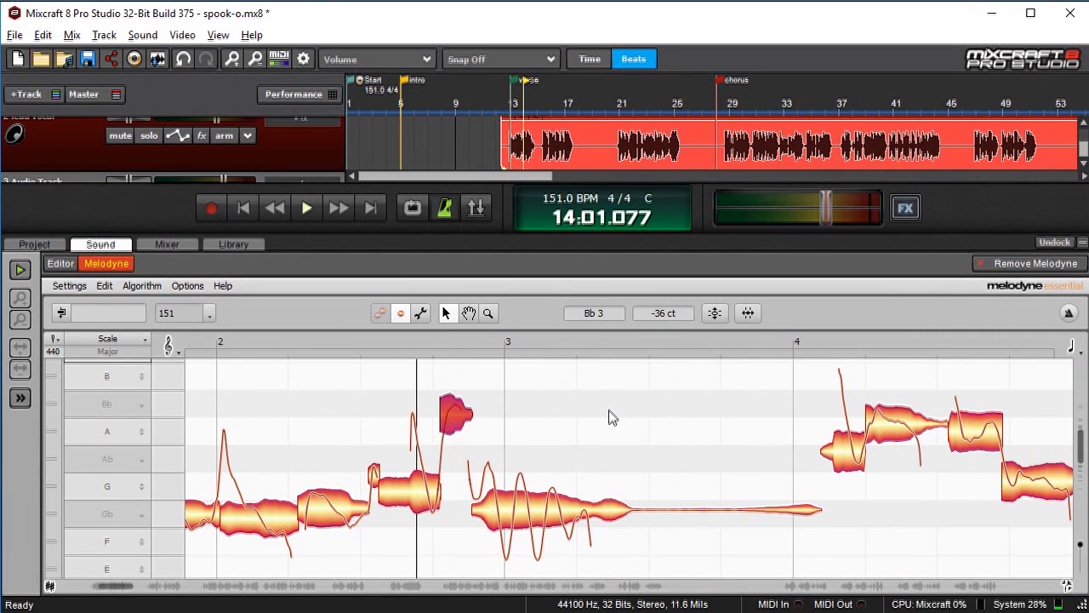
mouse_move(877, 245)
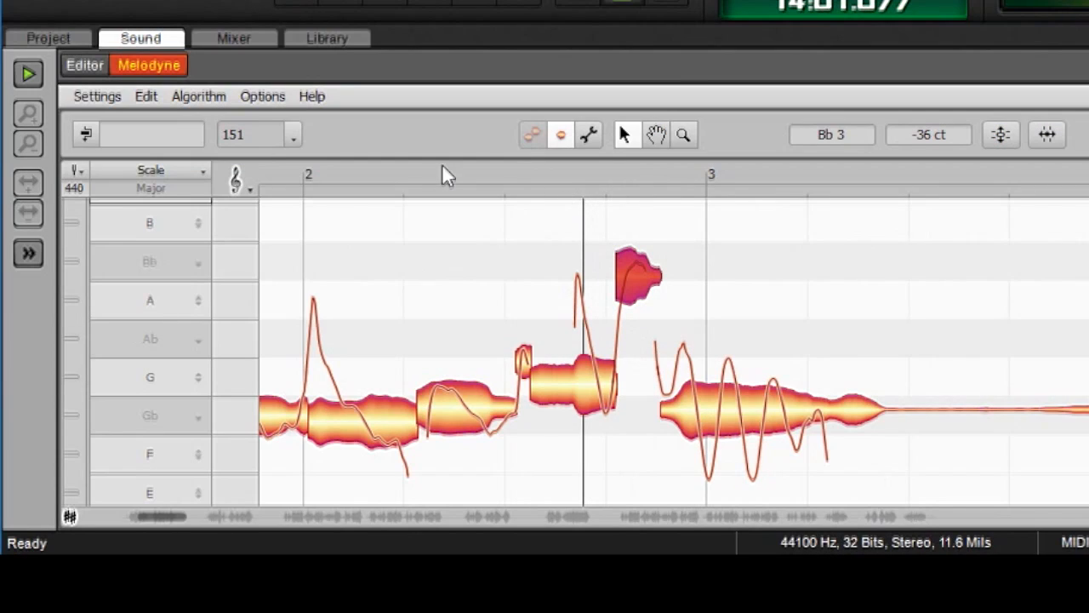
left_click(27, 73)
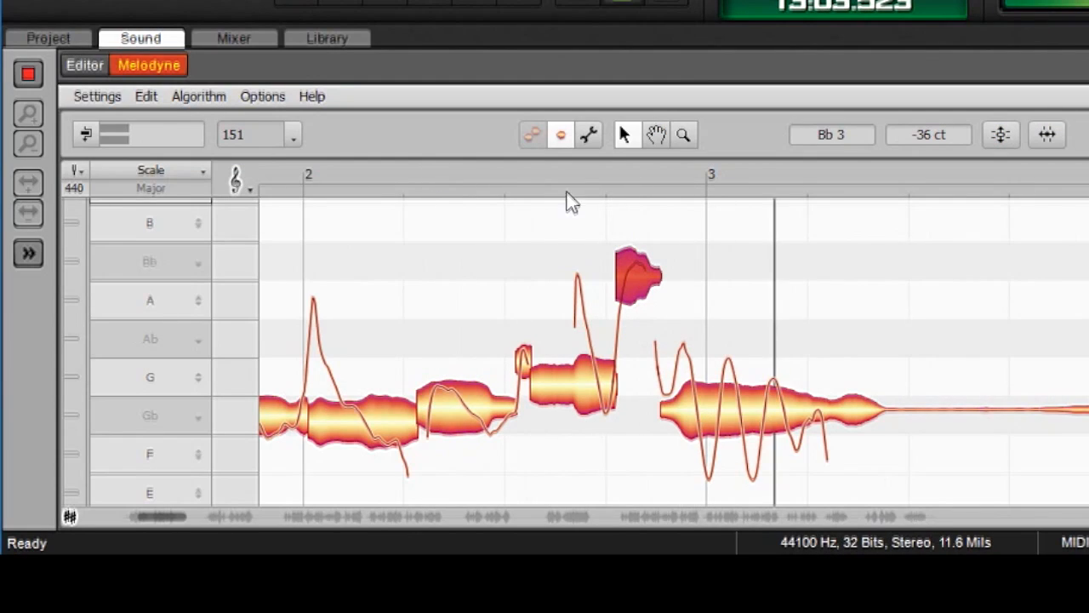
left_click(27, 73)
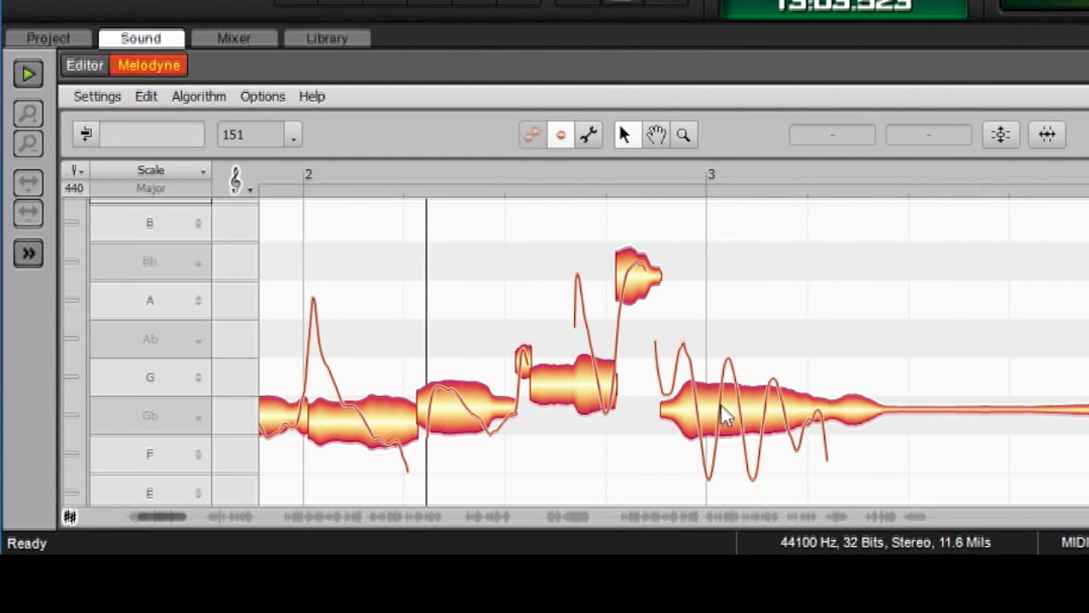
mouse_move(1036, 393)
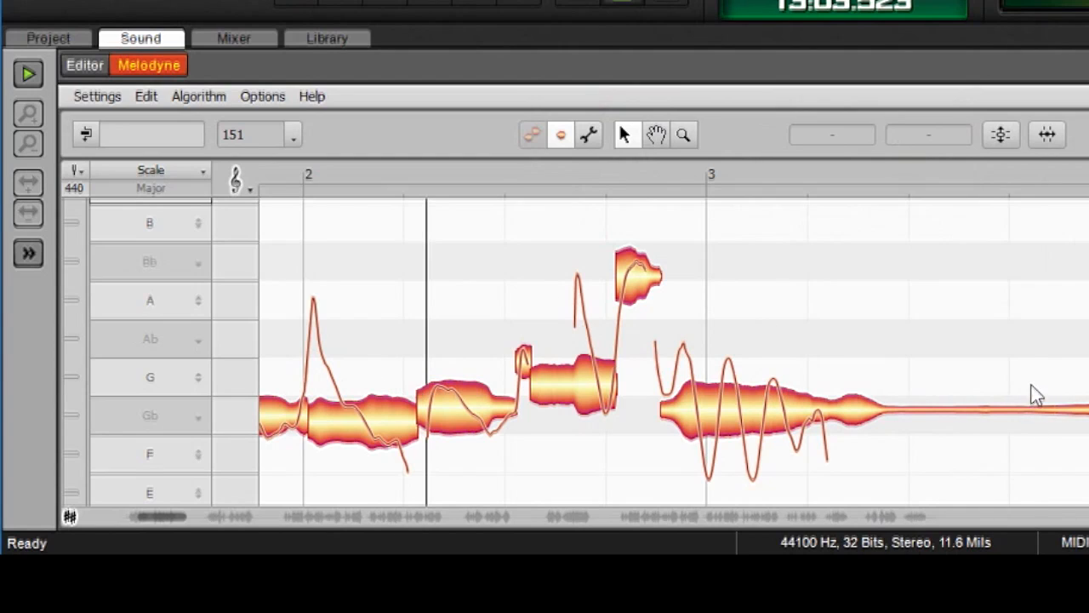
mouse_move(999, 330)
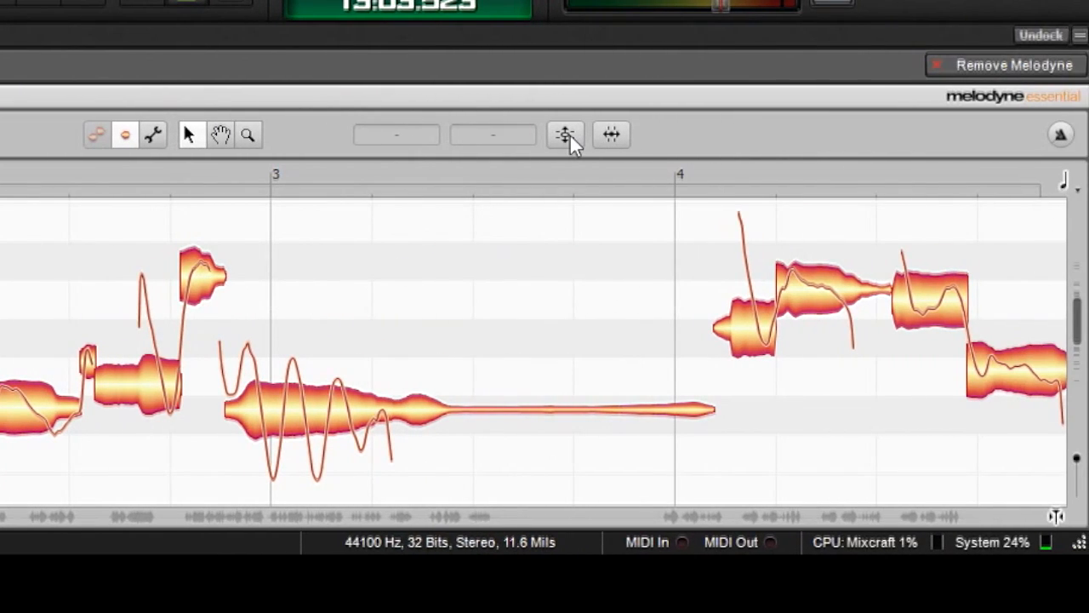
mouse_move(565, 134)
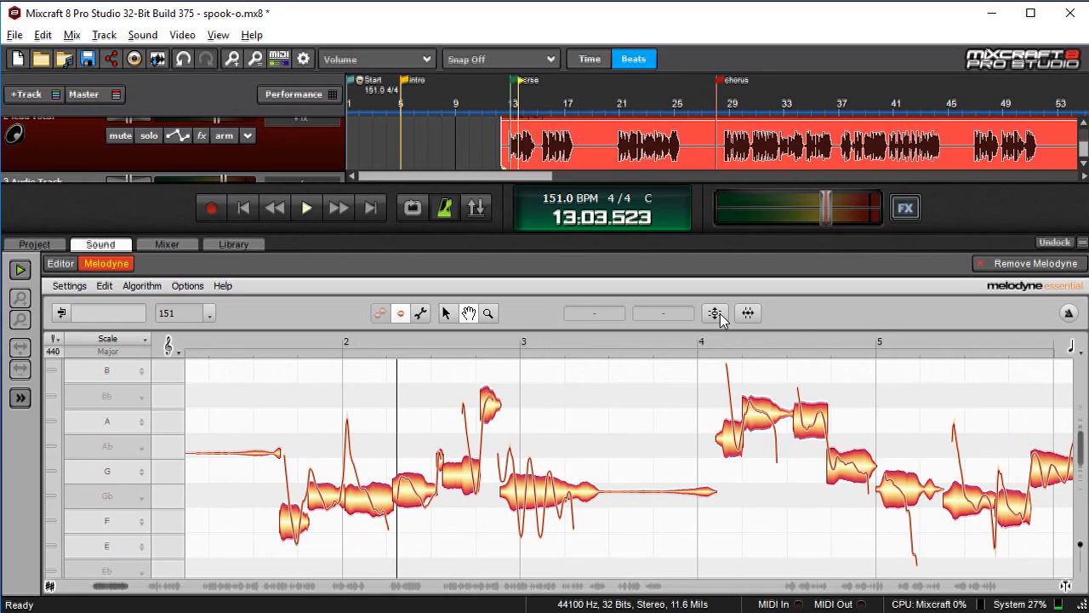
mouse_move(715, 313)
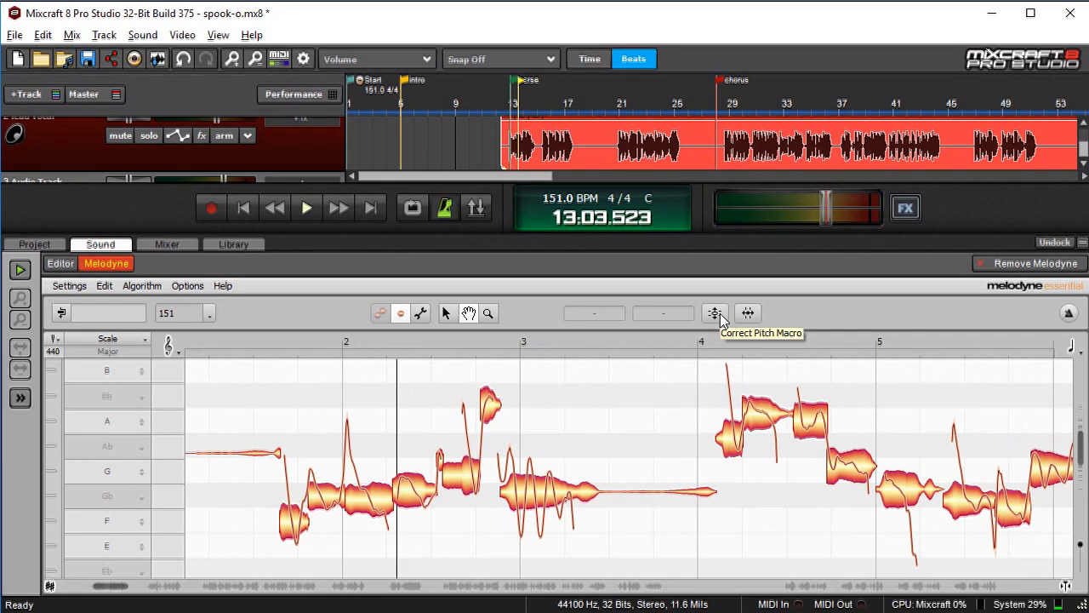
mouse_move(703, 357)
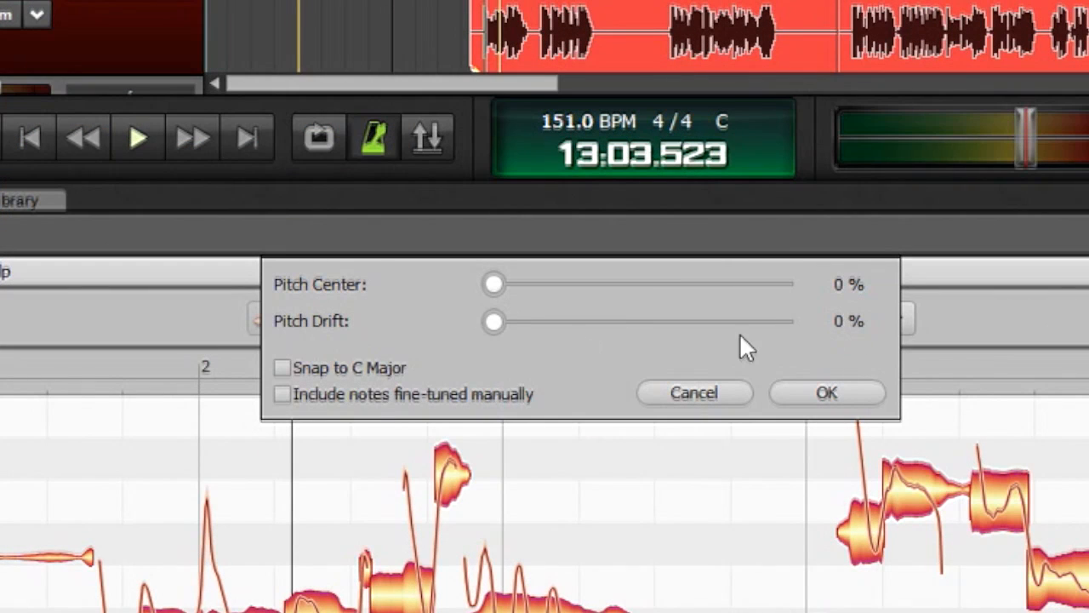
mouse_move(497, 289)
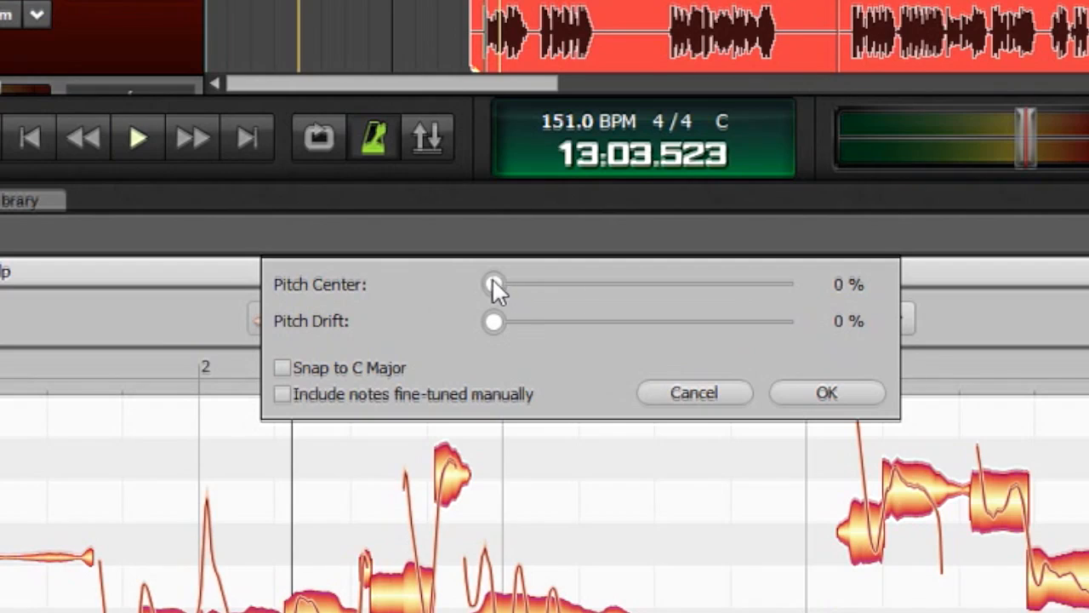
mouse_move(497, 293)
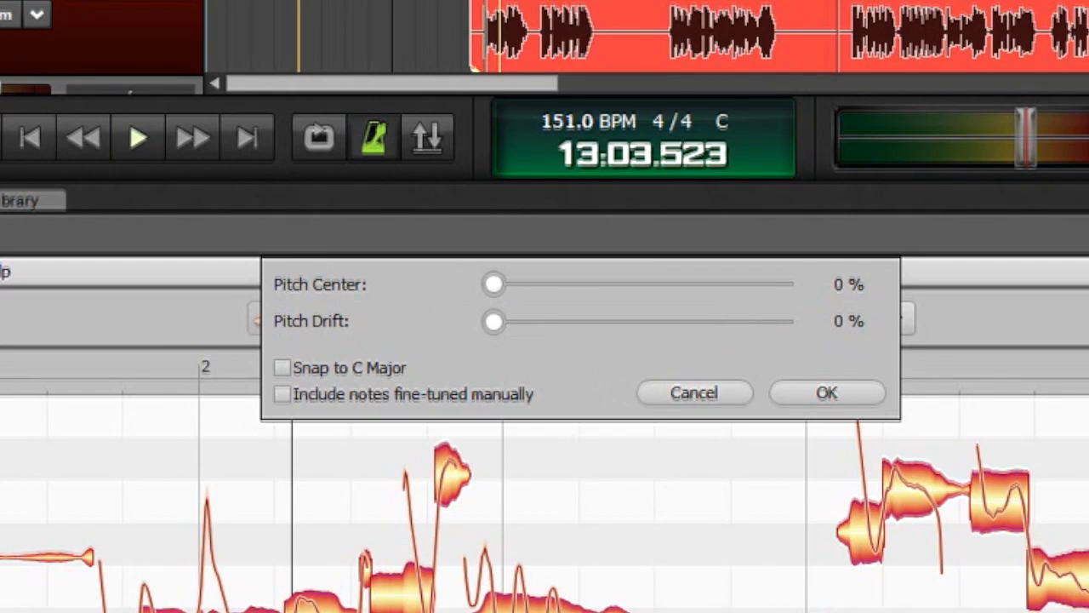
mouse_move(494, 327)
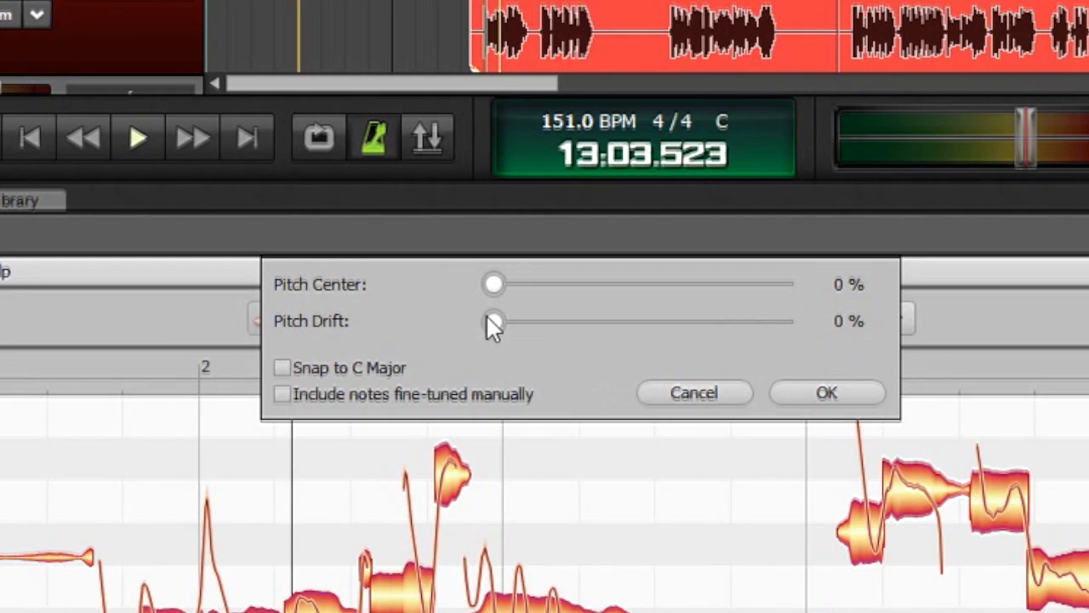
mouse_move(496, 290)
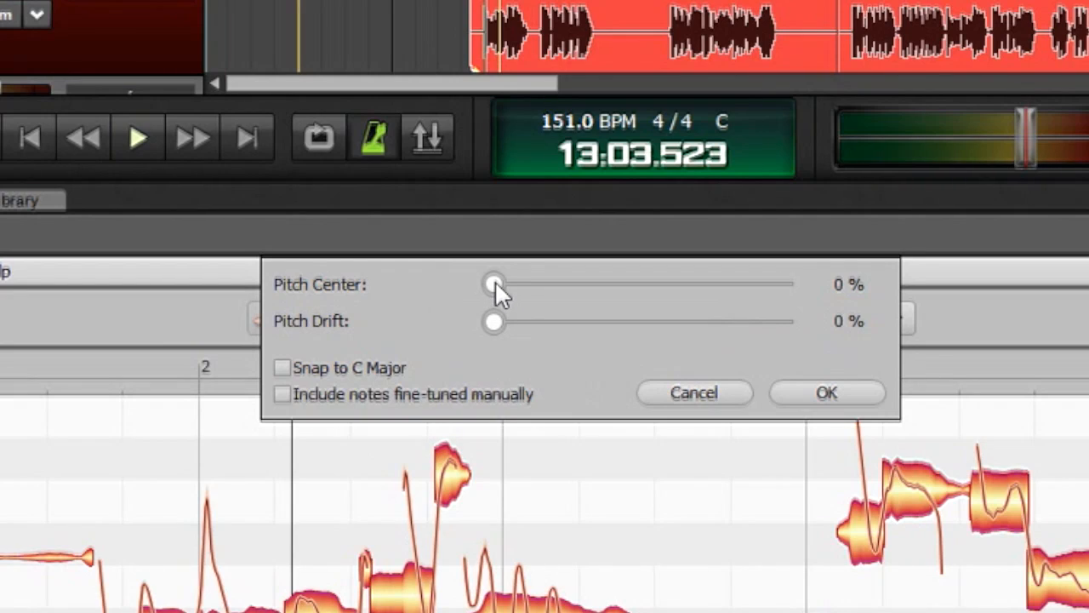
Raise the Pitch Center correction slider all the way to 100%
left_click_drag(494, 284, 585, 284)
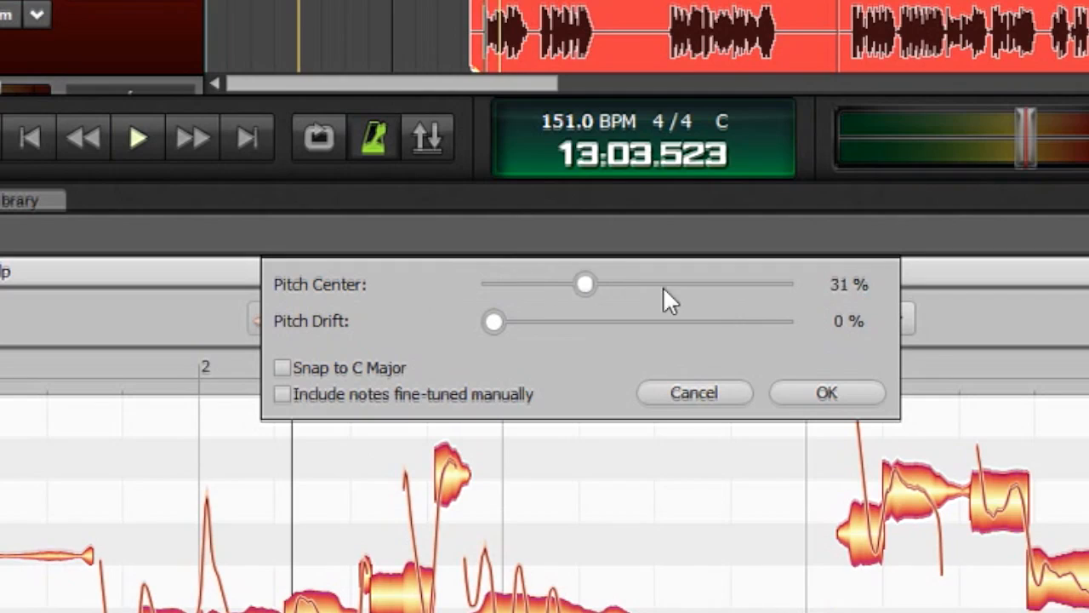
left_click_drag(586, 284, 782, 284)
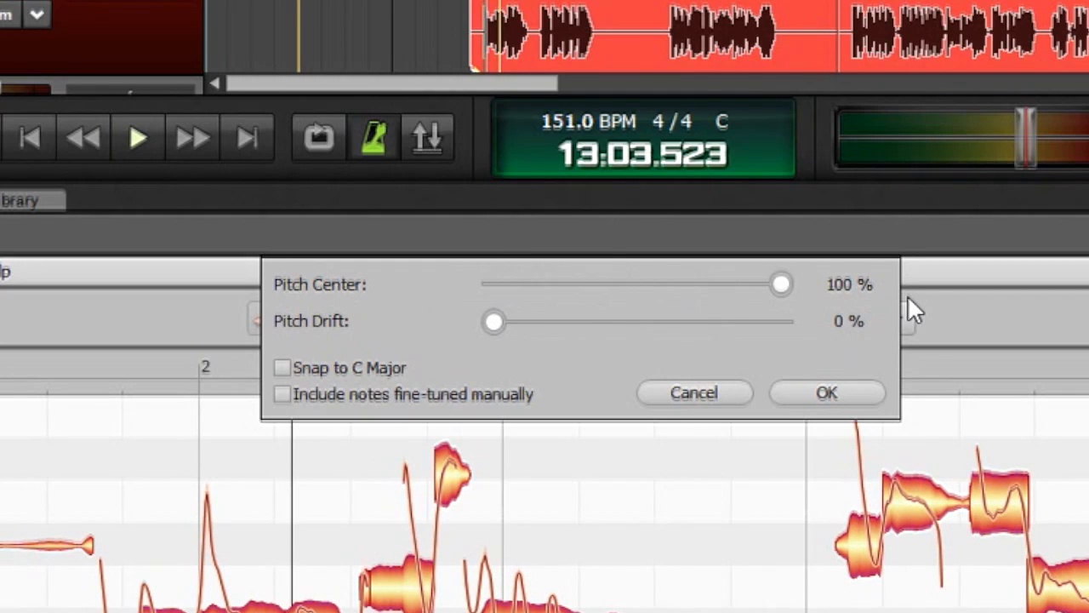
mouse_move(307, 331)
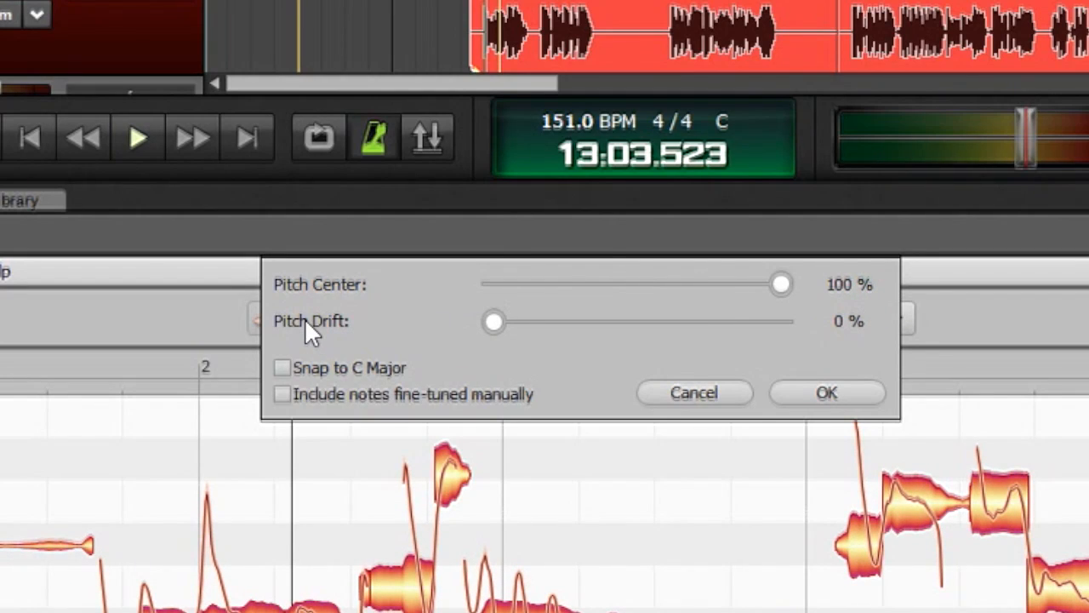
mouse_move(497, 332)
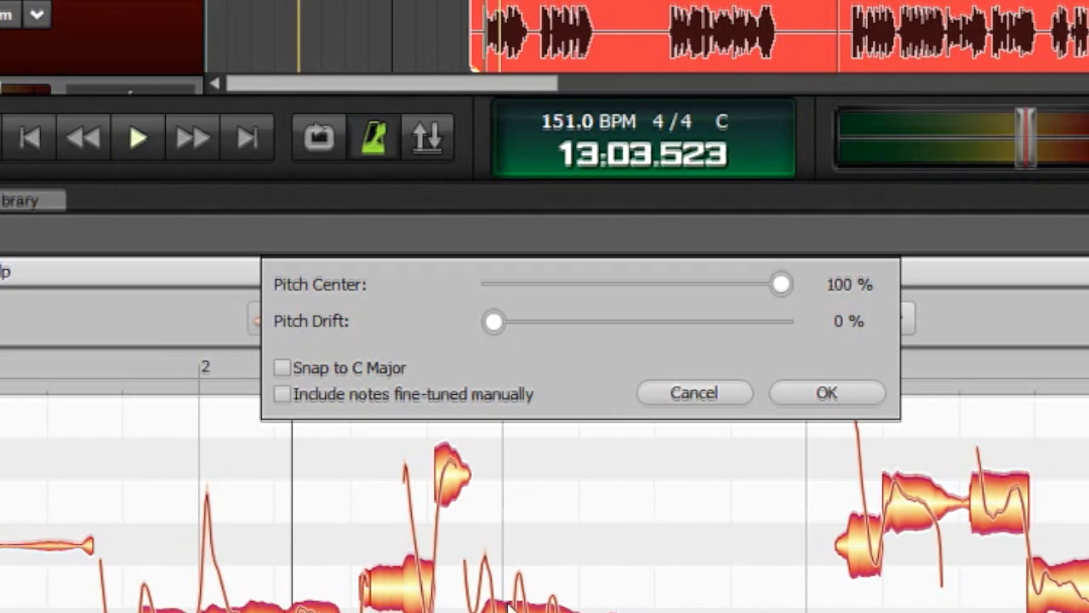
mouse_move(497, 330)
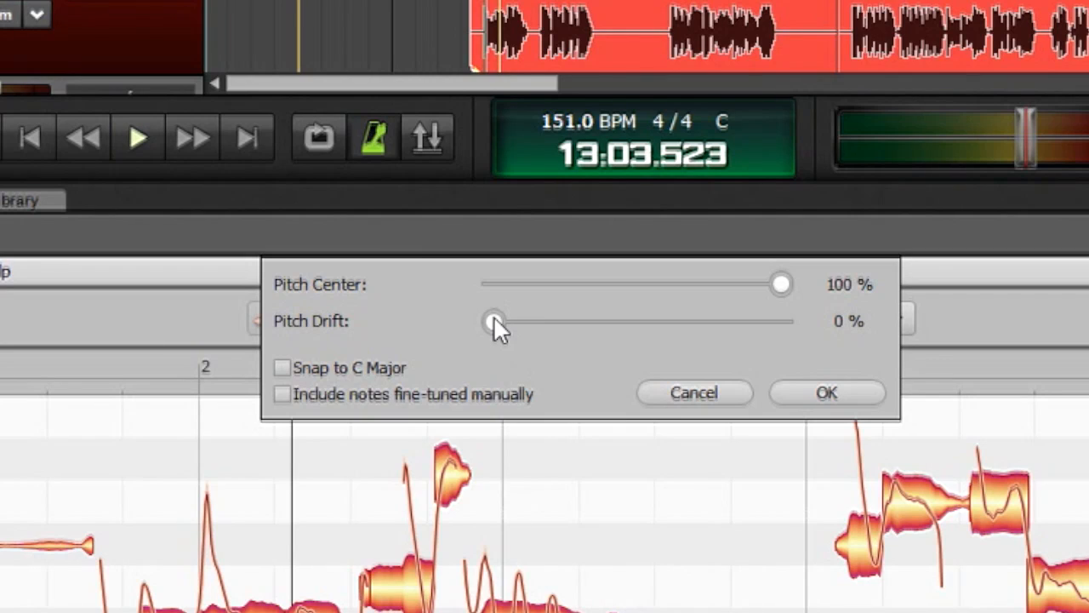
Raise the Pitch Drift correction slider to about 93%
left_click_drag(492, 322, 719, 322)
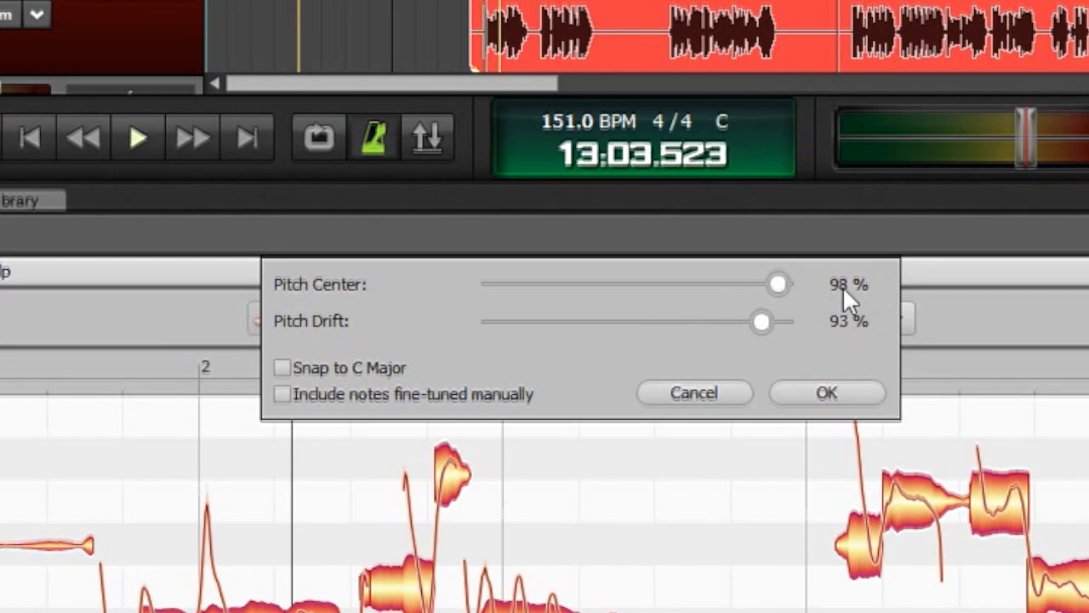
mouse_move(960, 287)
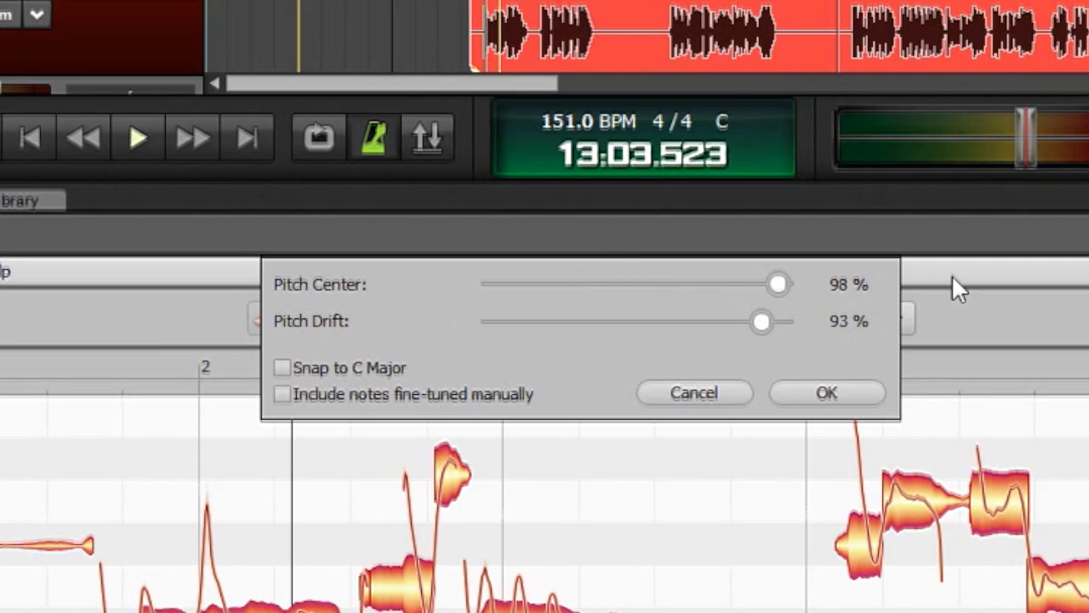
mouse_move(899, 286)
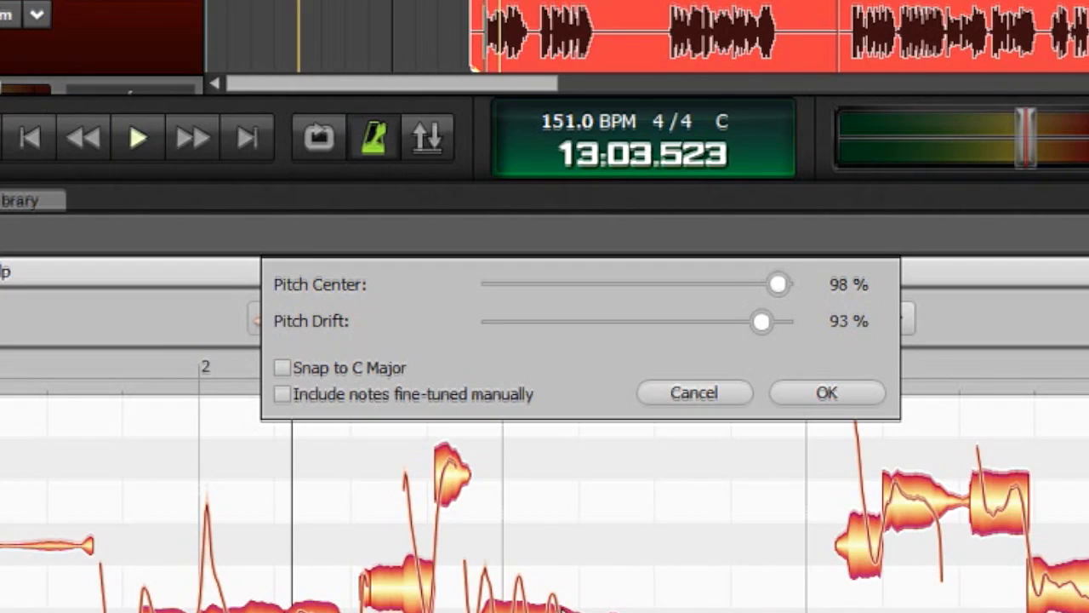
mouse_move(892, 415)
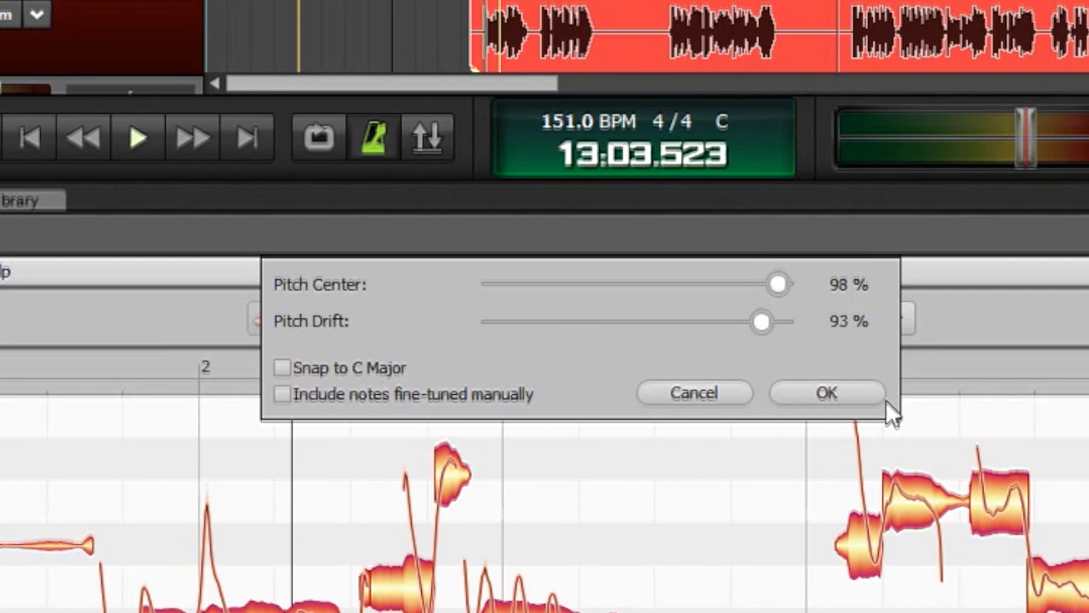
mouse_move(309, 408)
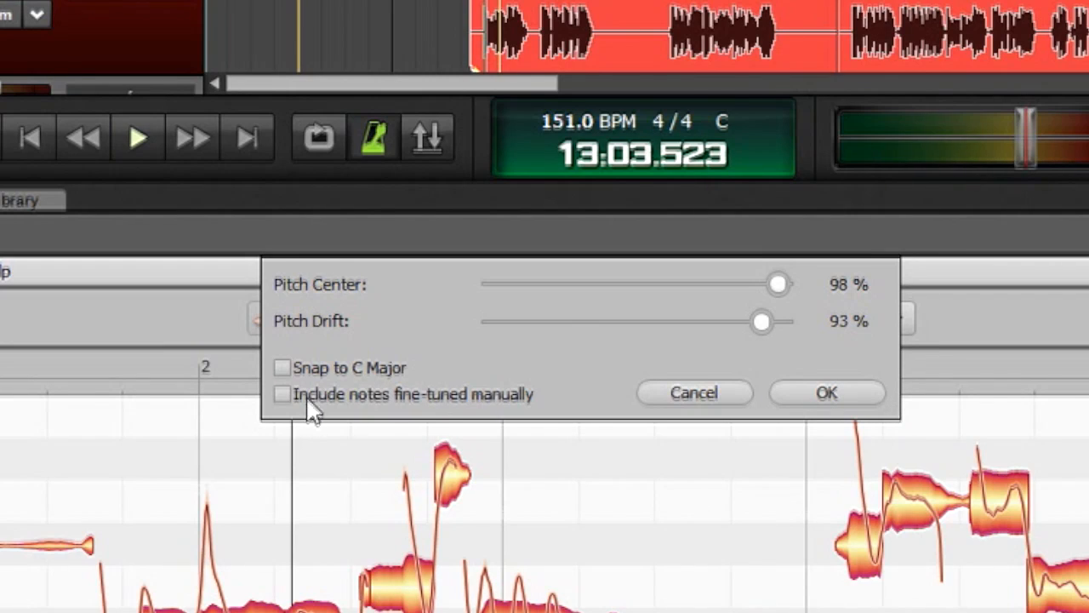
mouse_move(371, 383)
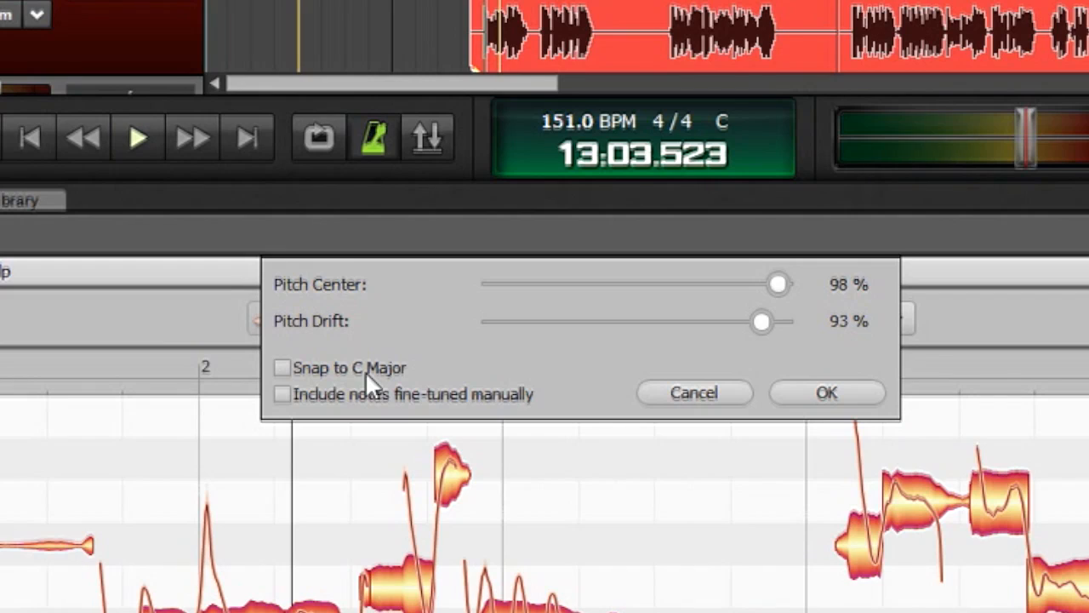
mouse_move(497, 377)
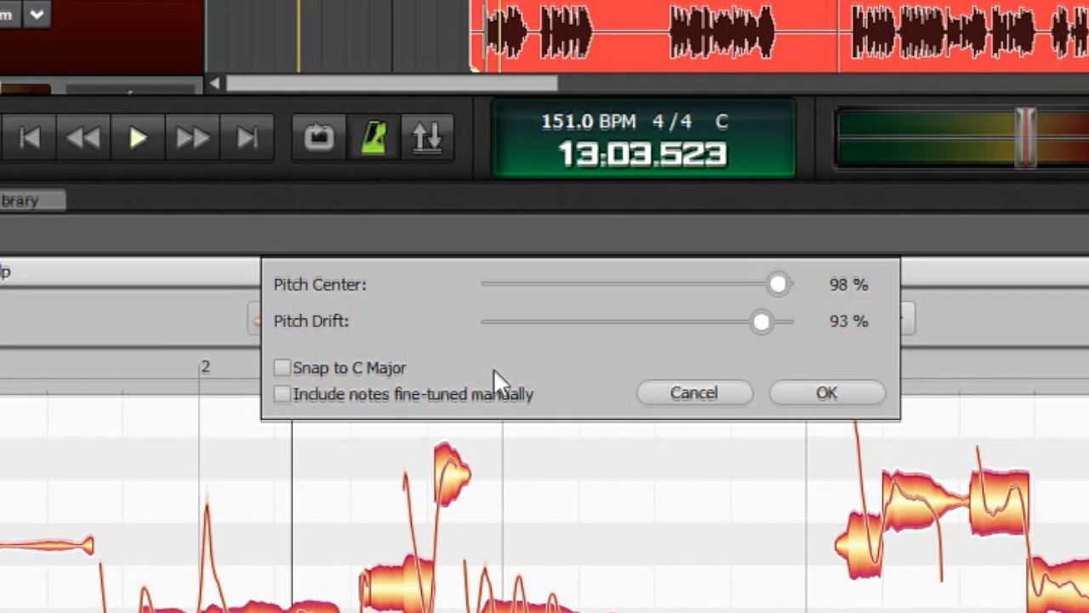
mouse_move(507, 381)
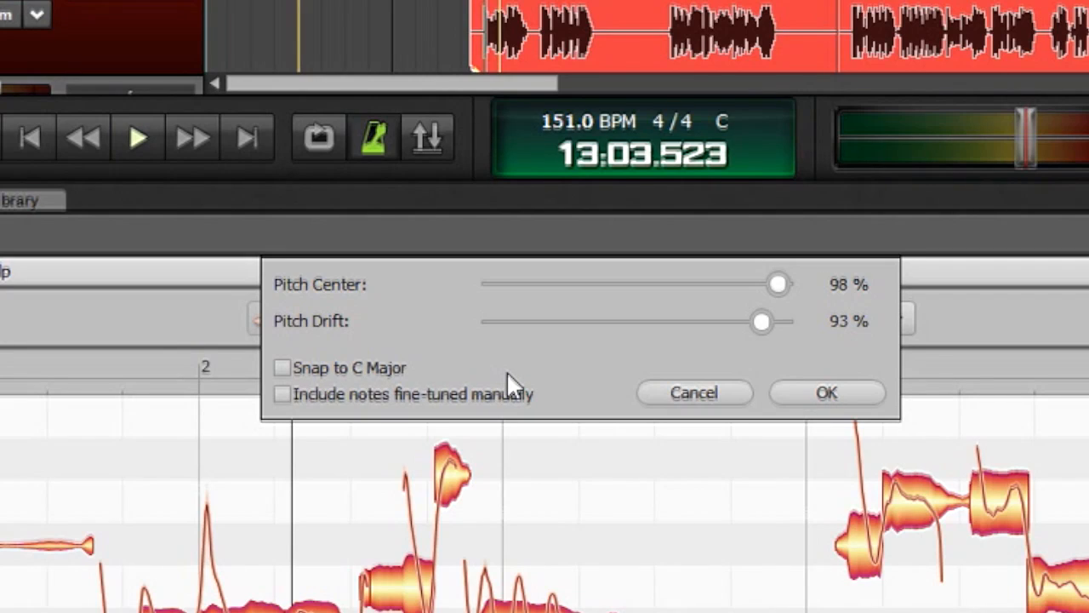
mouse_move(521, 388)
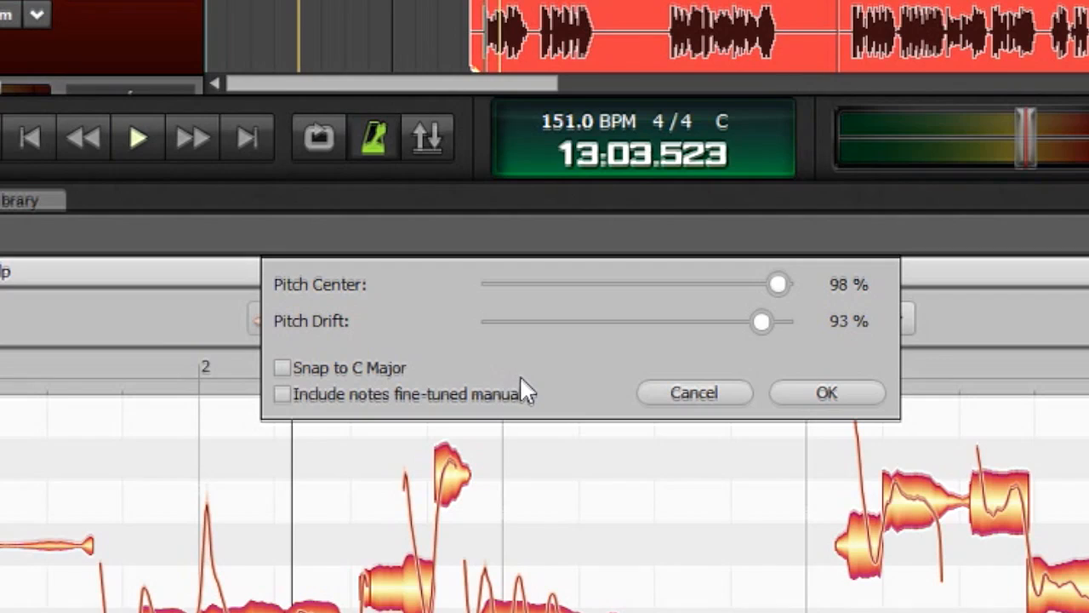
mouse_move(298, 382)
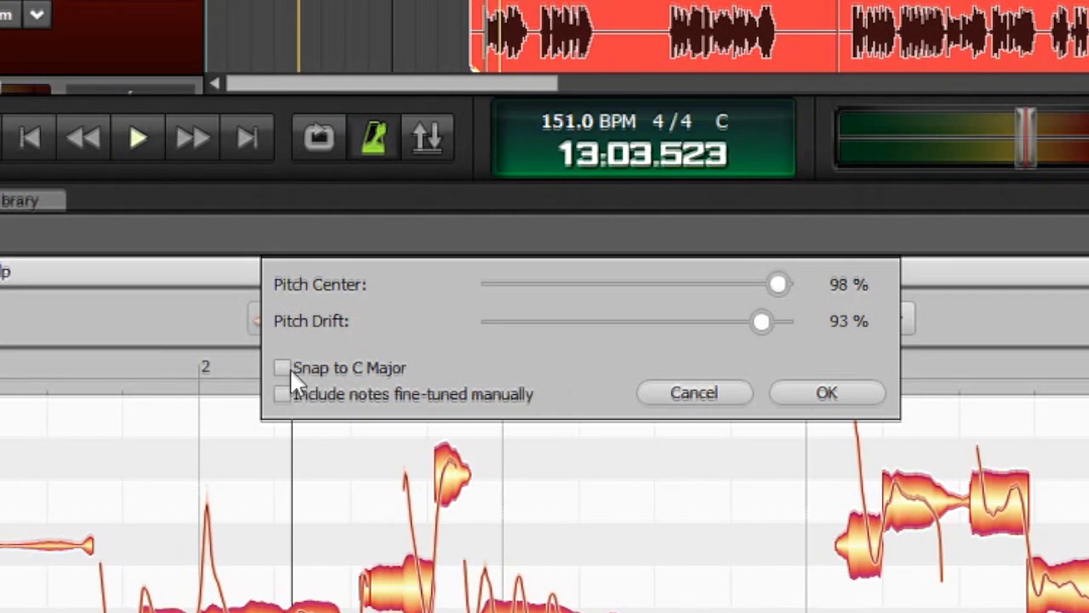
mouse_move(477, 351)
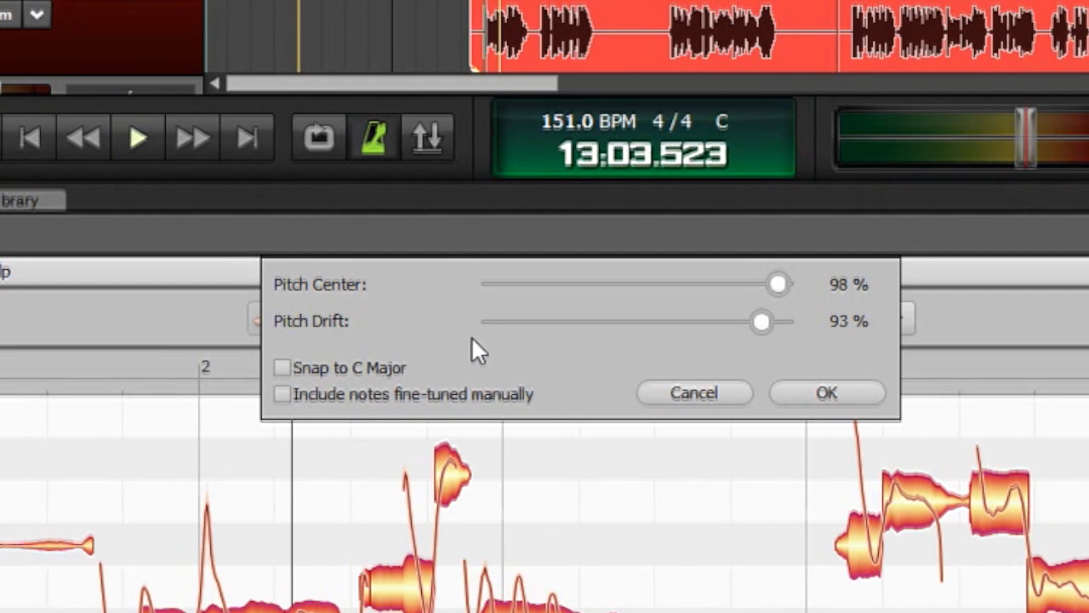
mouse_move(582, 344)
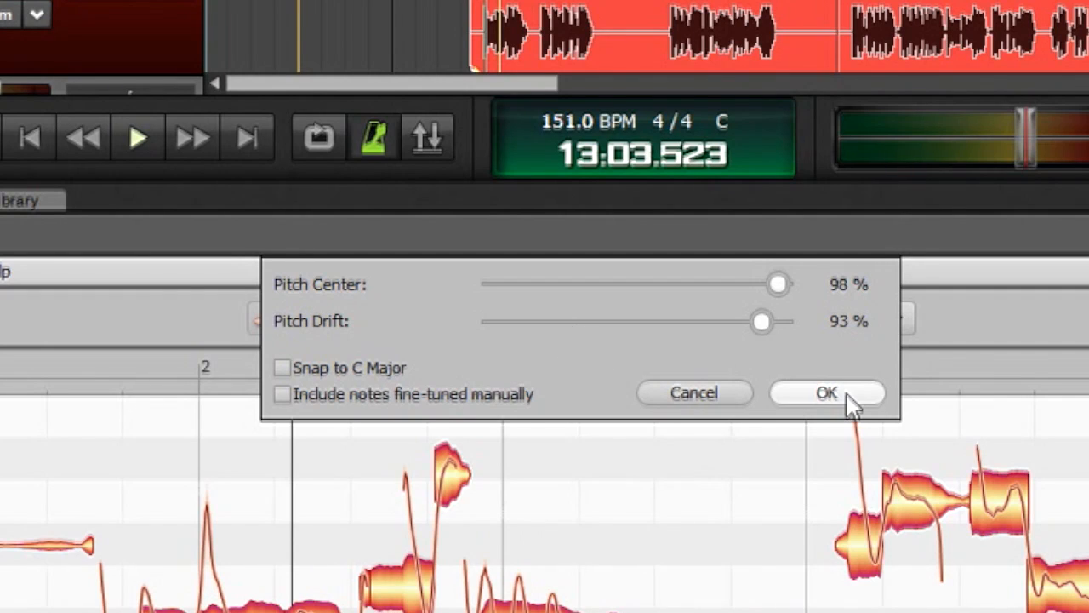
Apply the 98% center, 93% drift correction, then toggle Compare to the original uncorrected vocal
left_click(825, 392)
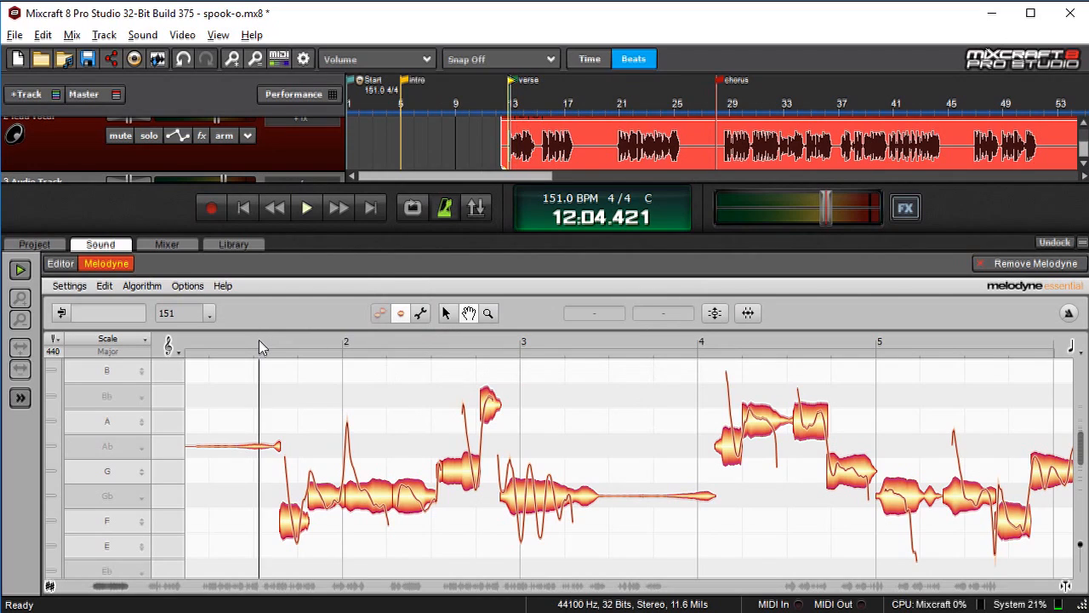
left_click(306, 208)
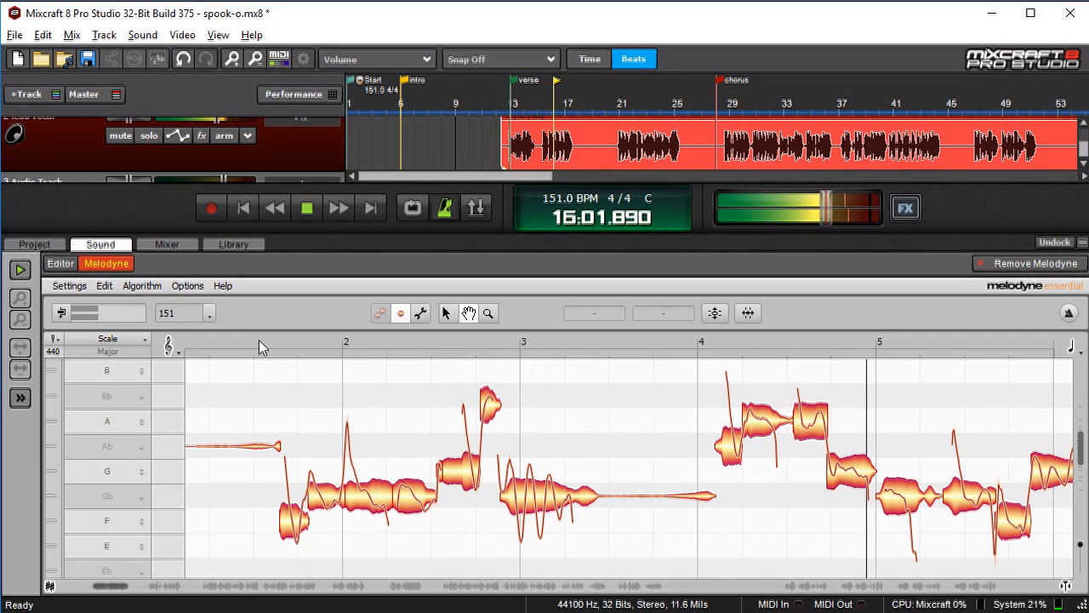
left_click(306, 208)
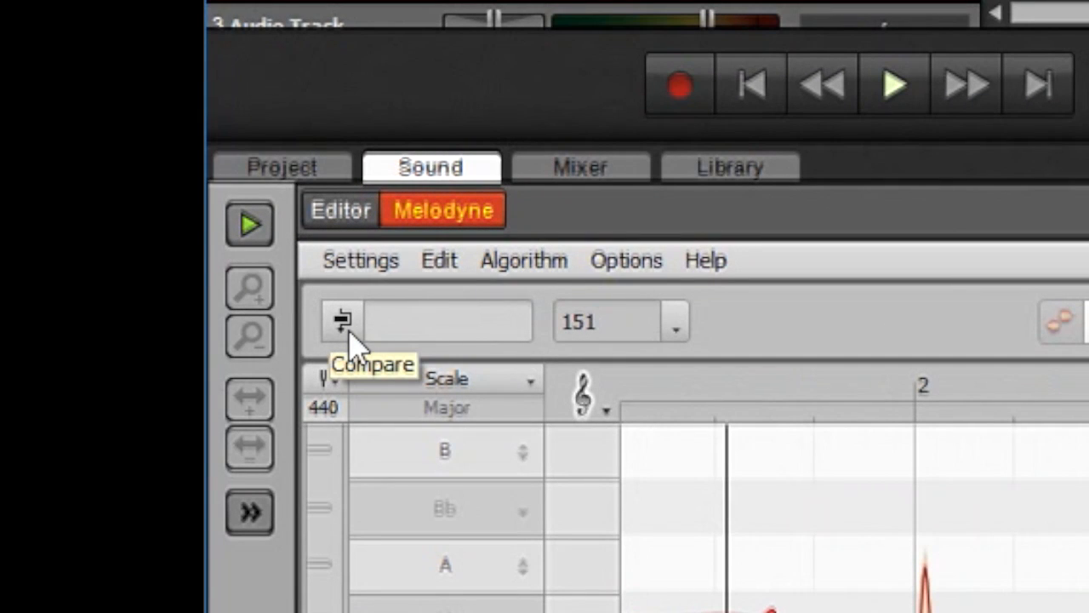
mouse_move(343, 352)
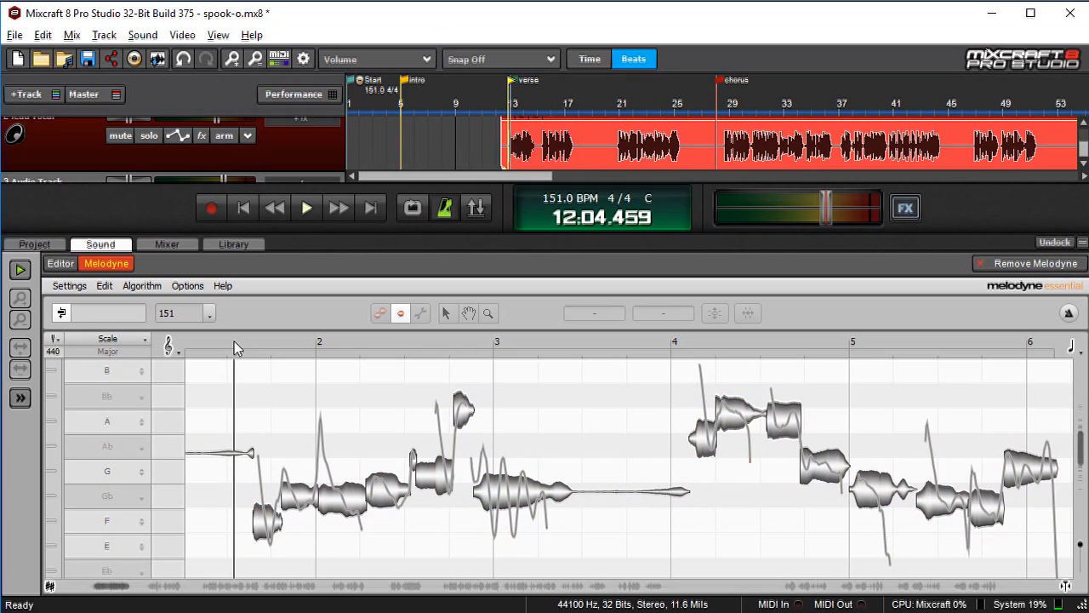
Audition the original vocal, switch back to the corrected notes and audition those too
left_click(306, 207)
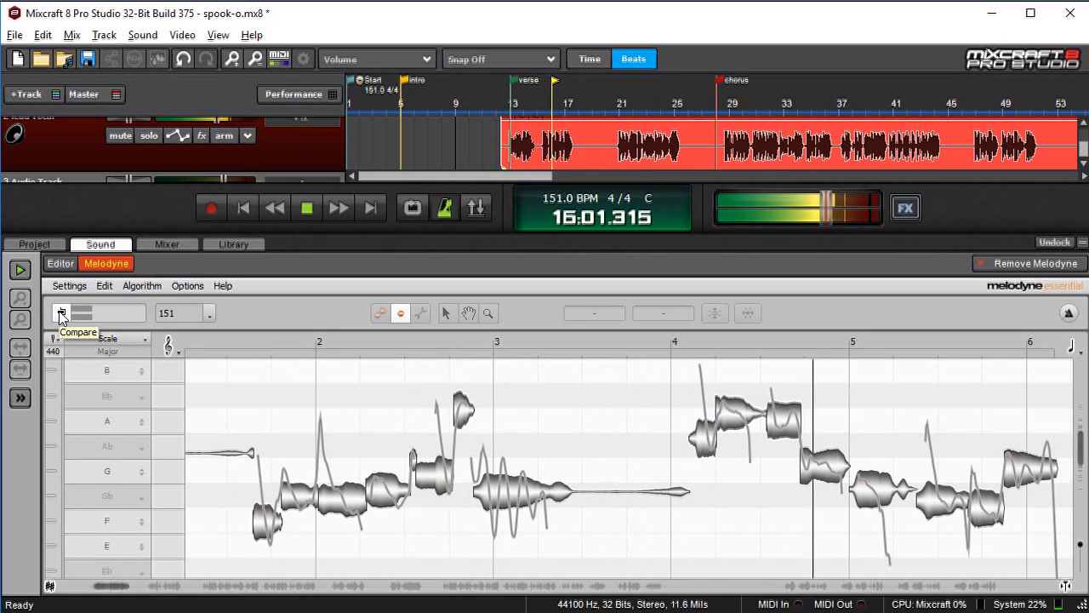
left_click(307, 208)
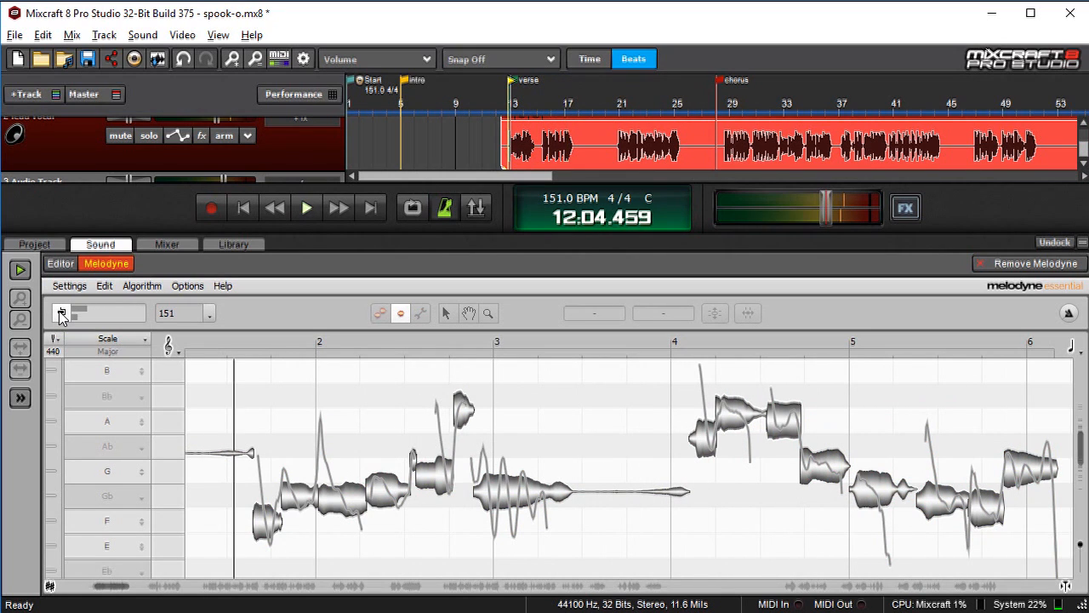
left_click(307, 208)
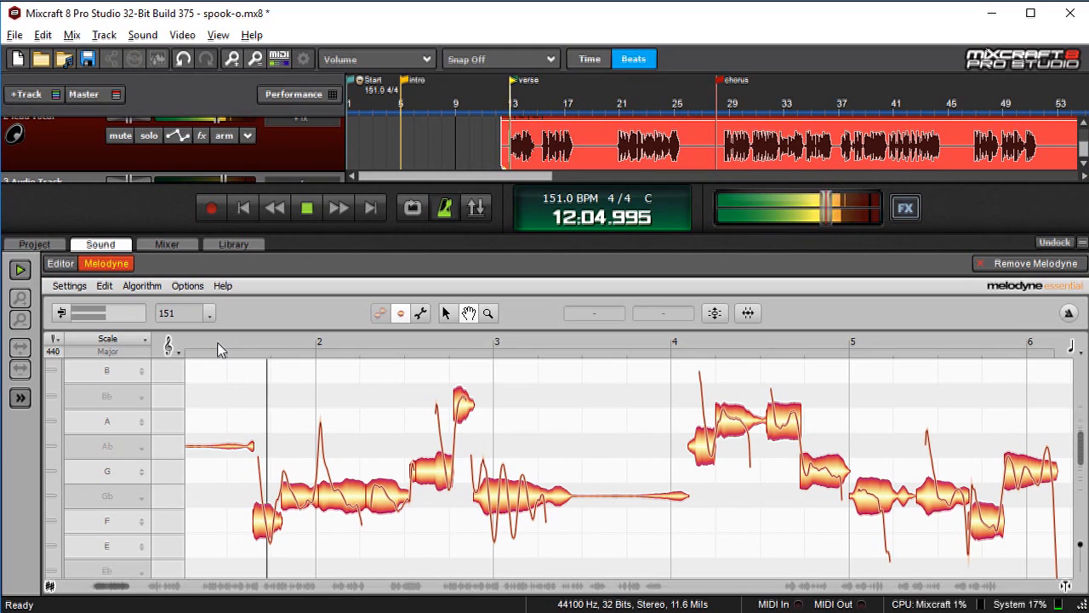
left_click(306, 208)
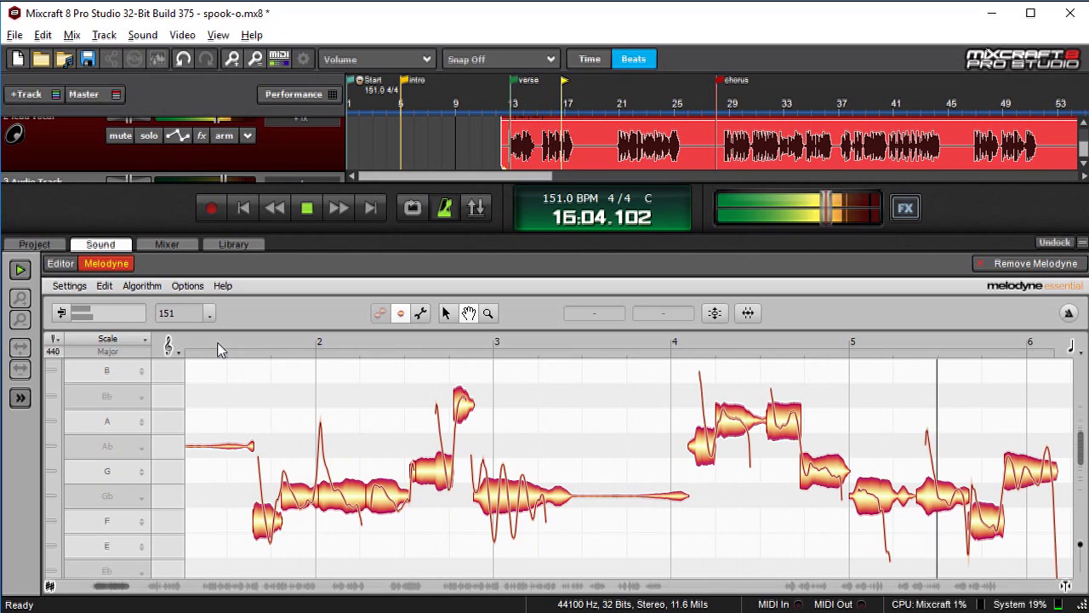
left_click(306, 208)
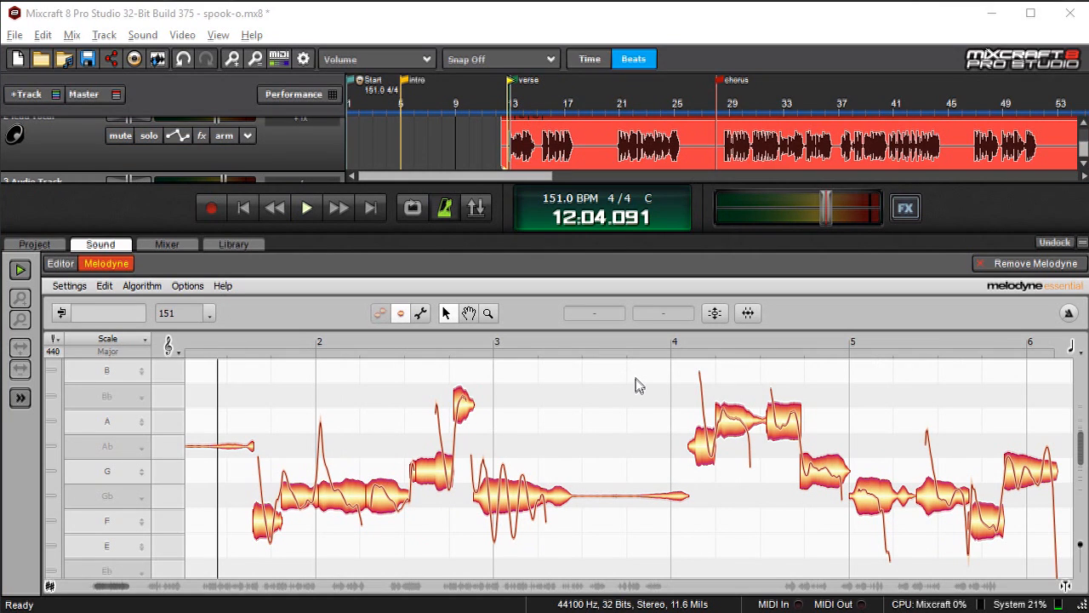
mouse_move(92, 292)
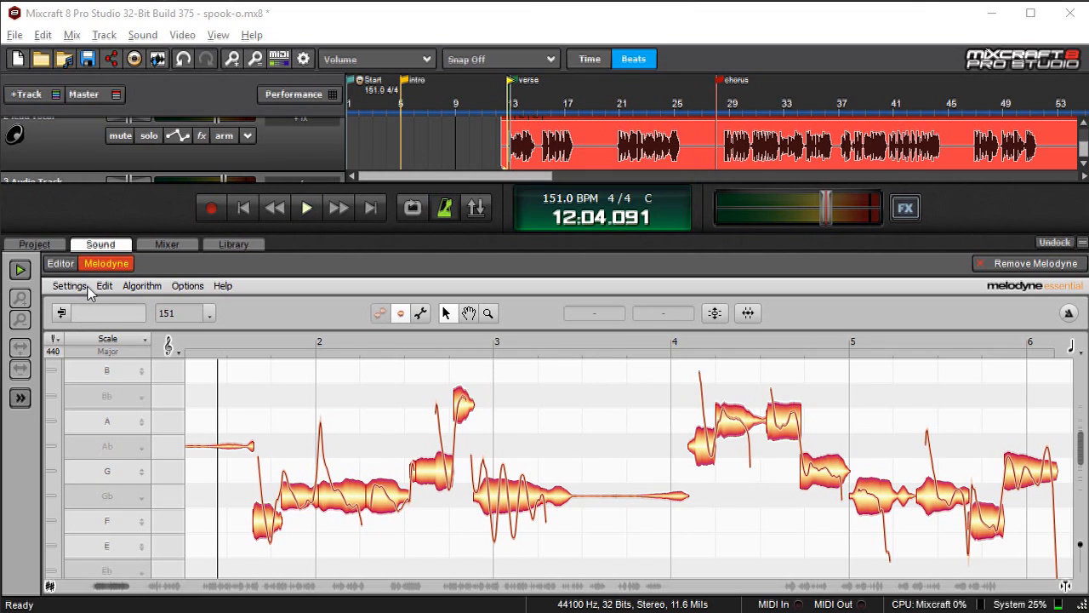
left_click(104, 286)
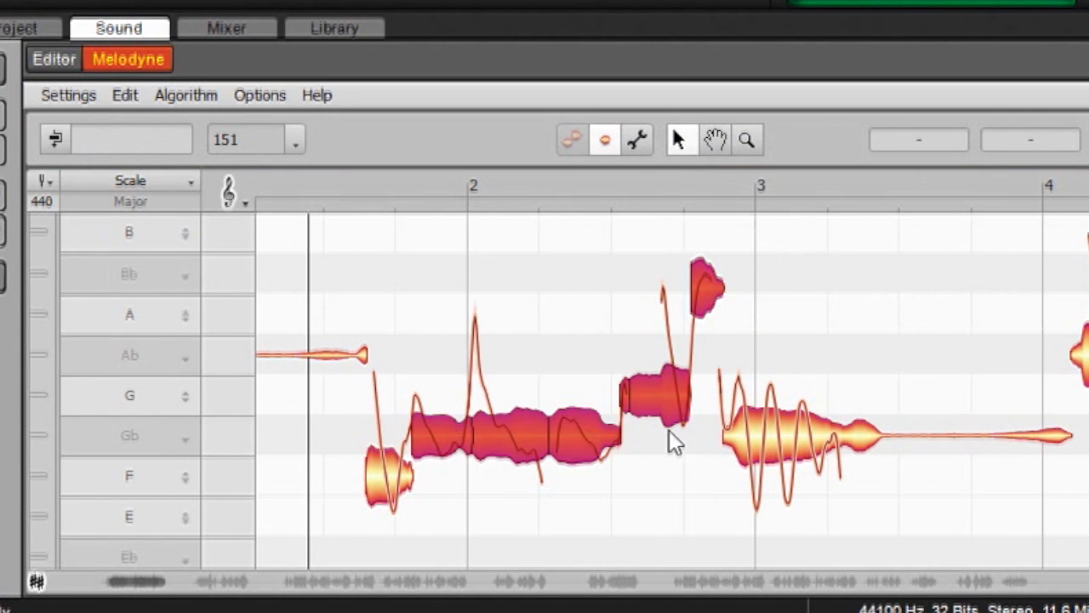
right_click(674, 439)
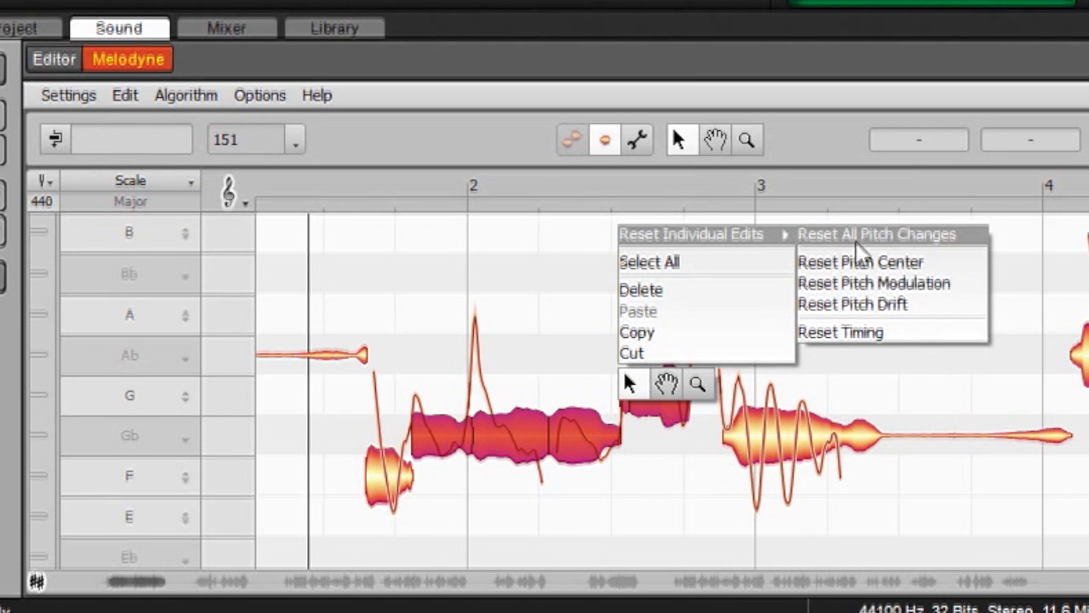
mouse_move(962, 247)
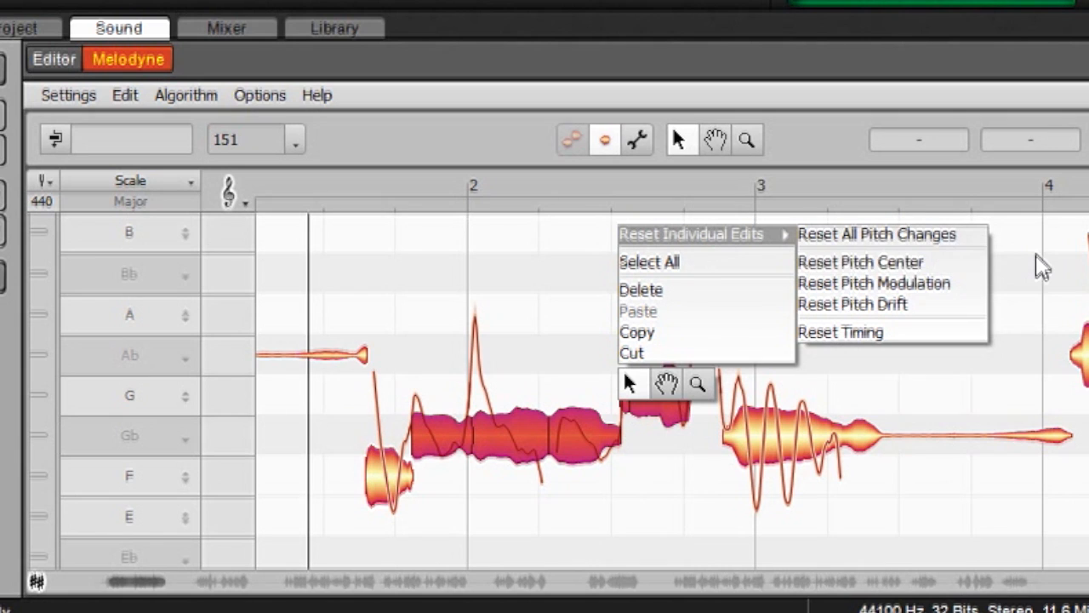
left_click(876, 235)
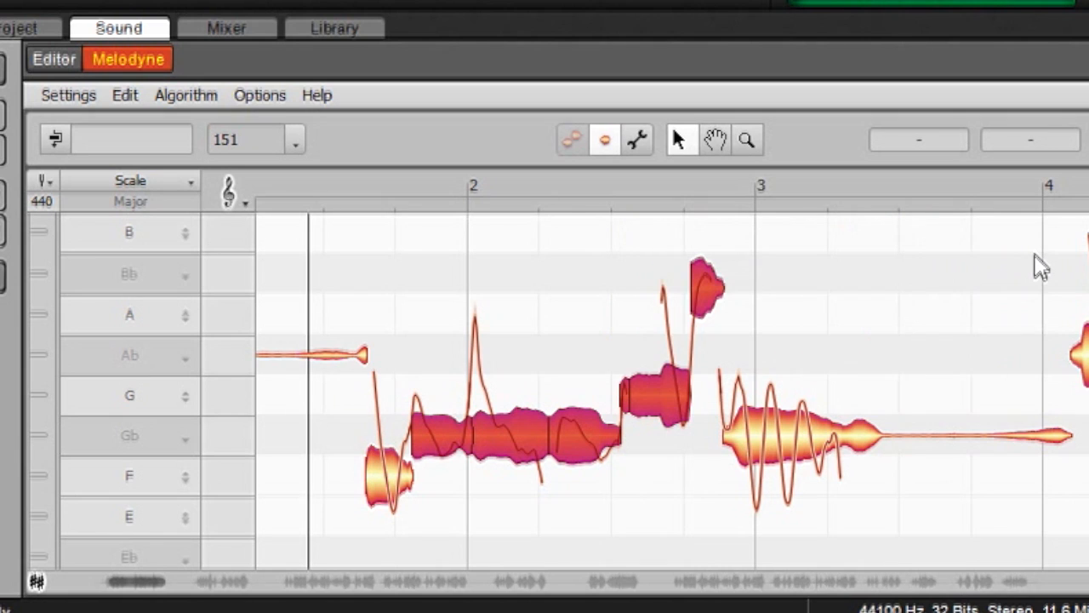
mouse_move(758, 259)
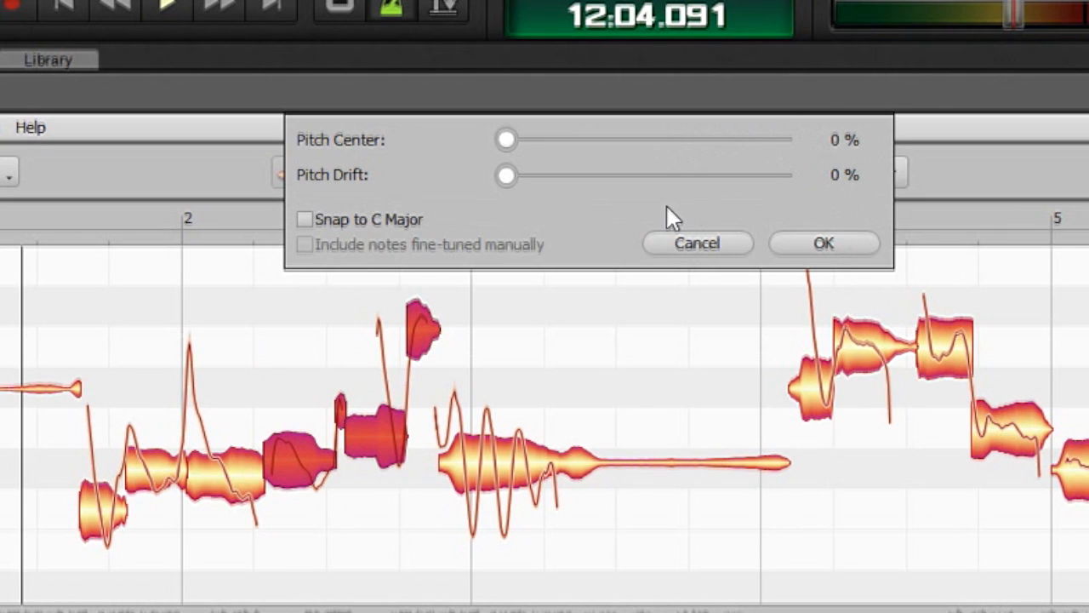
Raise the Pitch Center correction slider to about 84%
left_click_drag(508, 140, 741, 140)
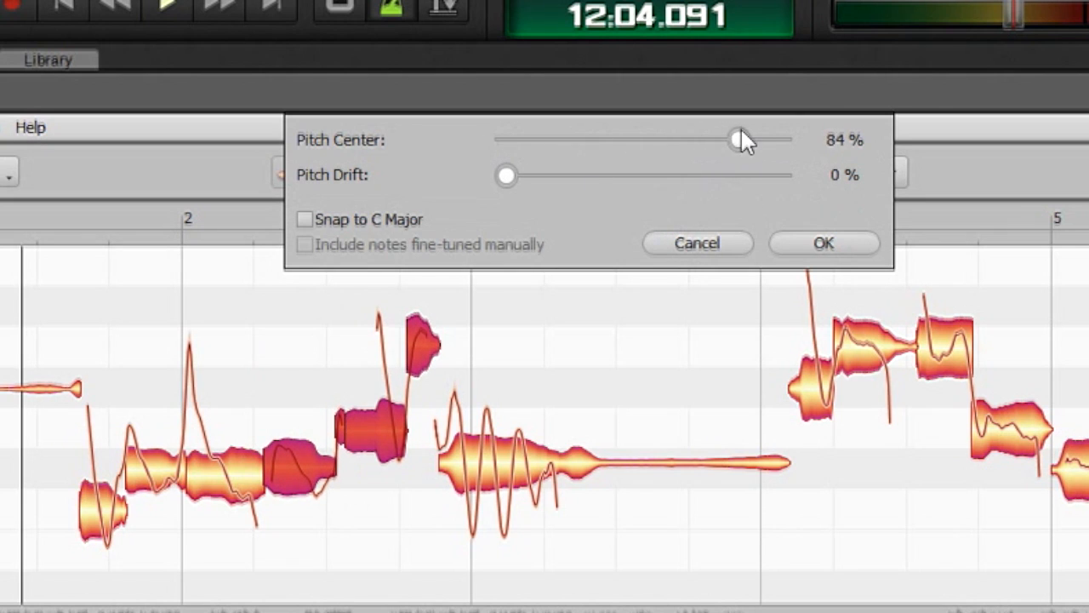
left_click_drag(735, 140, 744, 140)
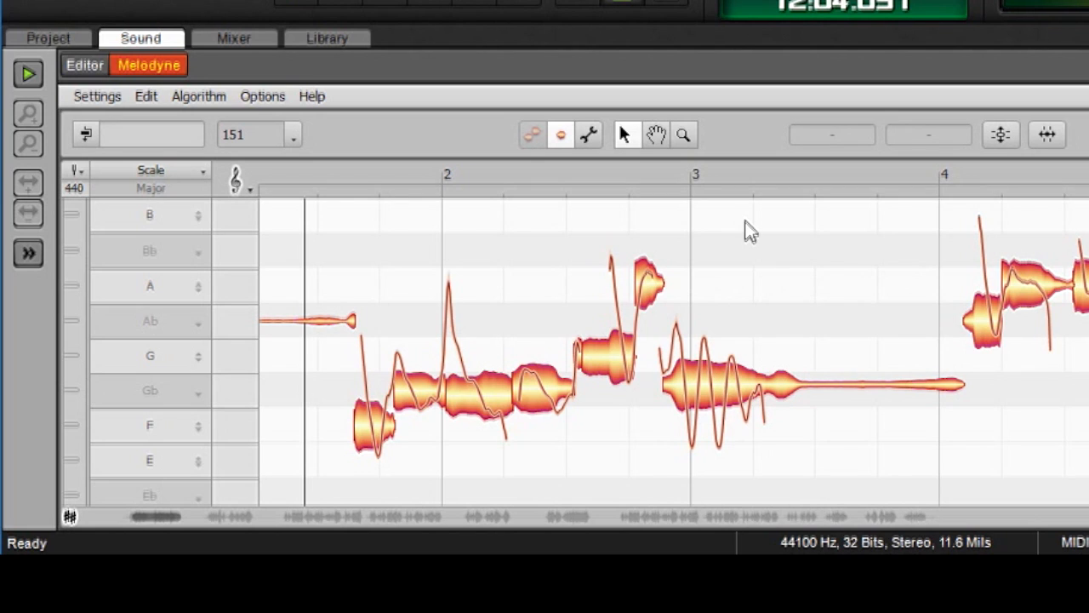
left_click(732, 388)
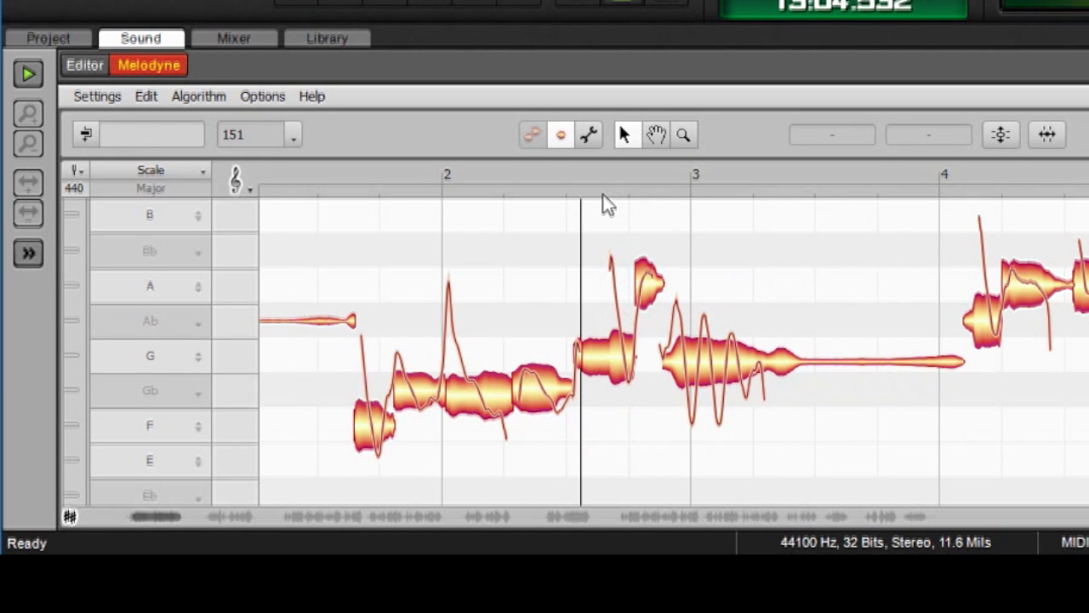
left_click(718, 371)
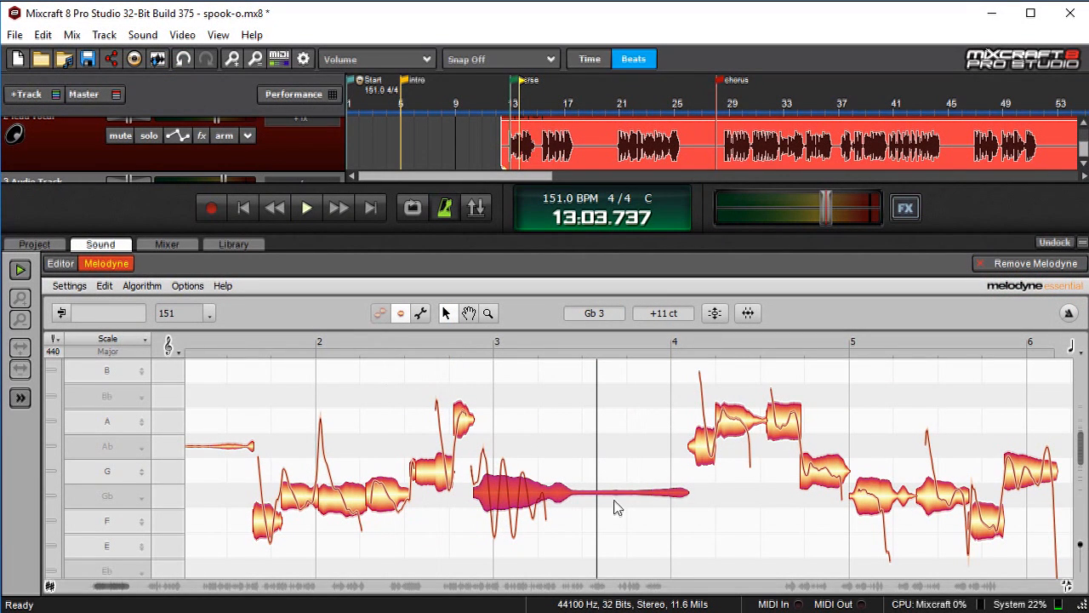
mouse_move(538, 439)
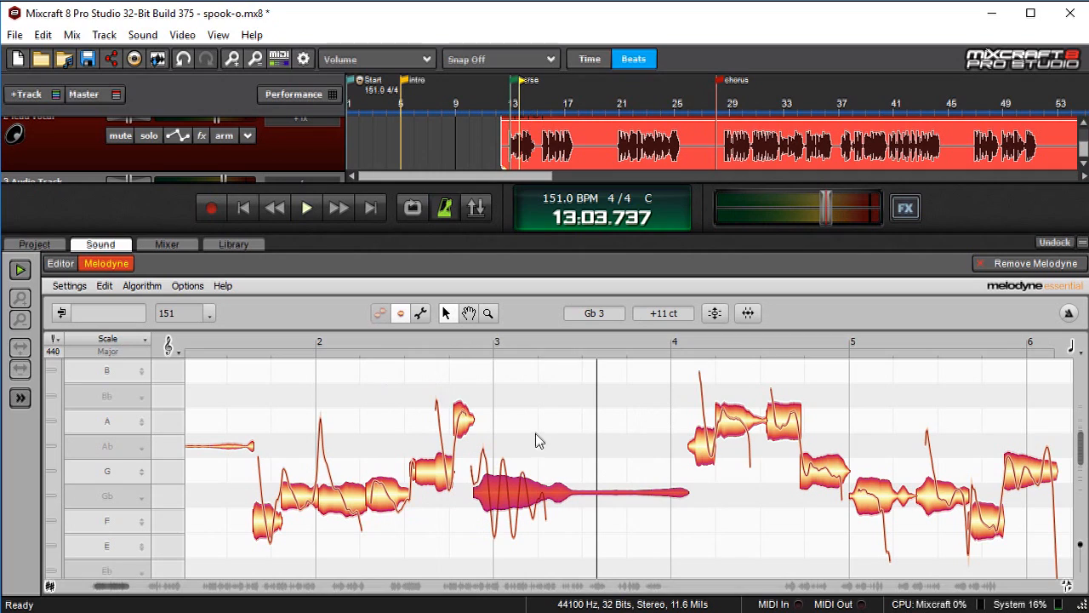
mouse_move(552, 403)
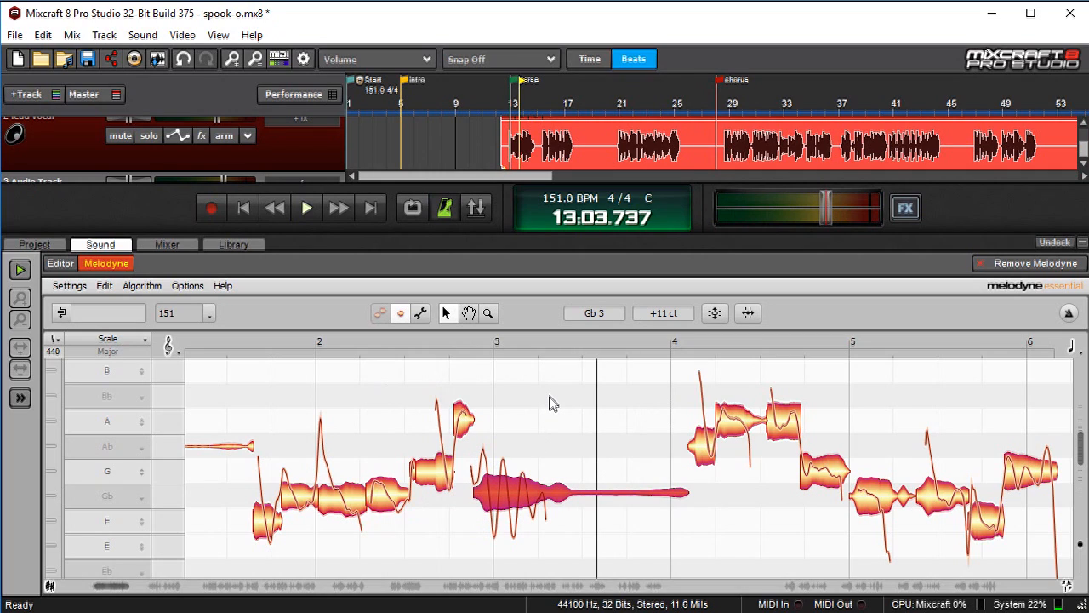
mouse_move(544, 404)
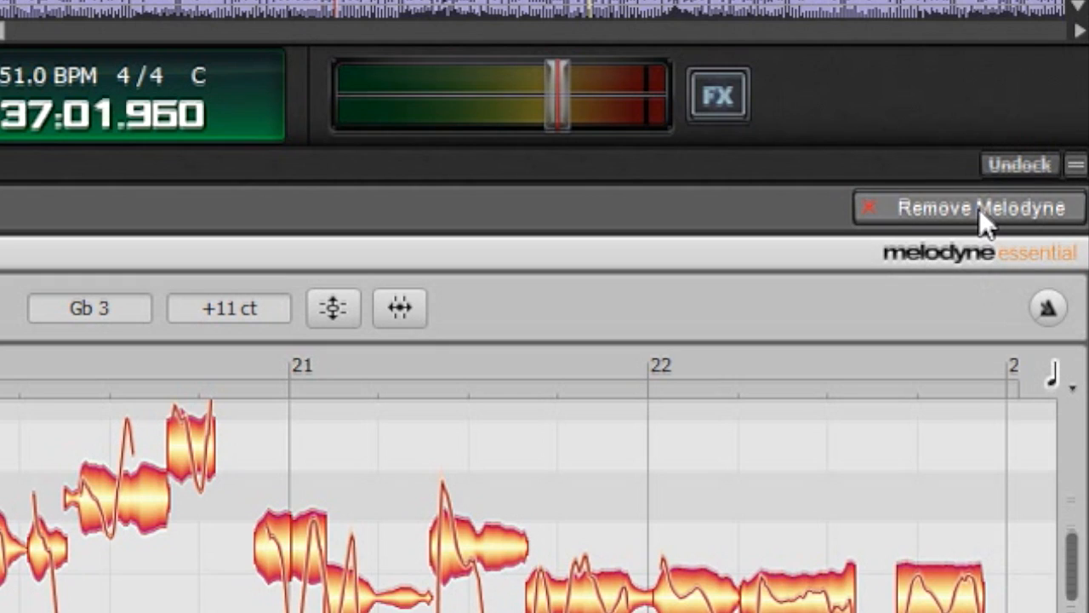
mouse_move(979, 208)
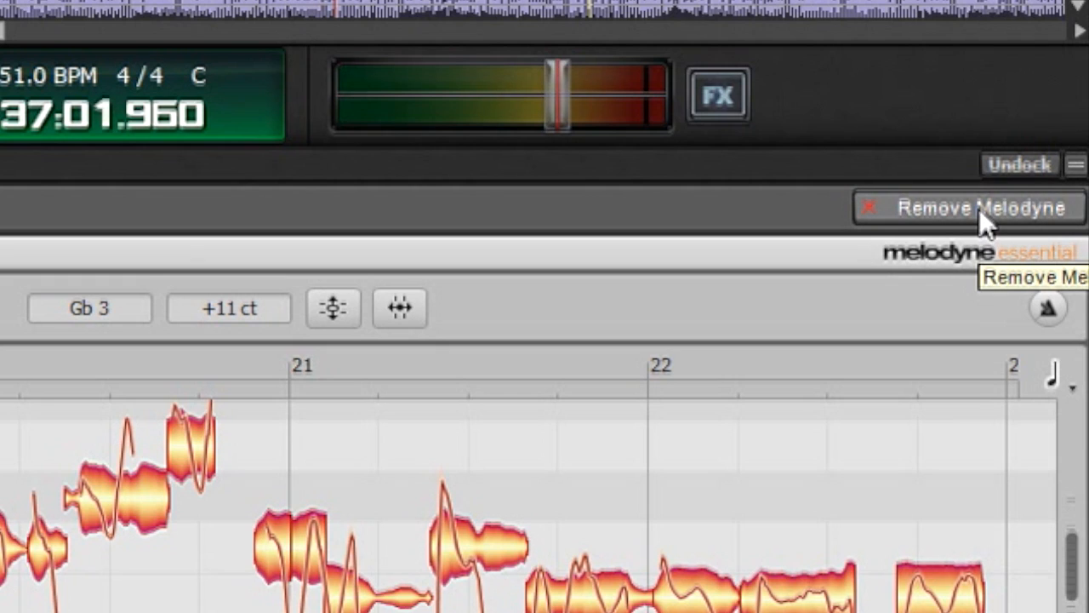
Remove Melodyne from the vocal clip, leaving the plain waveform editor
left_click(970, 208)
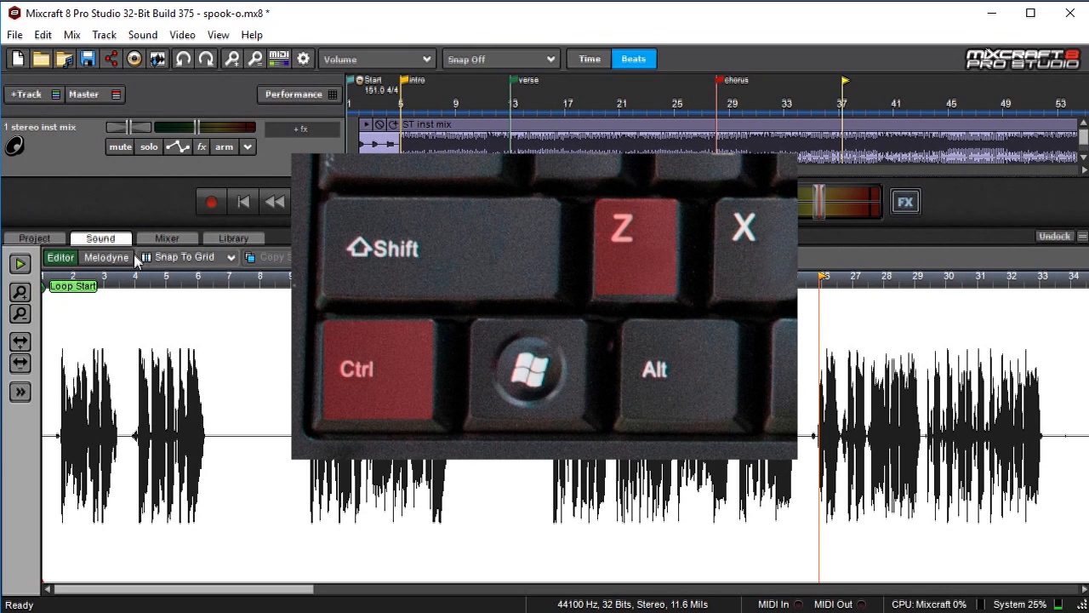
Hide the Sound editor panel and set the playhead to the verse marker
left_click(105, 257)
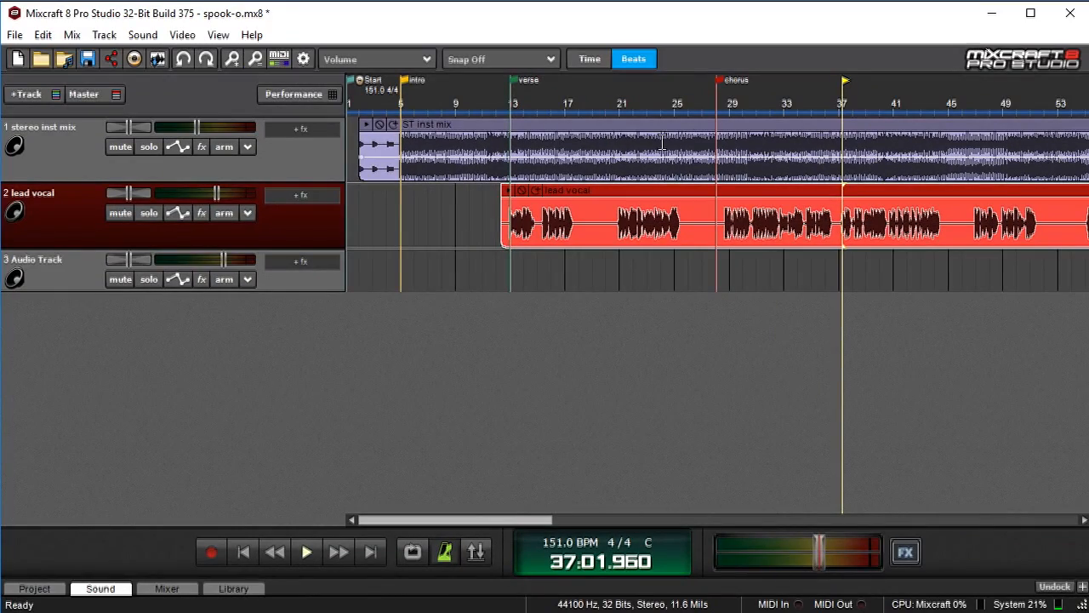
left_click(514, 80)
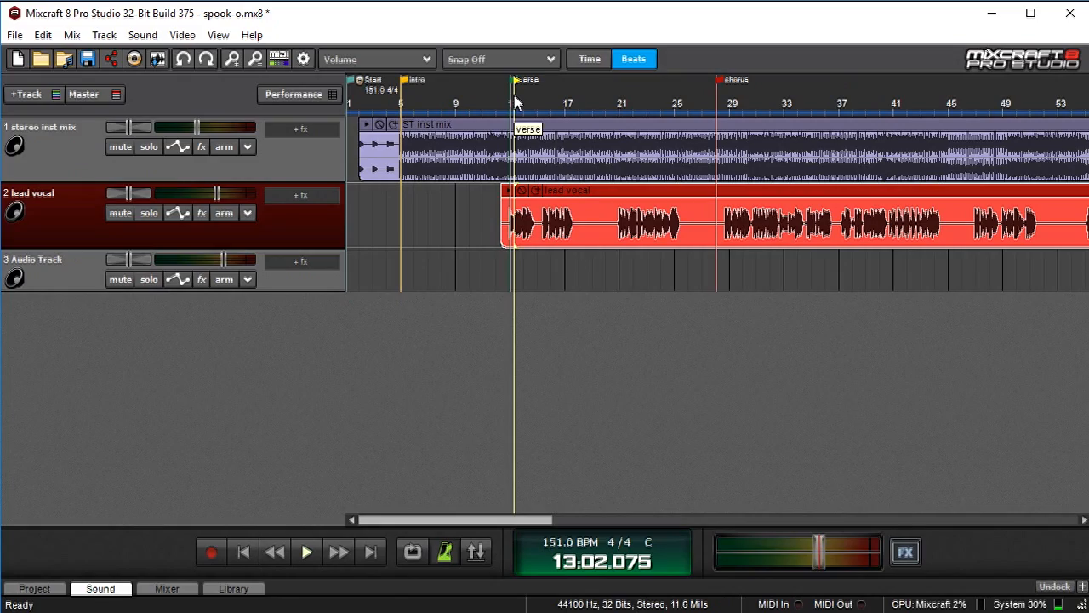